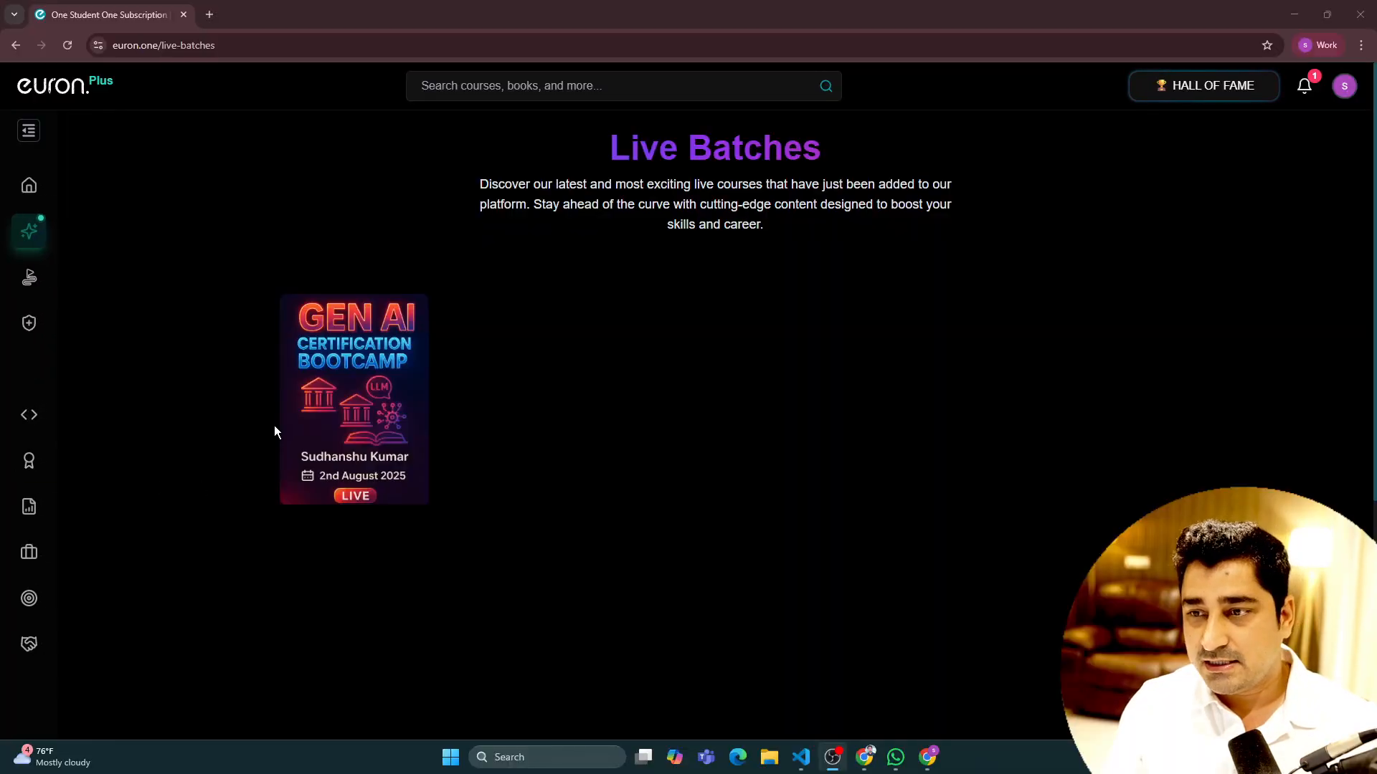
pyautogui.moveTo(342, 402)
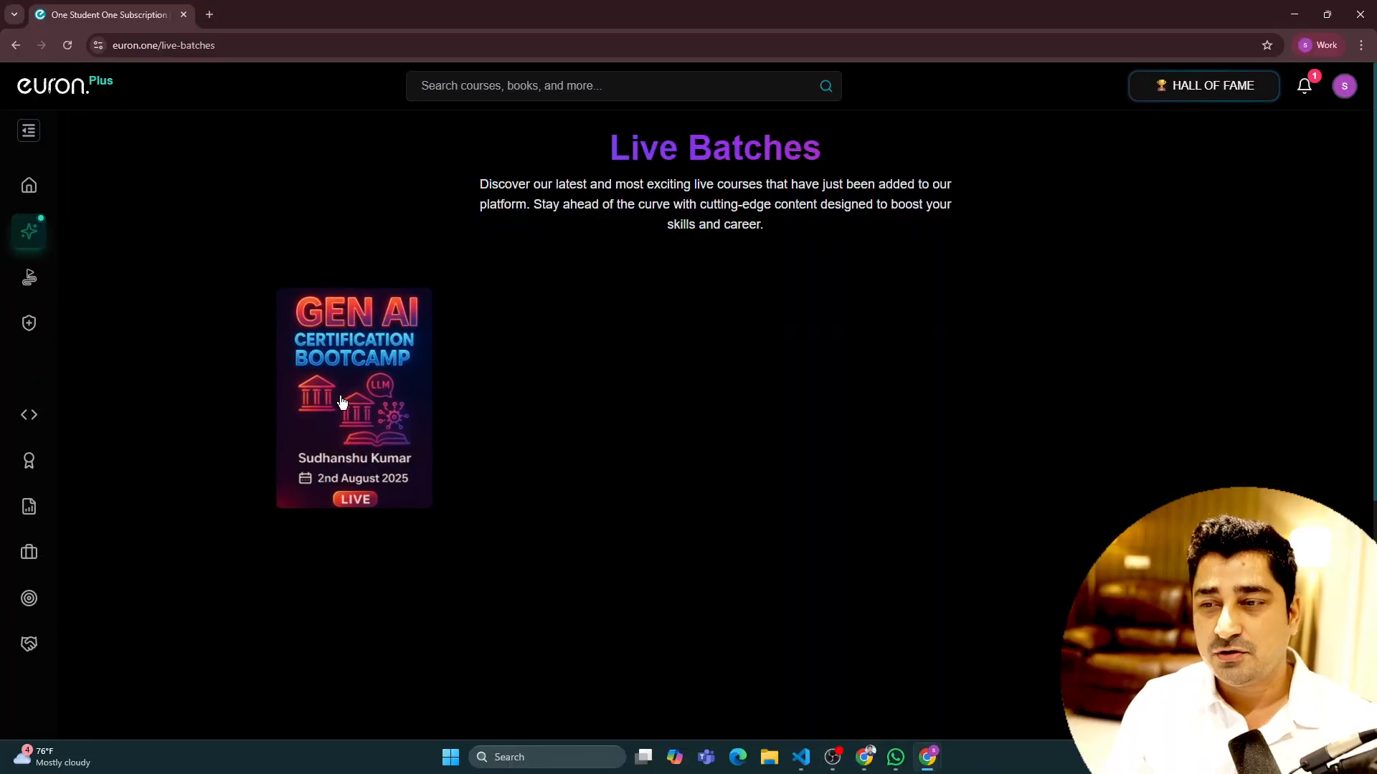
# - Open the Gen AI Certification Bootcamp card and scroll to its 'What you will get' benefits
pyautogui.click(355, 397)
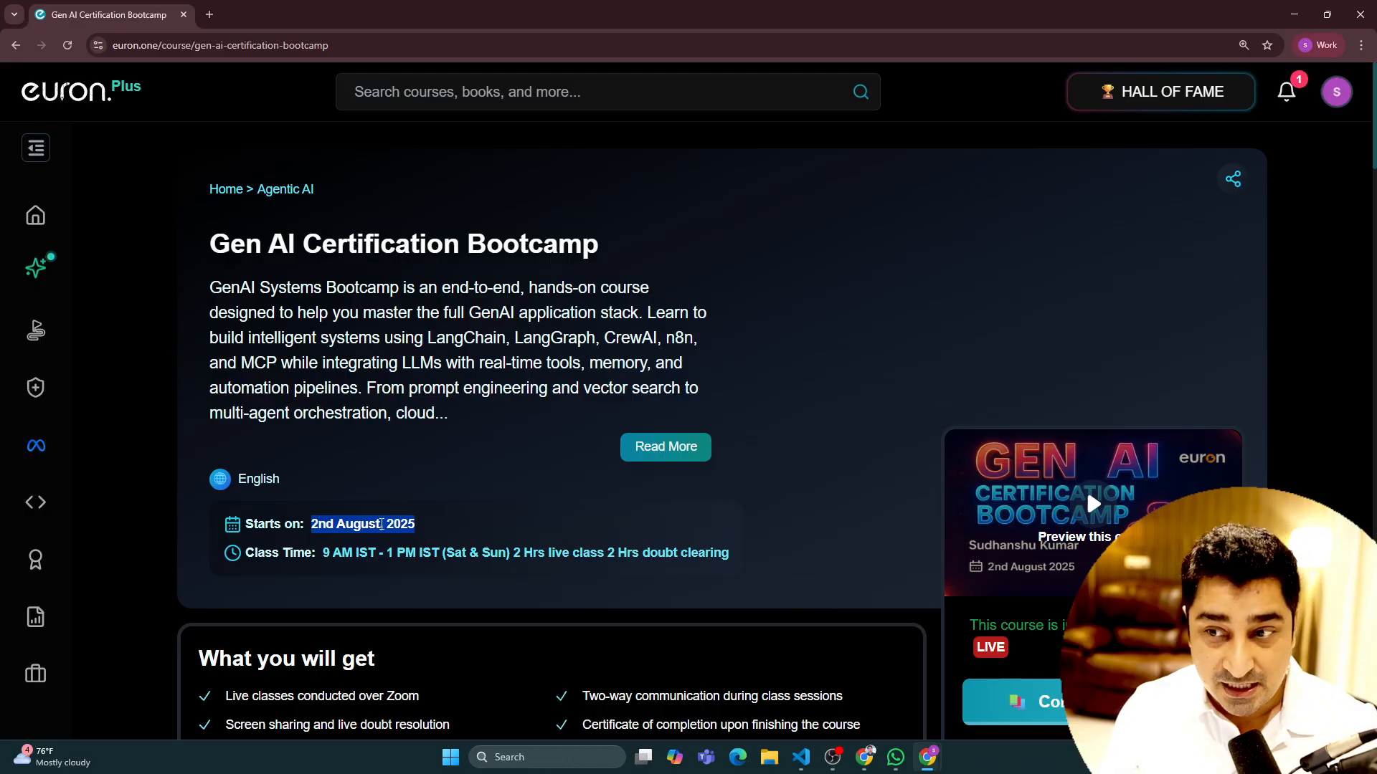
pyautogui.scroll(-3)
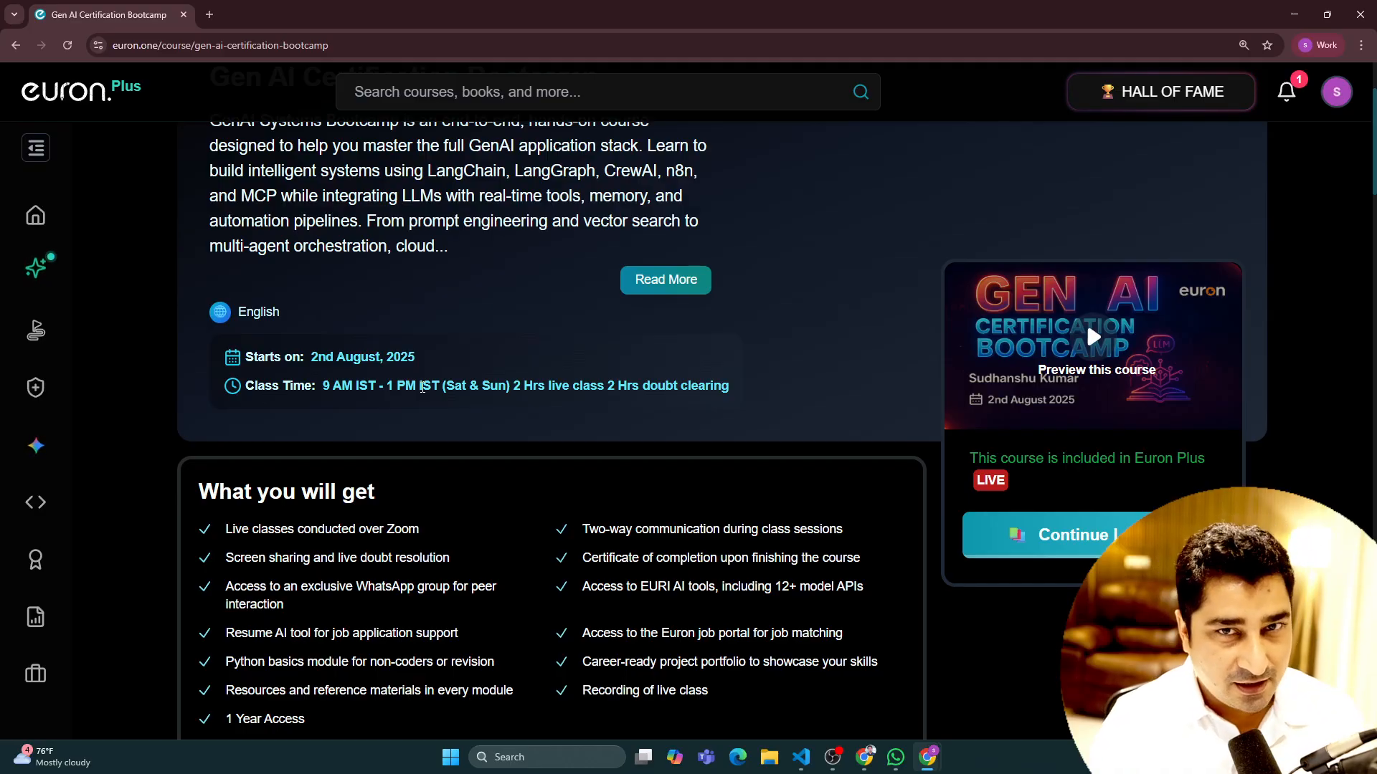
pyautogui.moveTo(740, 484)
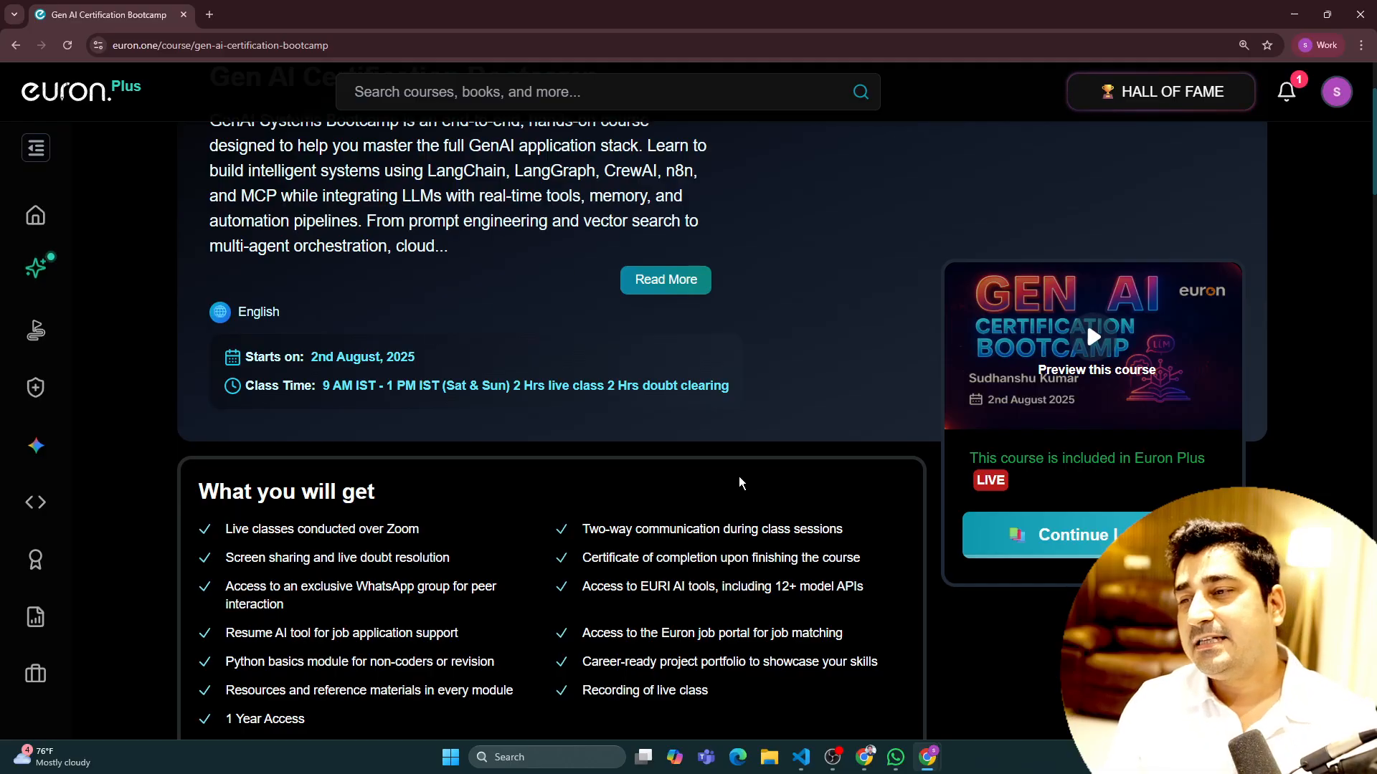
pyautogui.scroll(-3)
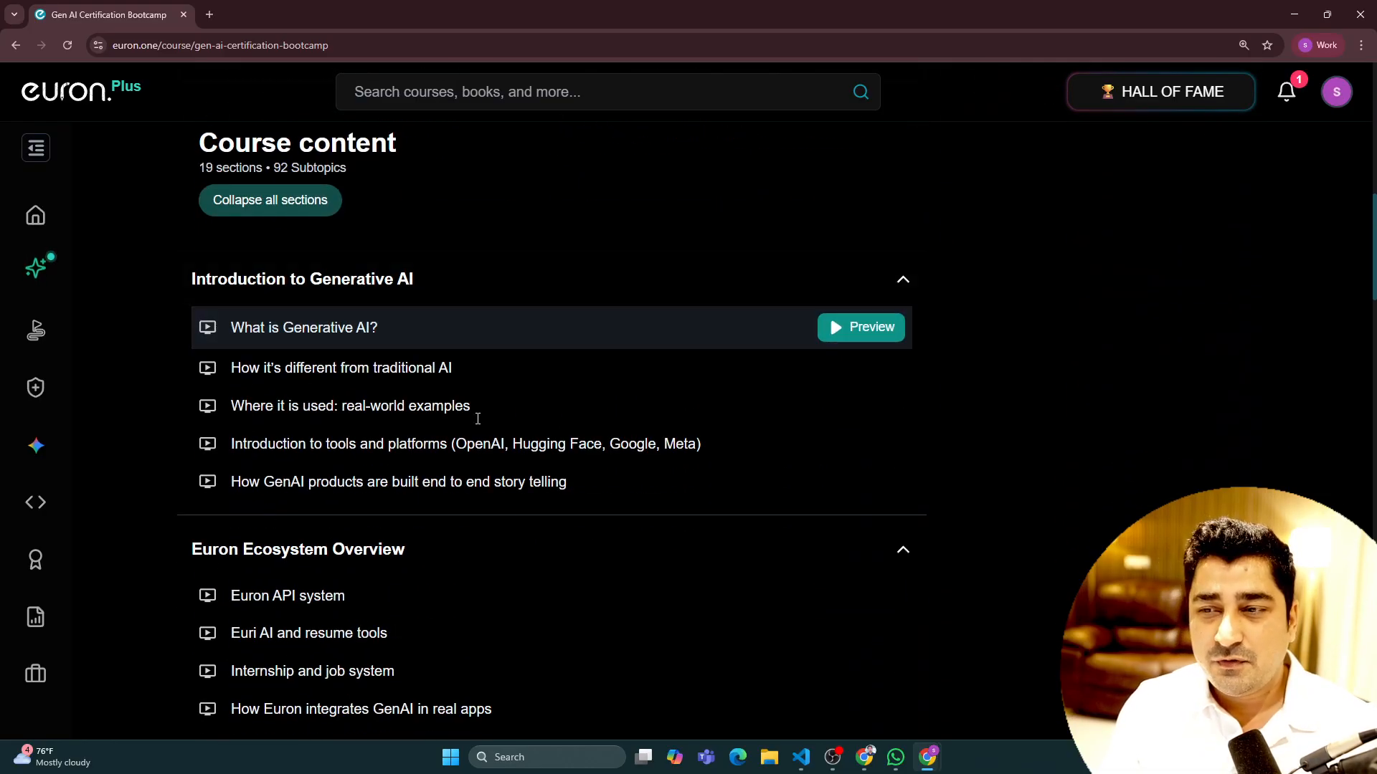
pyautogui.moveTo(86, 320)
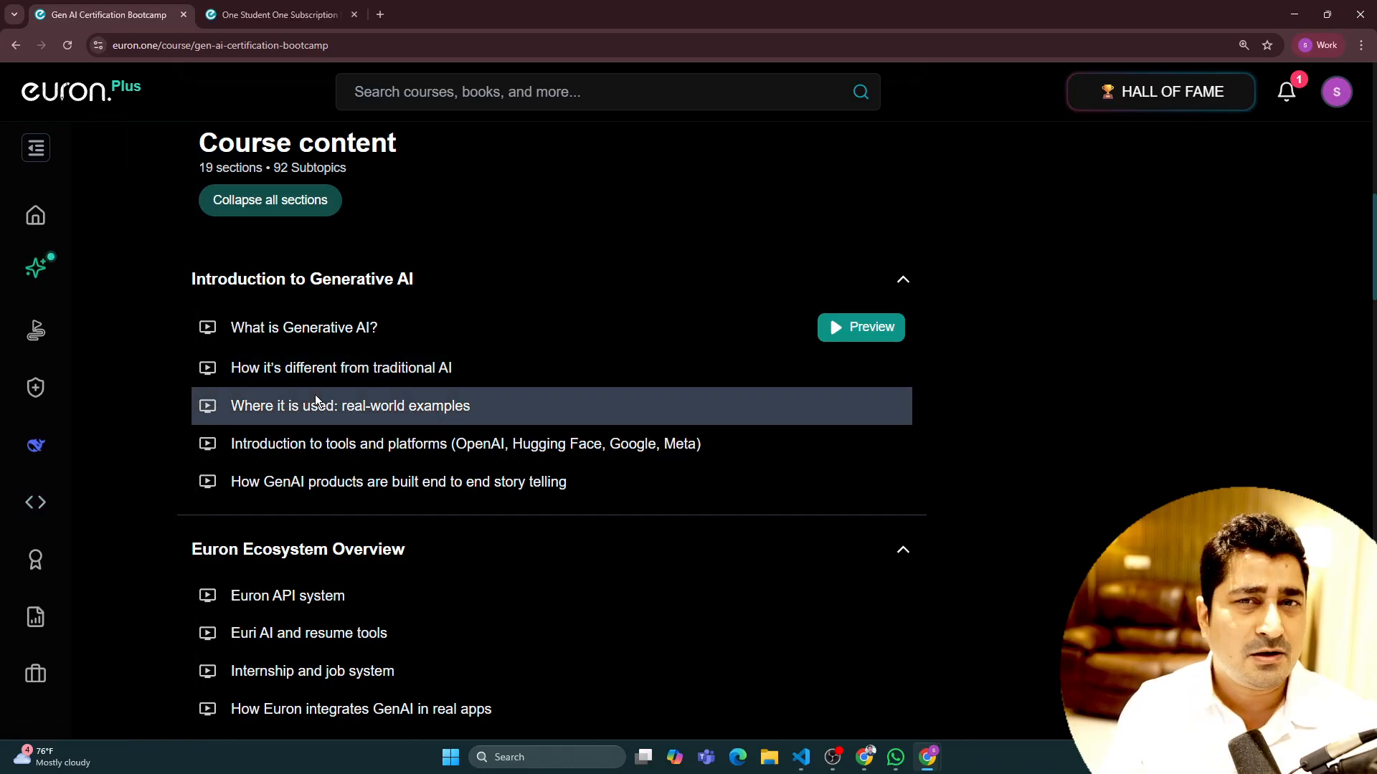
pyautogui.moveTo(731, 280)
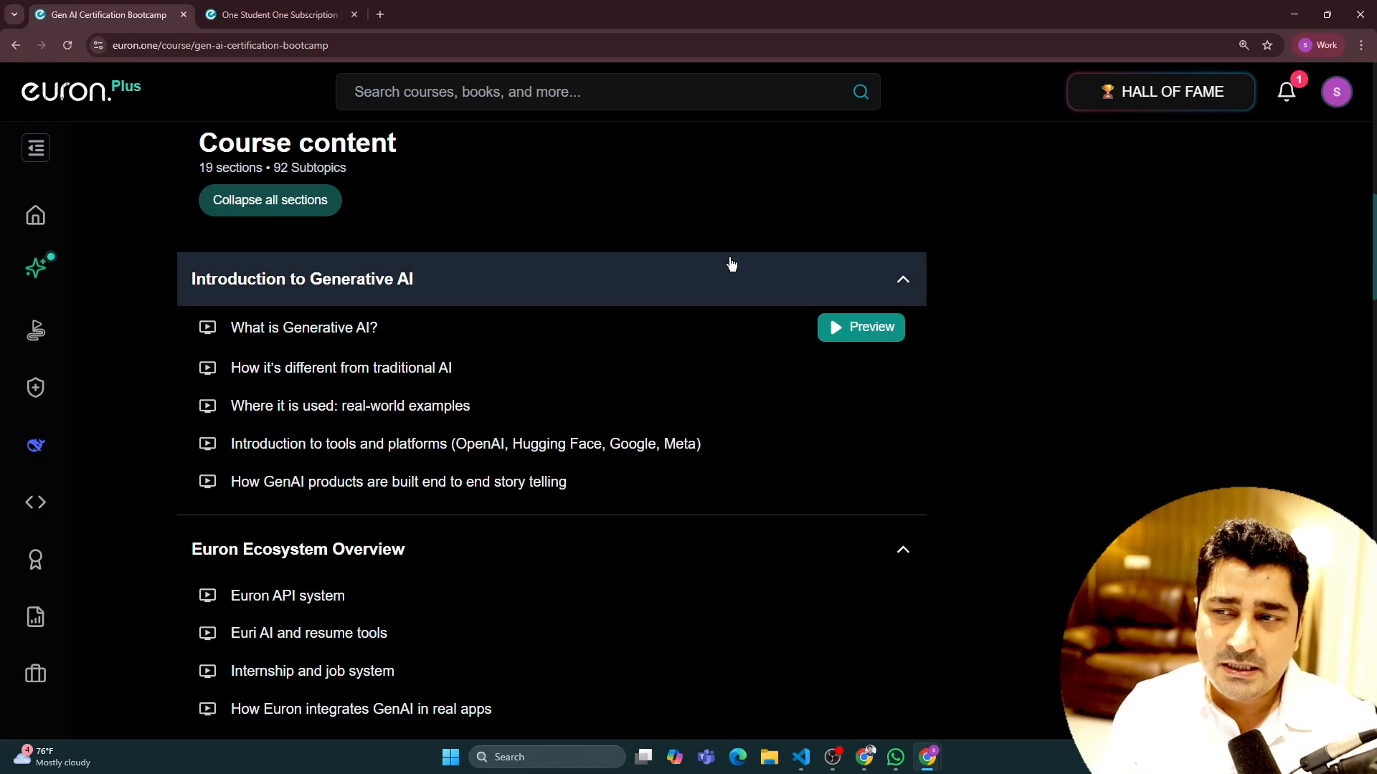
pyautogui.moveTo(1047, 332)
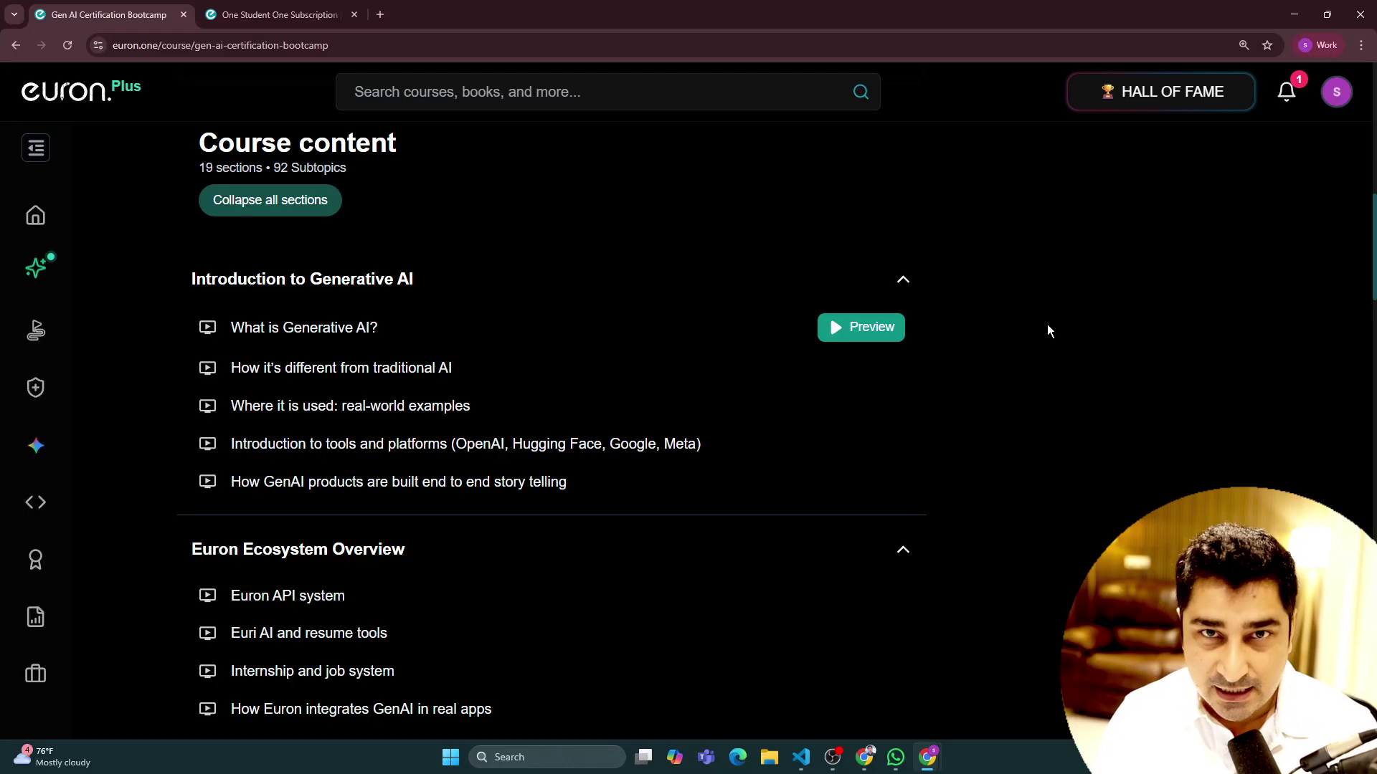
pyautogui.moveTo(1006, 348)
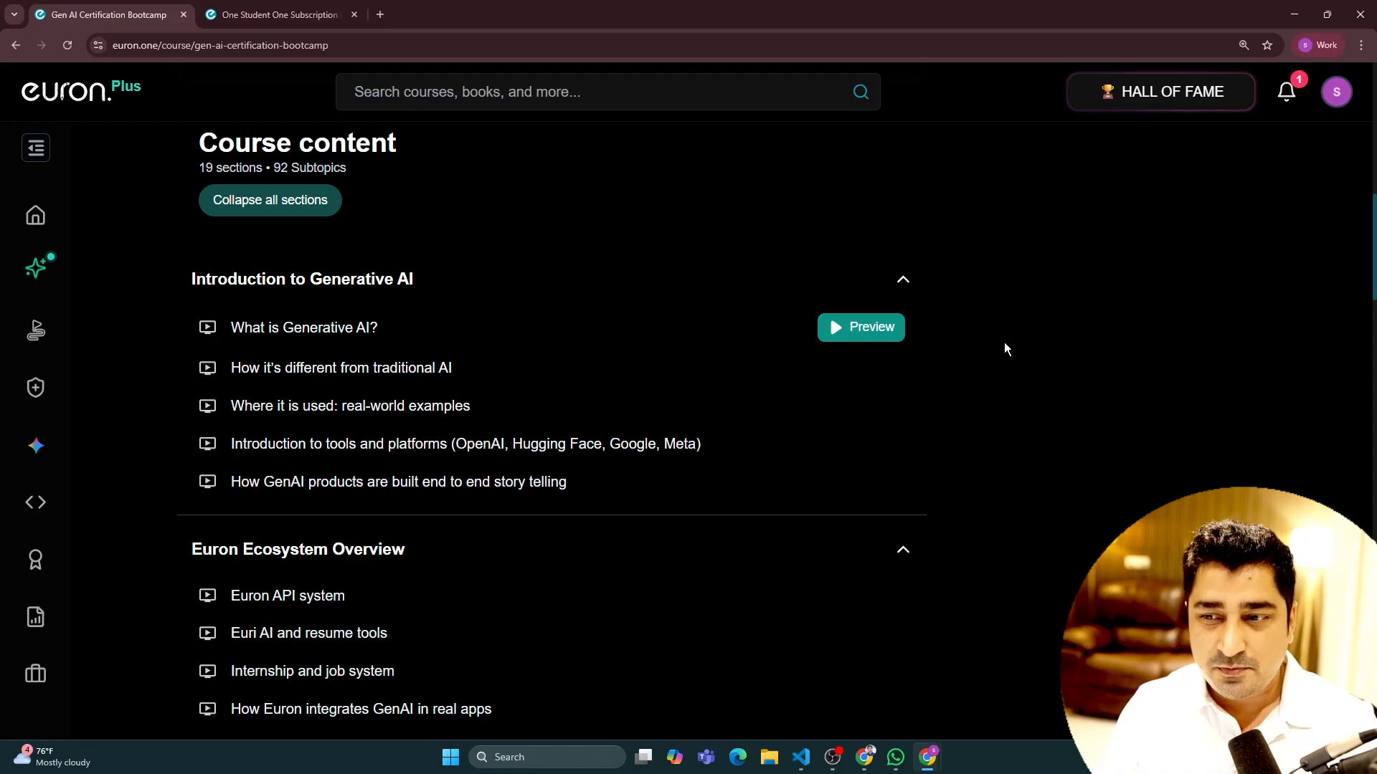
pyautogui.scroll(-3)
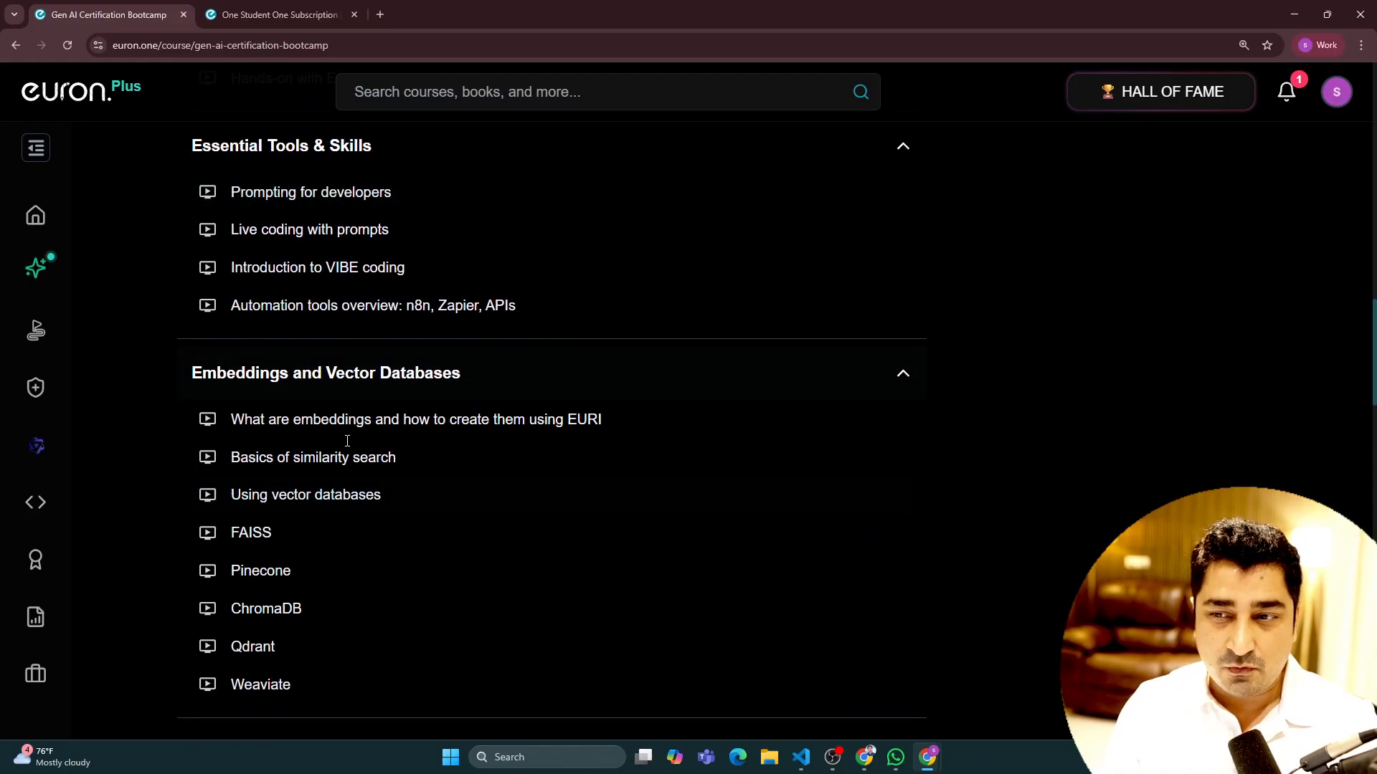
pyautogui.moveTo(545, 373)
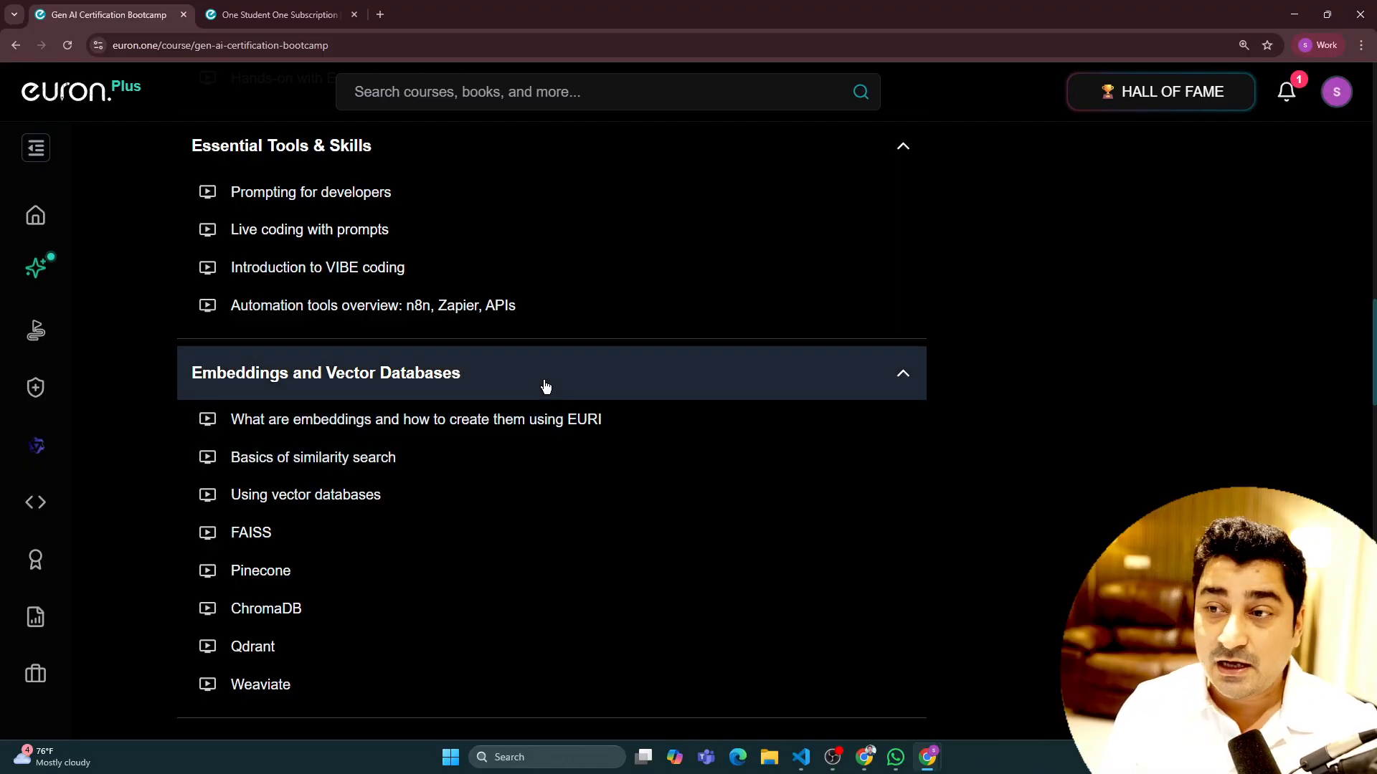
pyautogui.scroll(3)
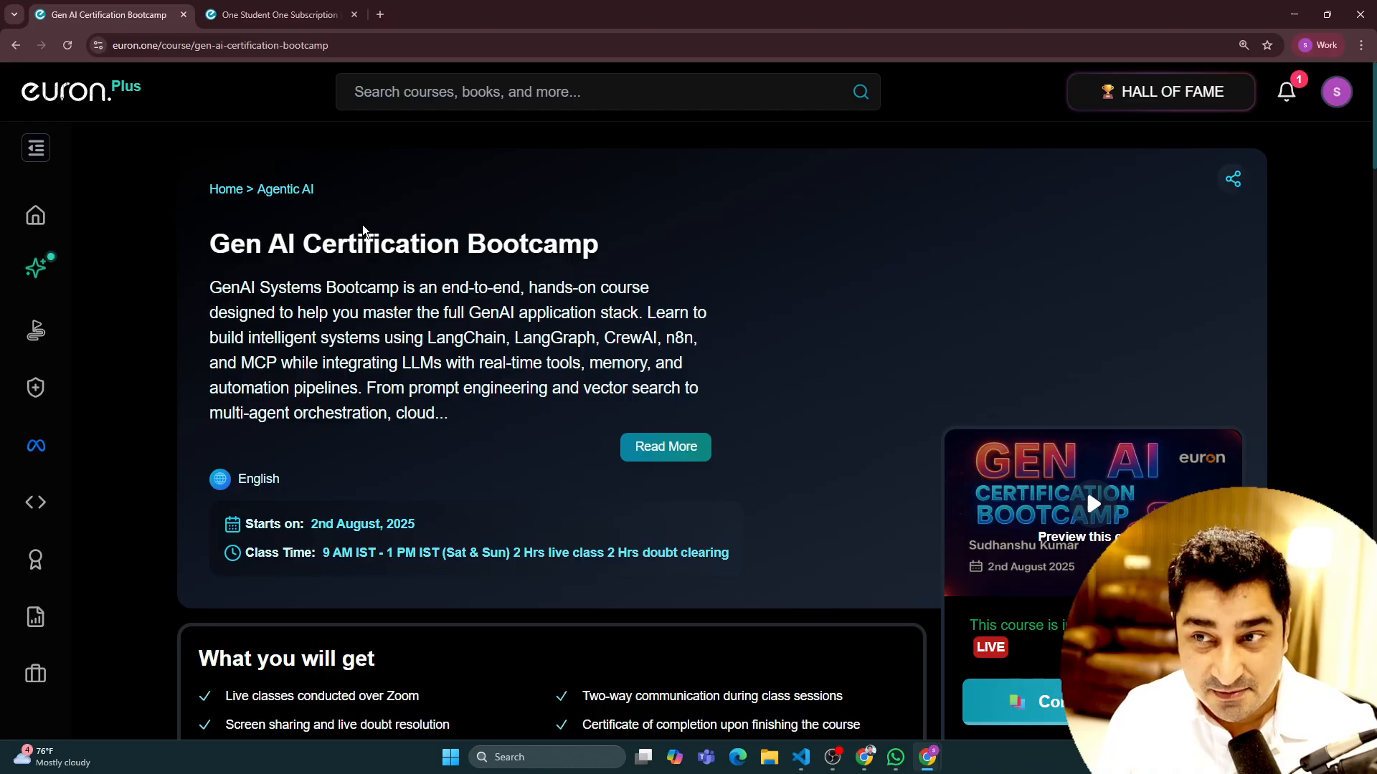
# - Switch to the euron.one/euri tab and browse the provider cards from OpenAI and Google to PlayAI
pyautogui.click(277, 14)
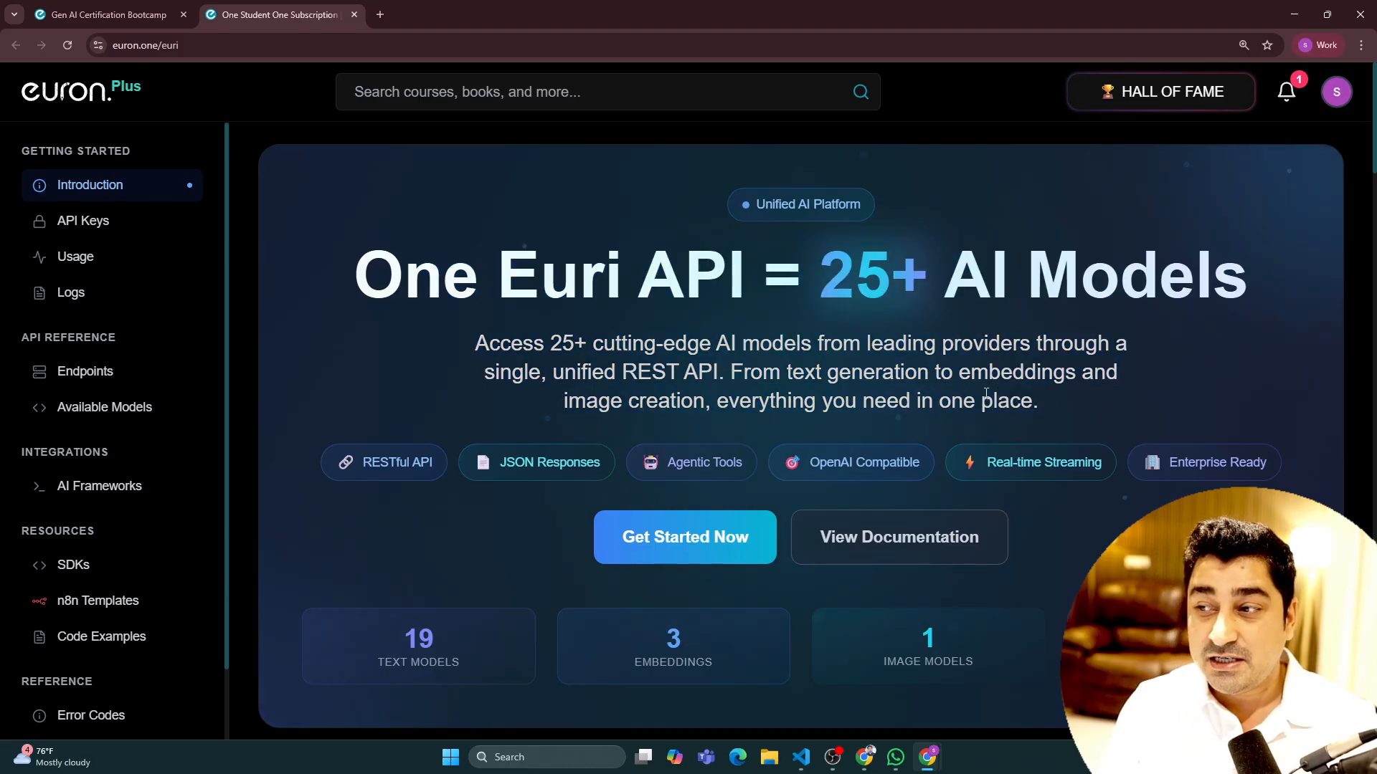
pyautogui.moveTo(1042, 407)
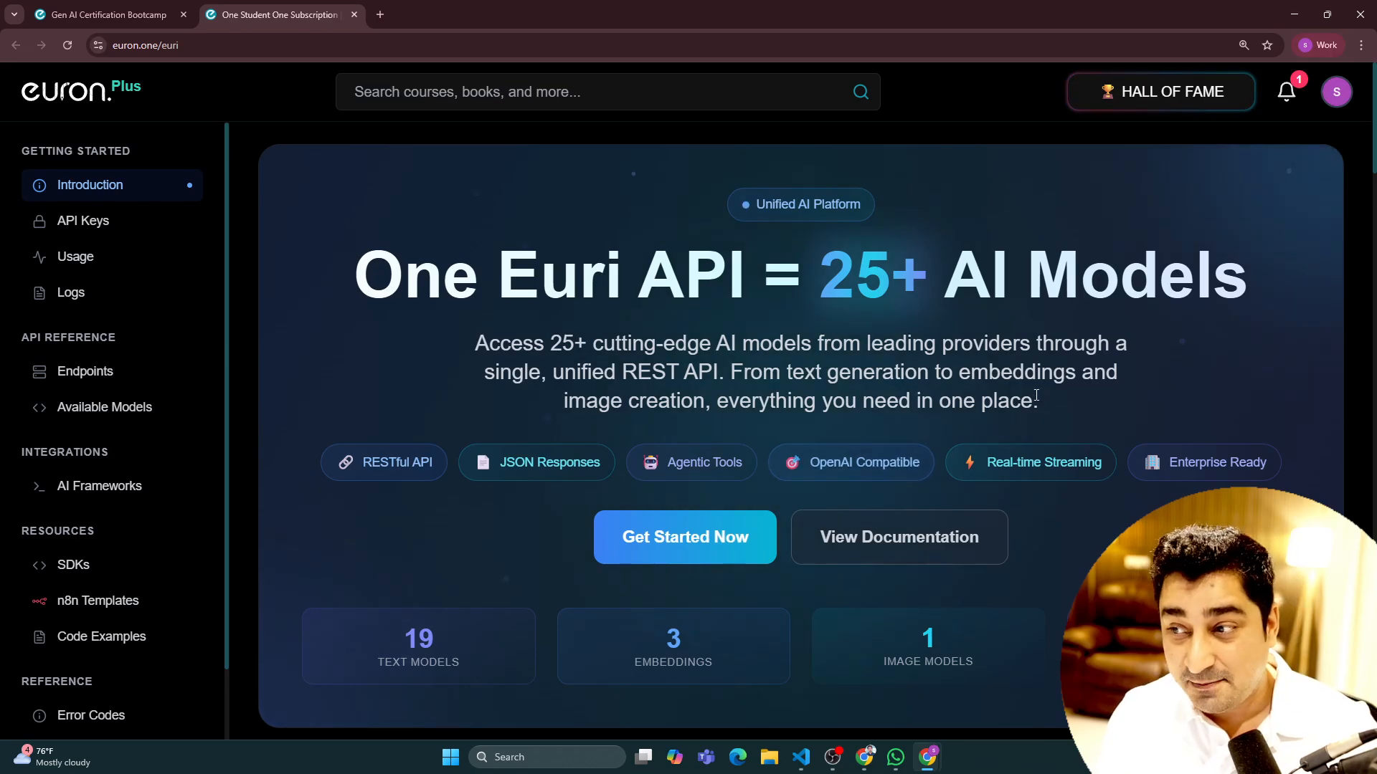
pyautogui.scroll(-3)
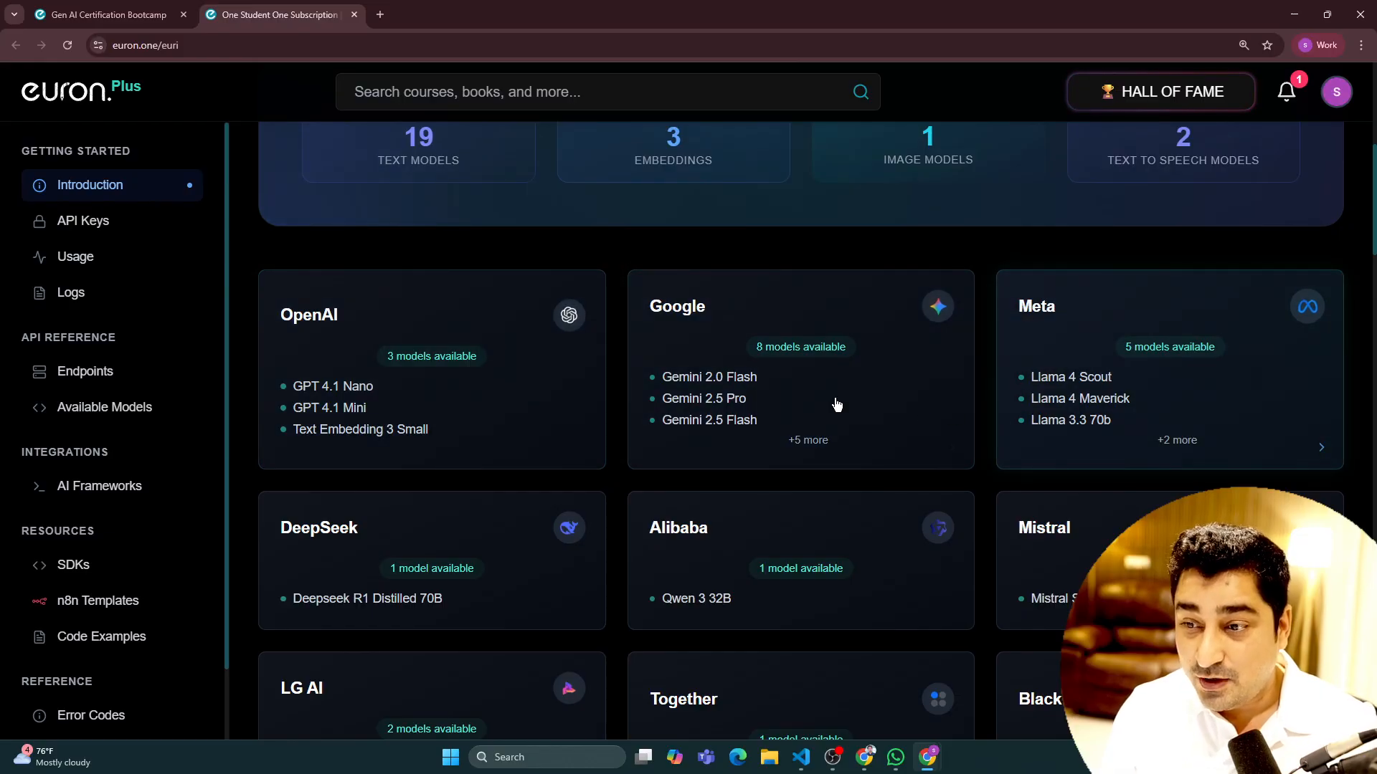
pyautogui.scroll(-3)
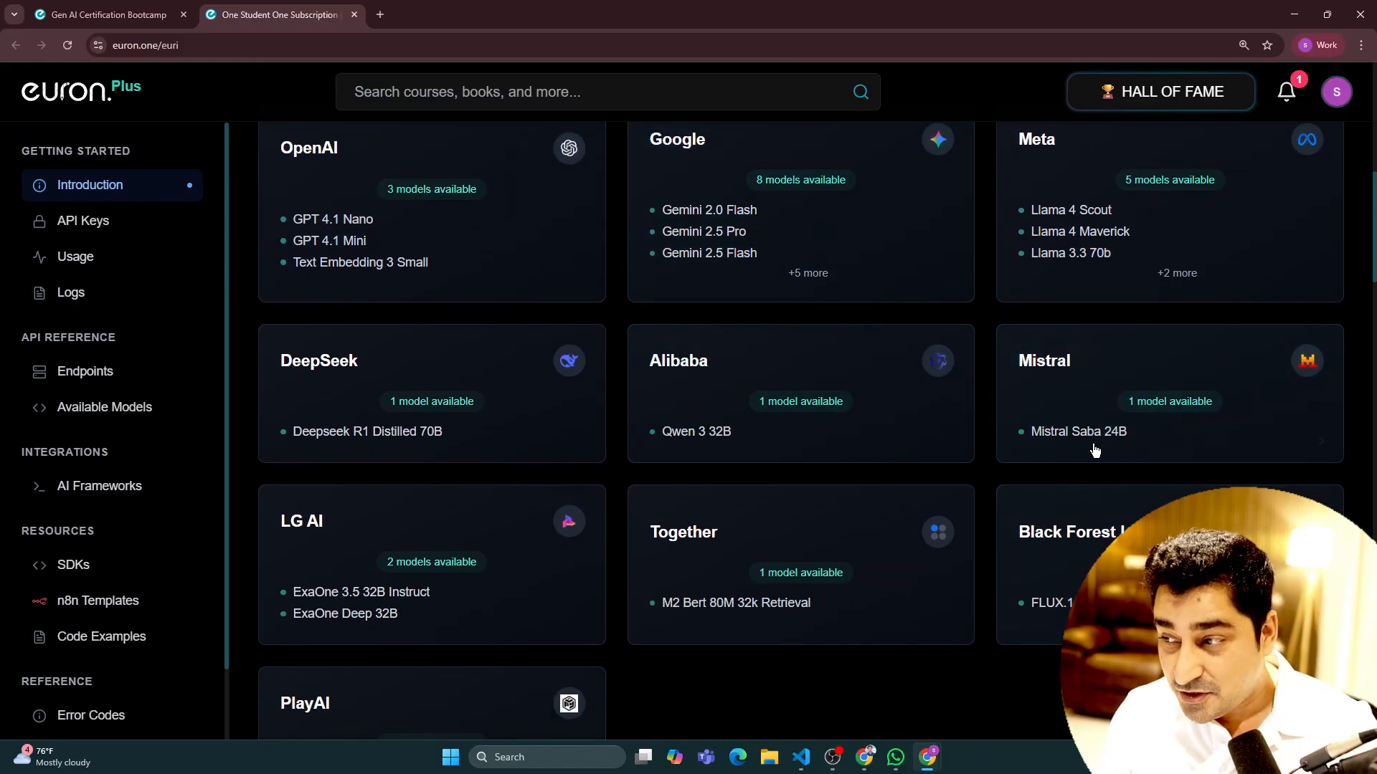
pyautogui.scroll(-3)
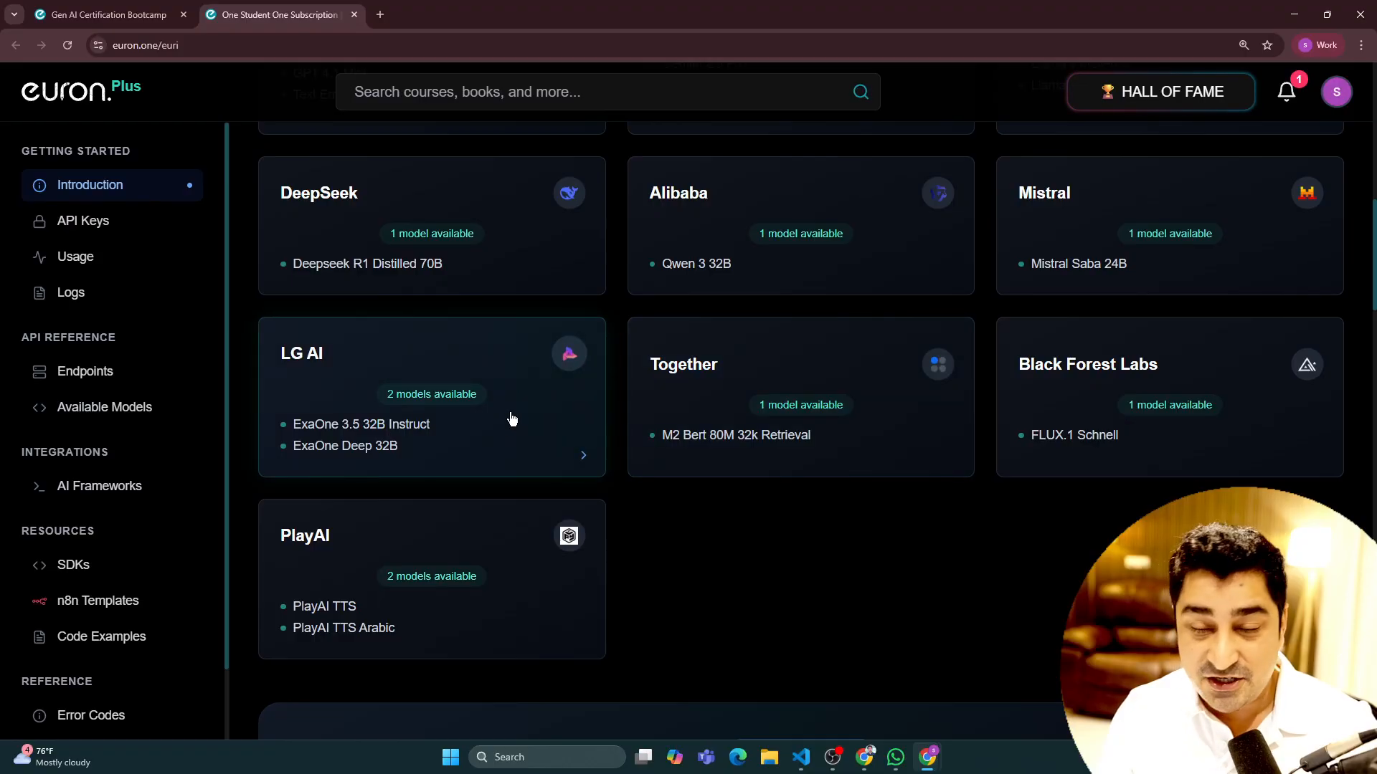
pyautogui.moveTo(551, 451)
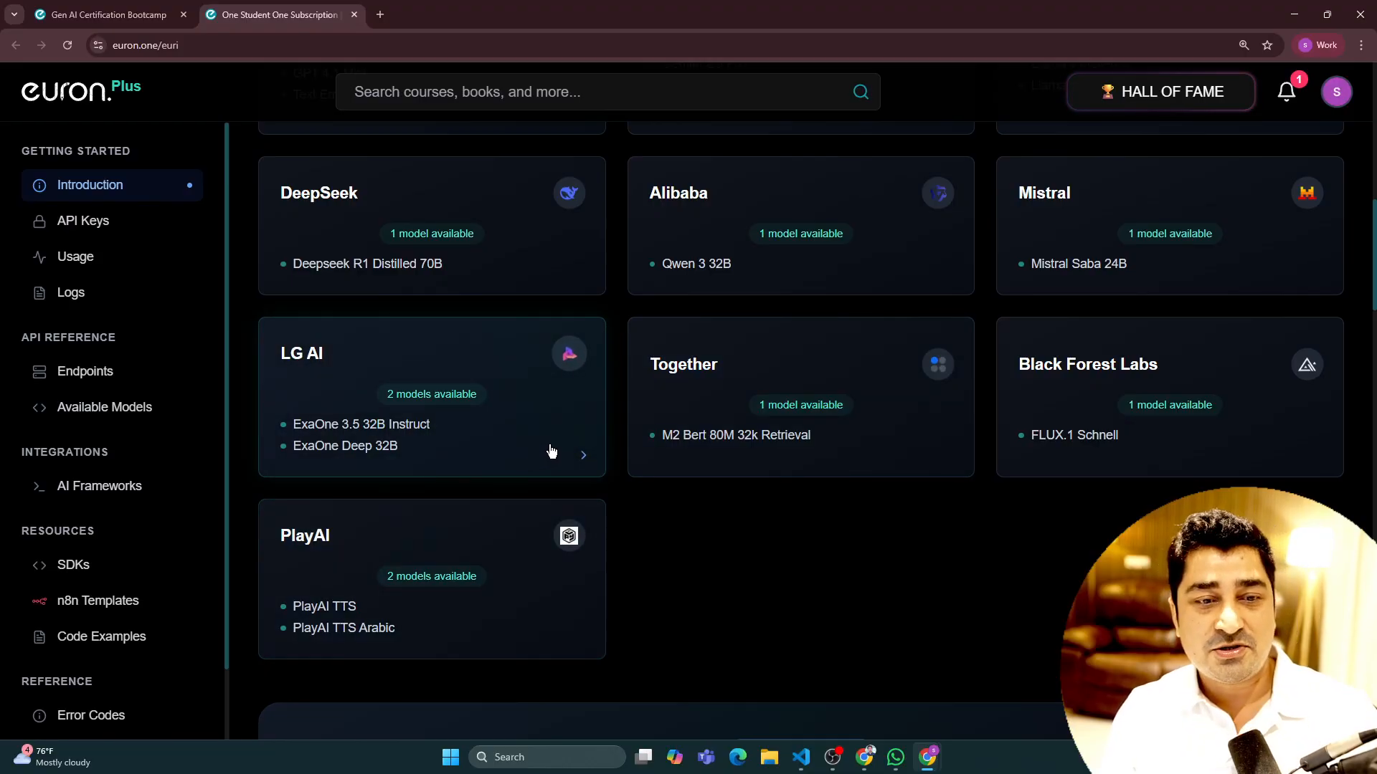
pyautogui.scroll(3)
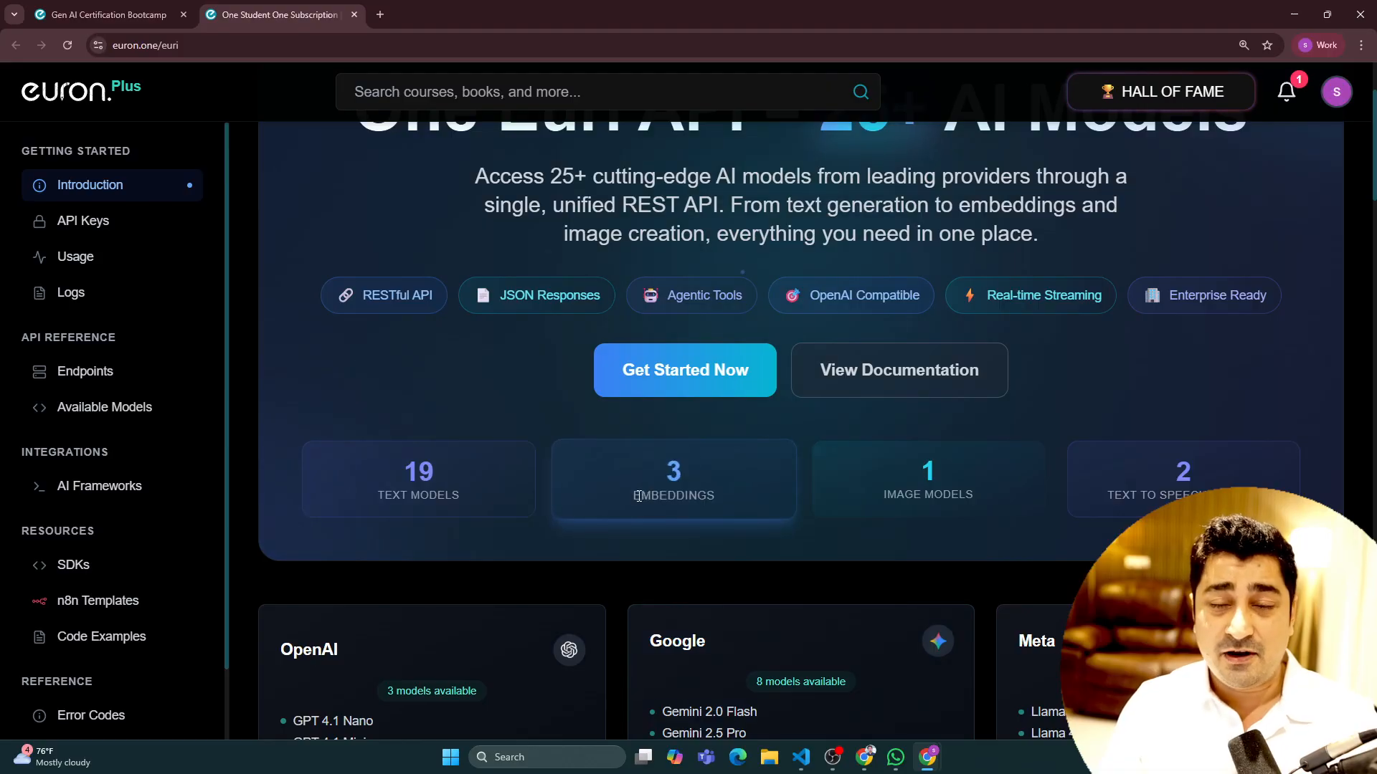
pyautogui.scroll(3)
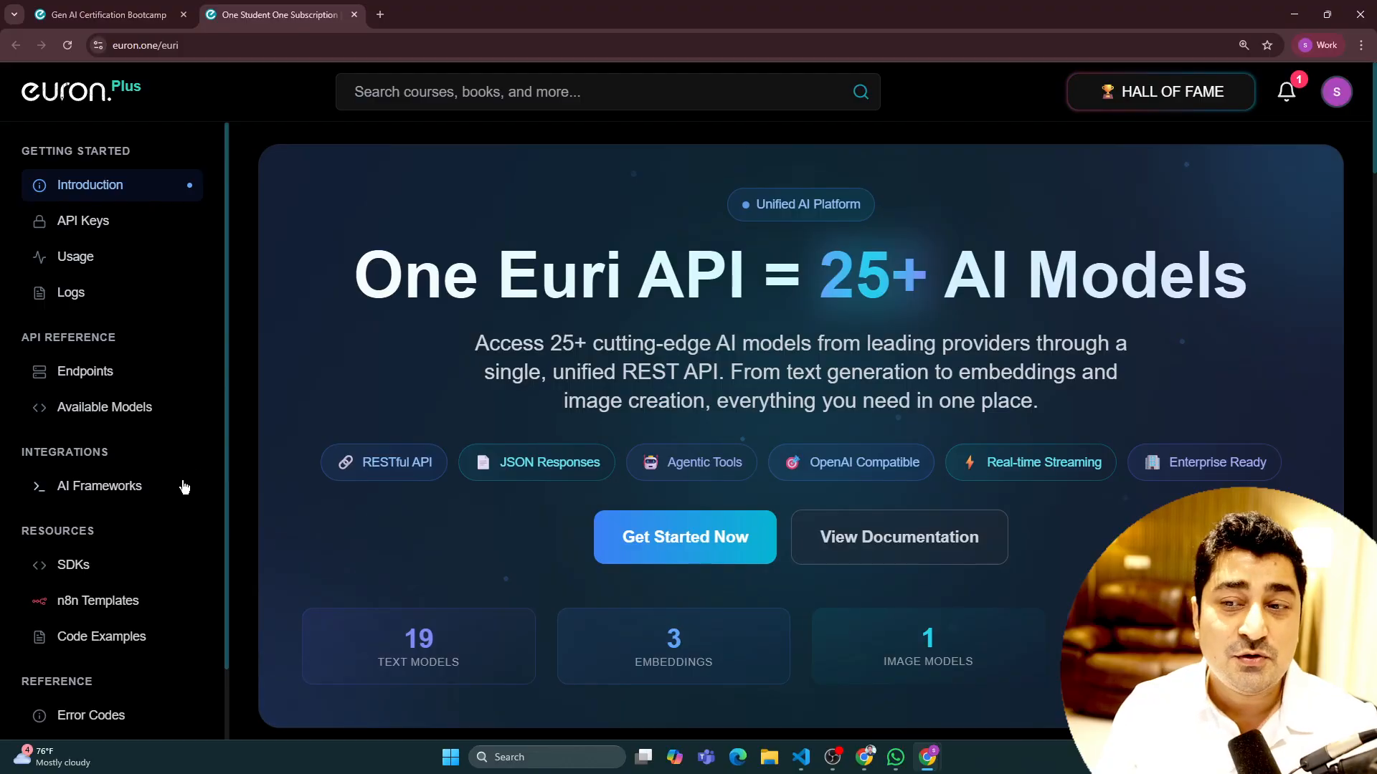
# - Show the AI Frameworks integrations guide with LangChain, CrewAI, AutoGen, LlamaIndex and LangGraph cards
pyautogui.click(97, 486)
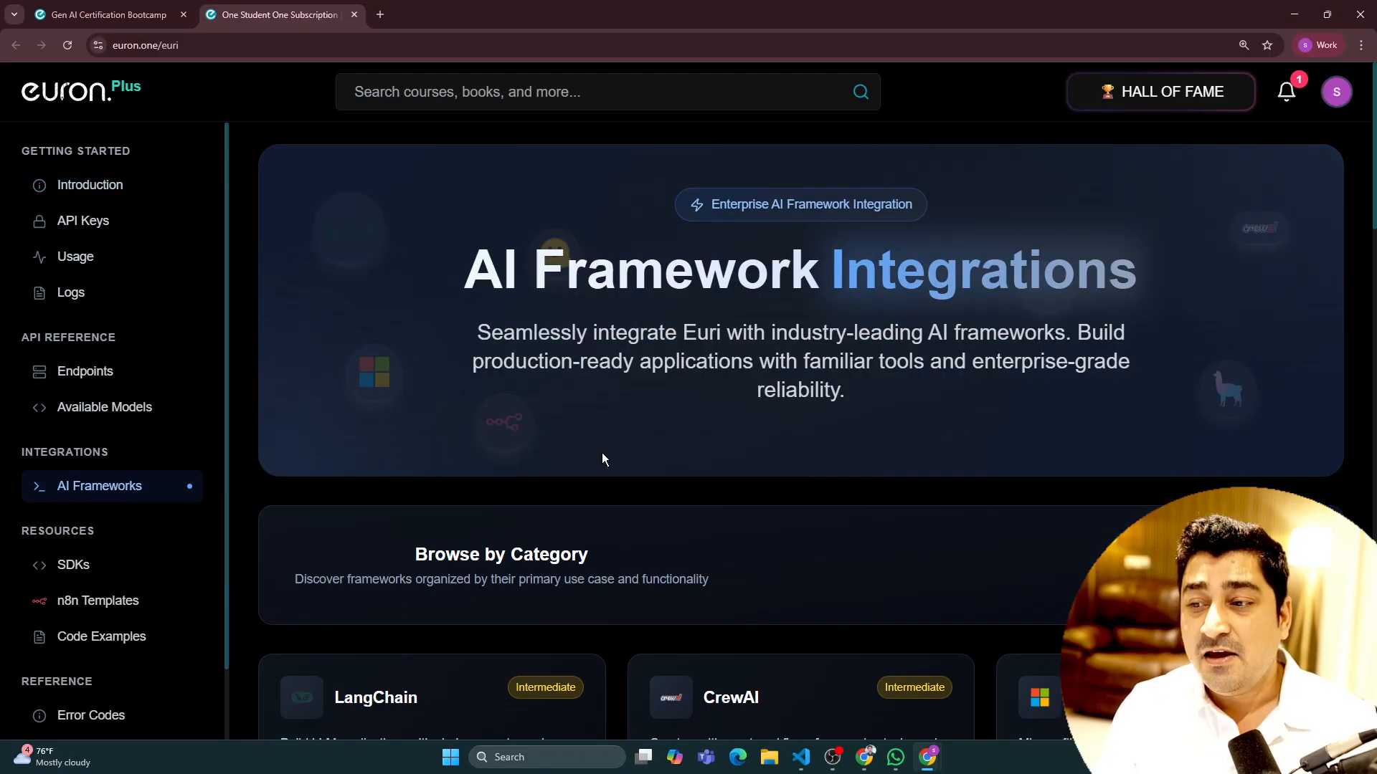
pyautogui.scroll(-3)
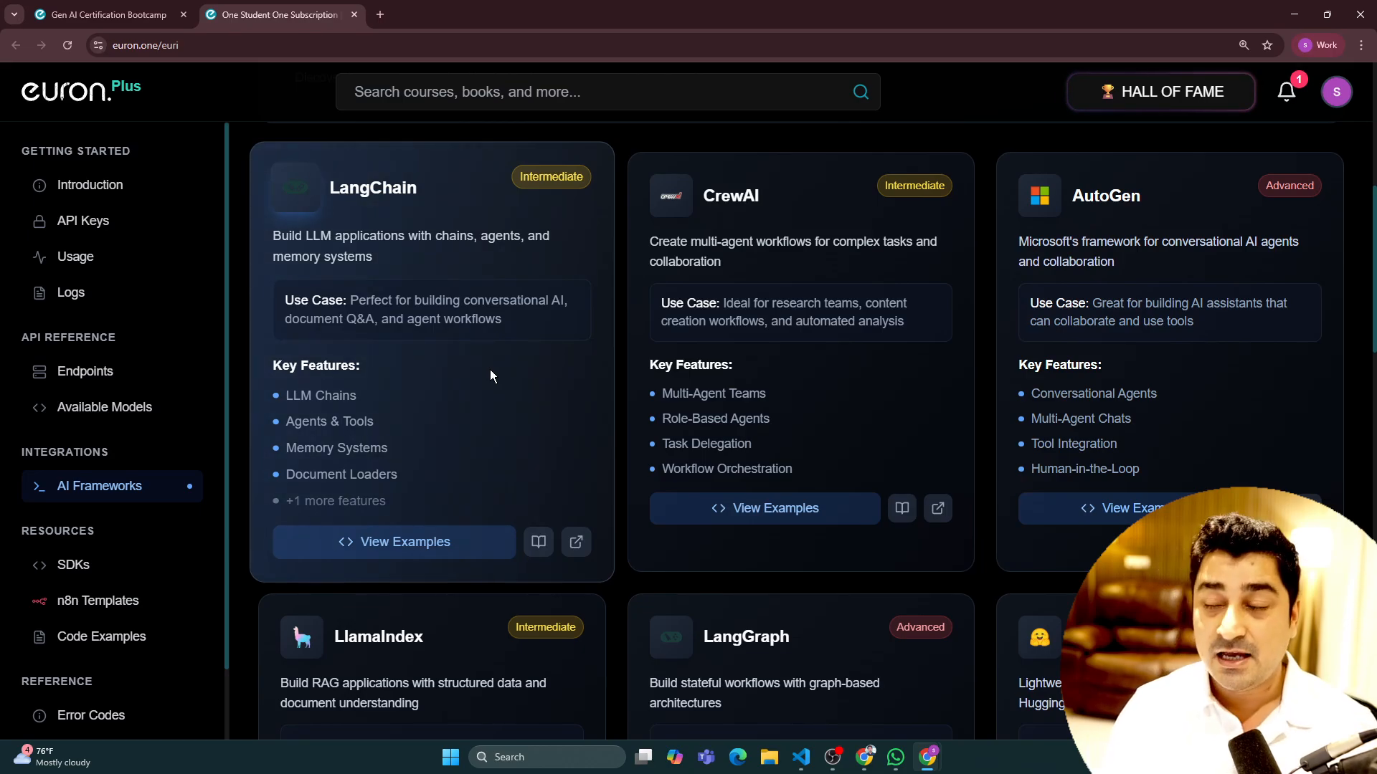
pyautogui.moveTo(711, 413)
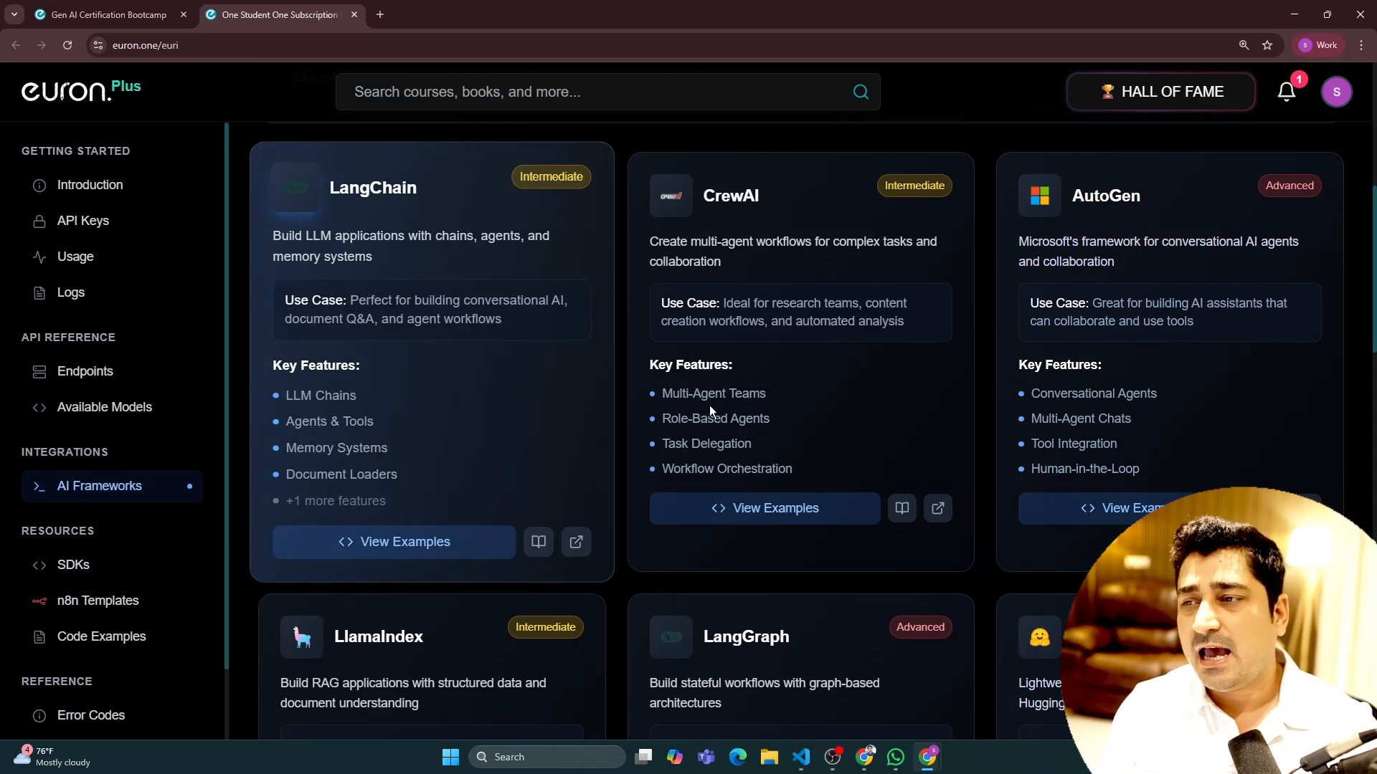
pyautogui.scroll(3)
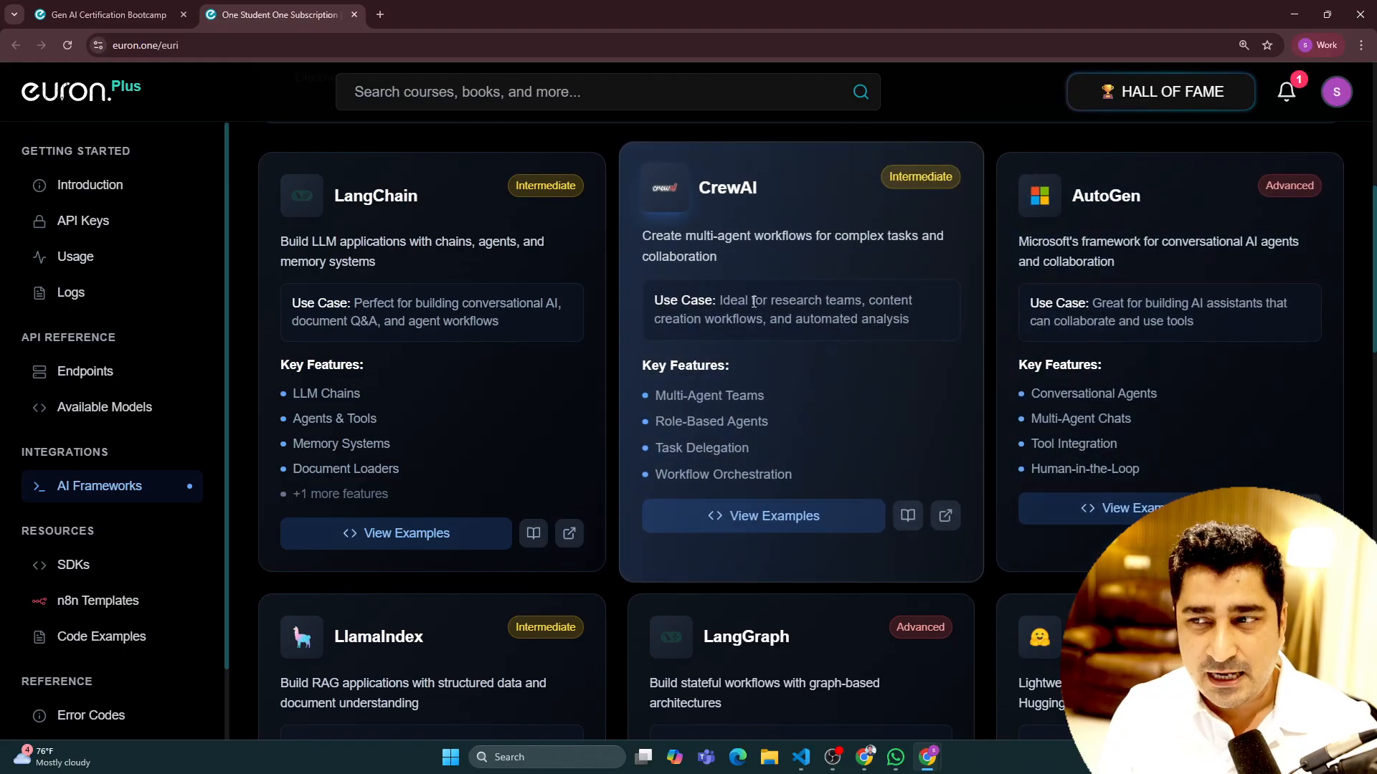
pyautogui.moveTo(831, 470)
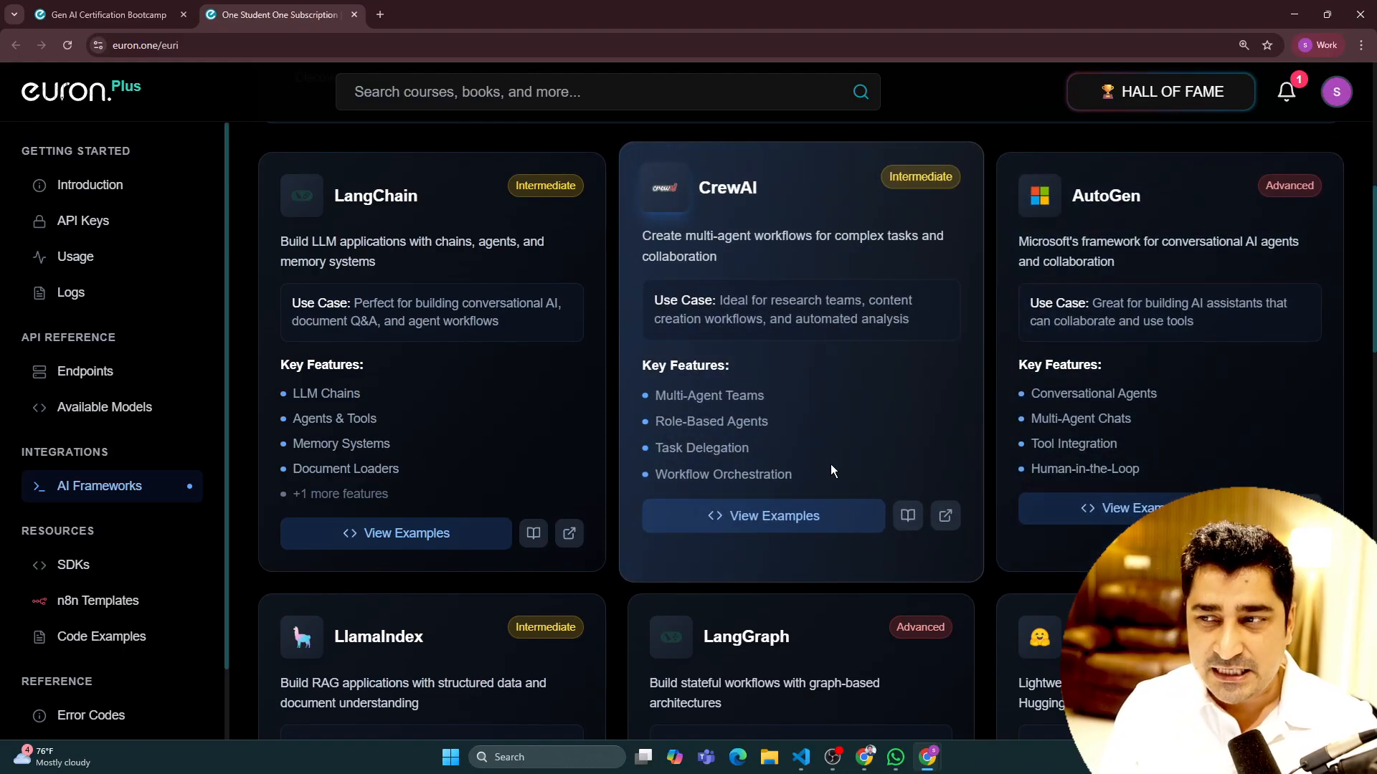
pyautogui.moveTo(839, 475)
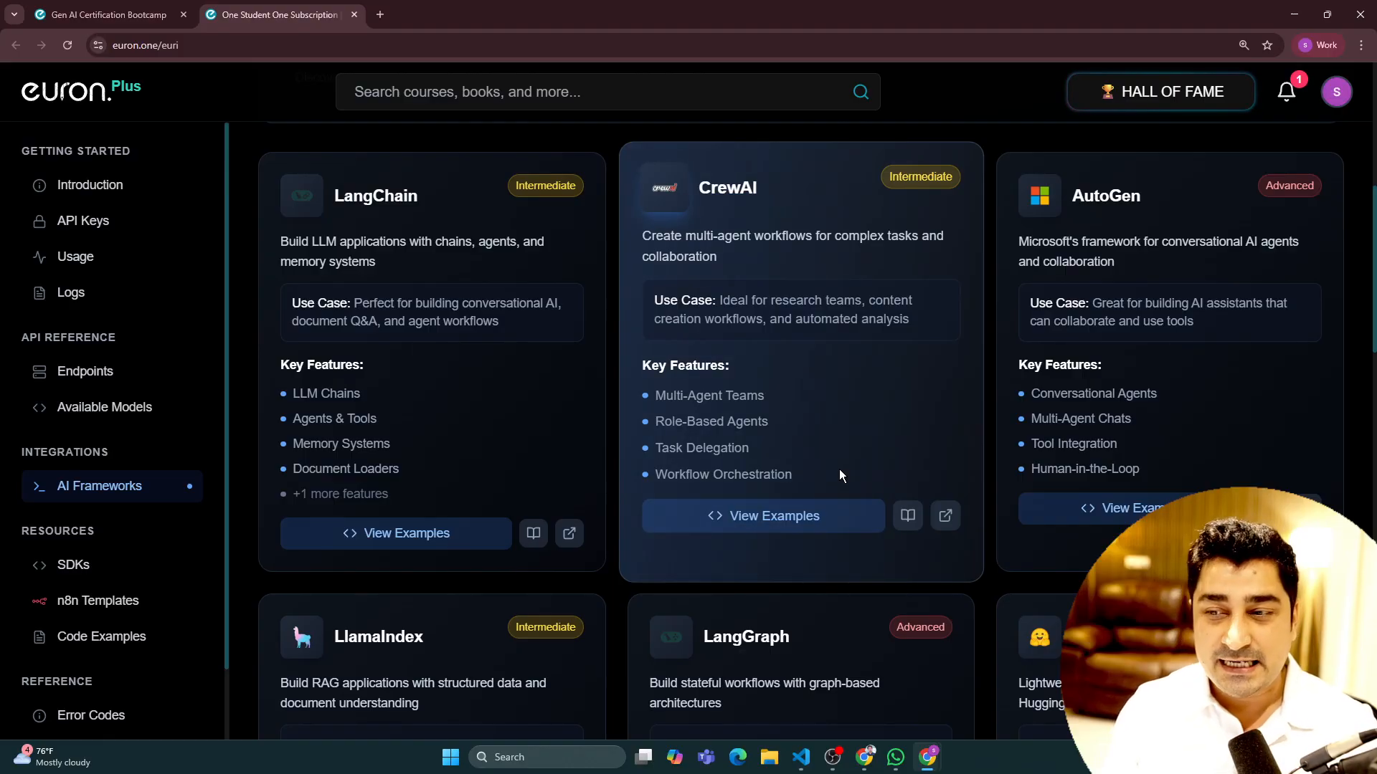
# - View LangChain's Streaming Support and LCEL examples, then return to the bootcamp course tab
pyautogui.click(406, 534)
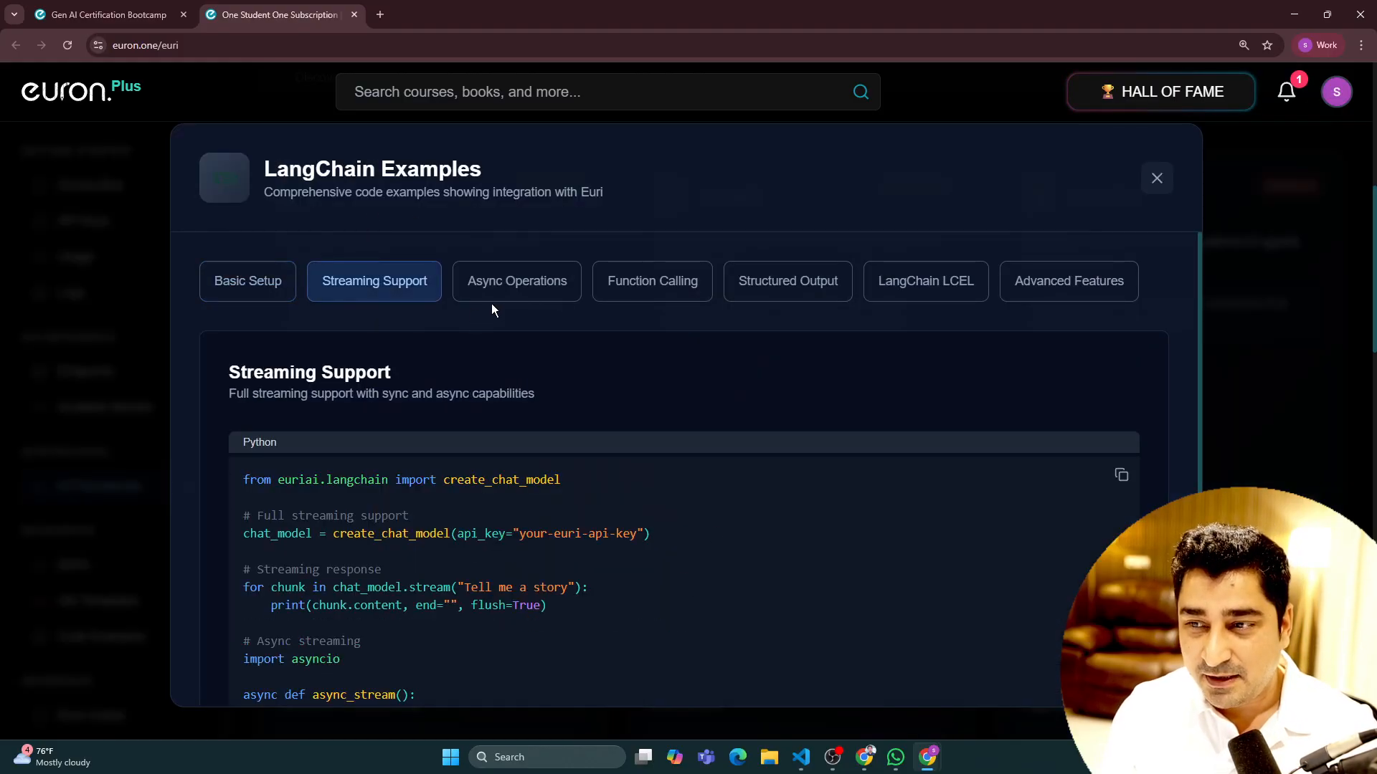
pyautogui.click(925, 281)
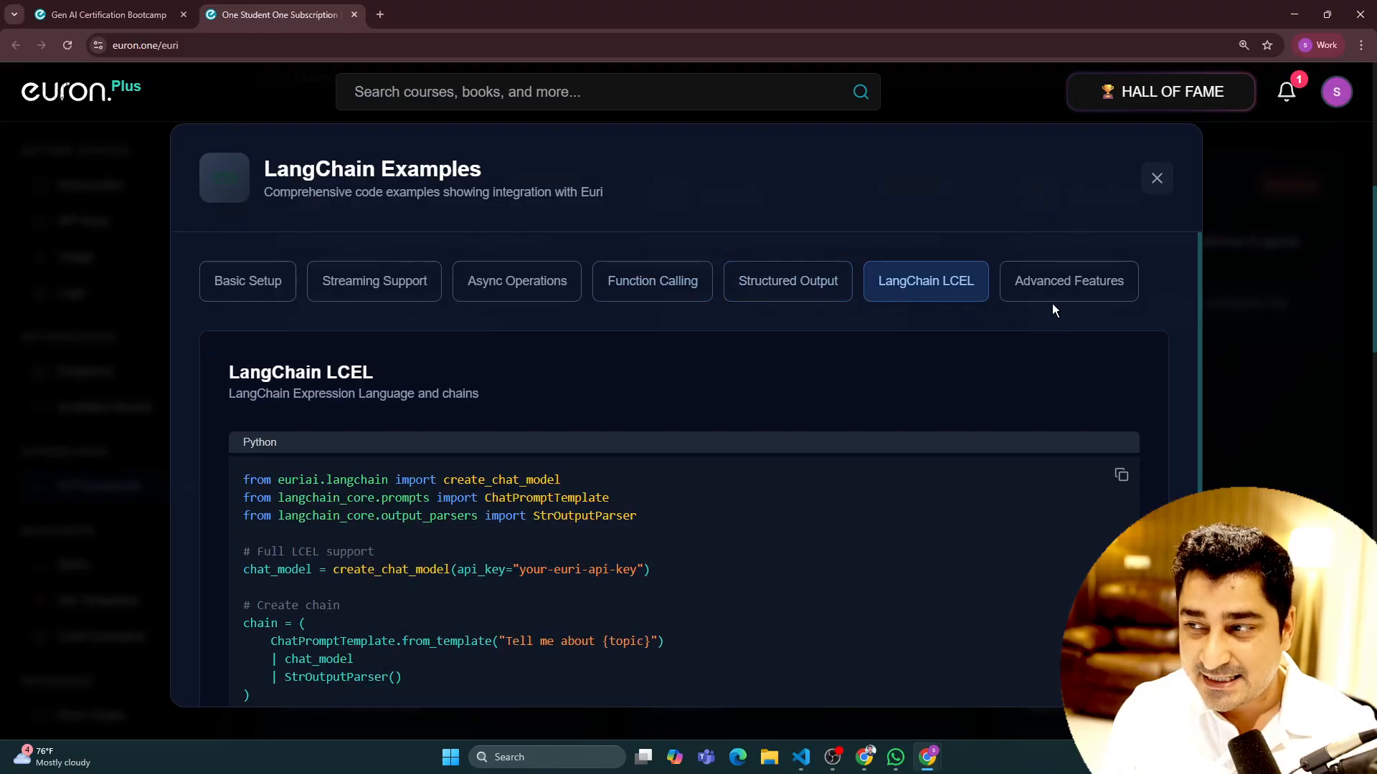
pyautogui.click(1155, 178)
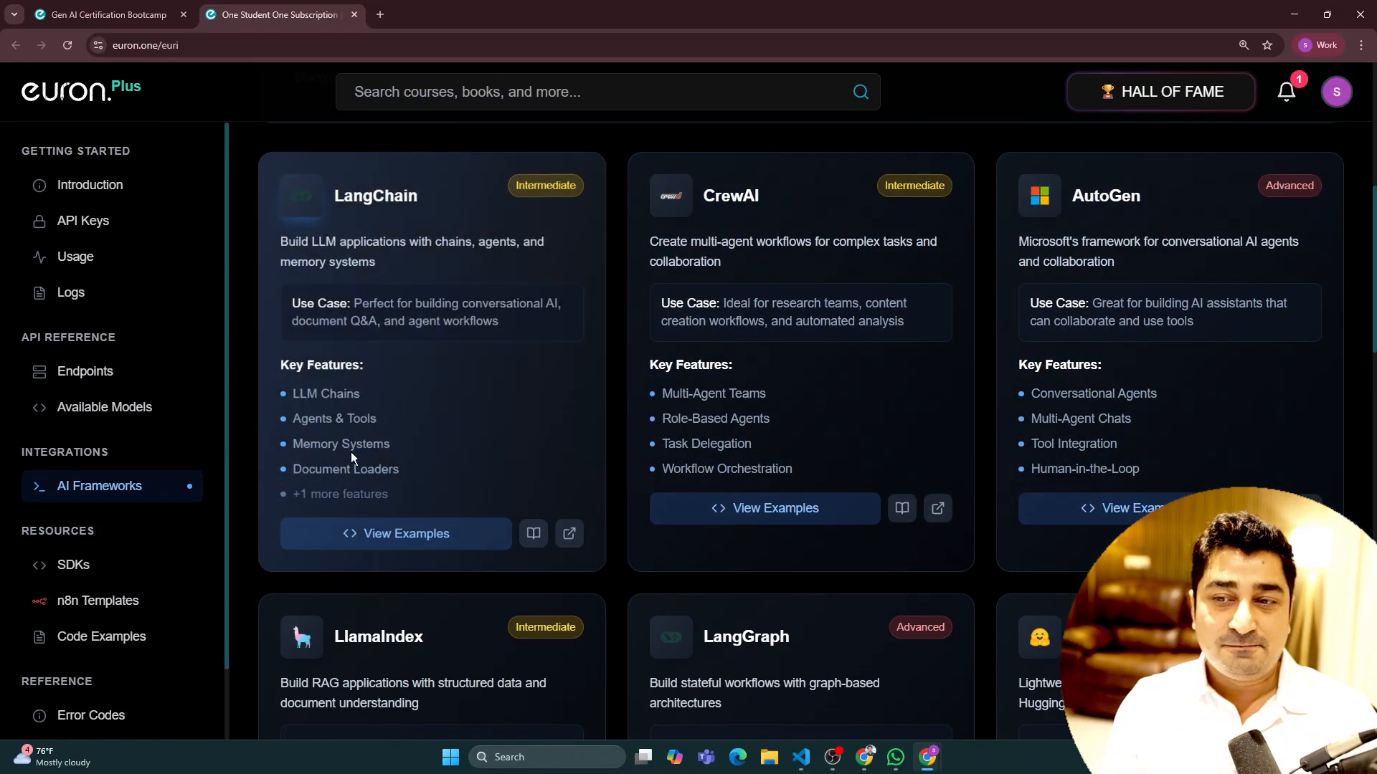
pyautogui.click(104, 14)
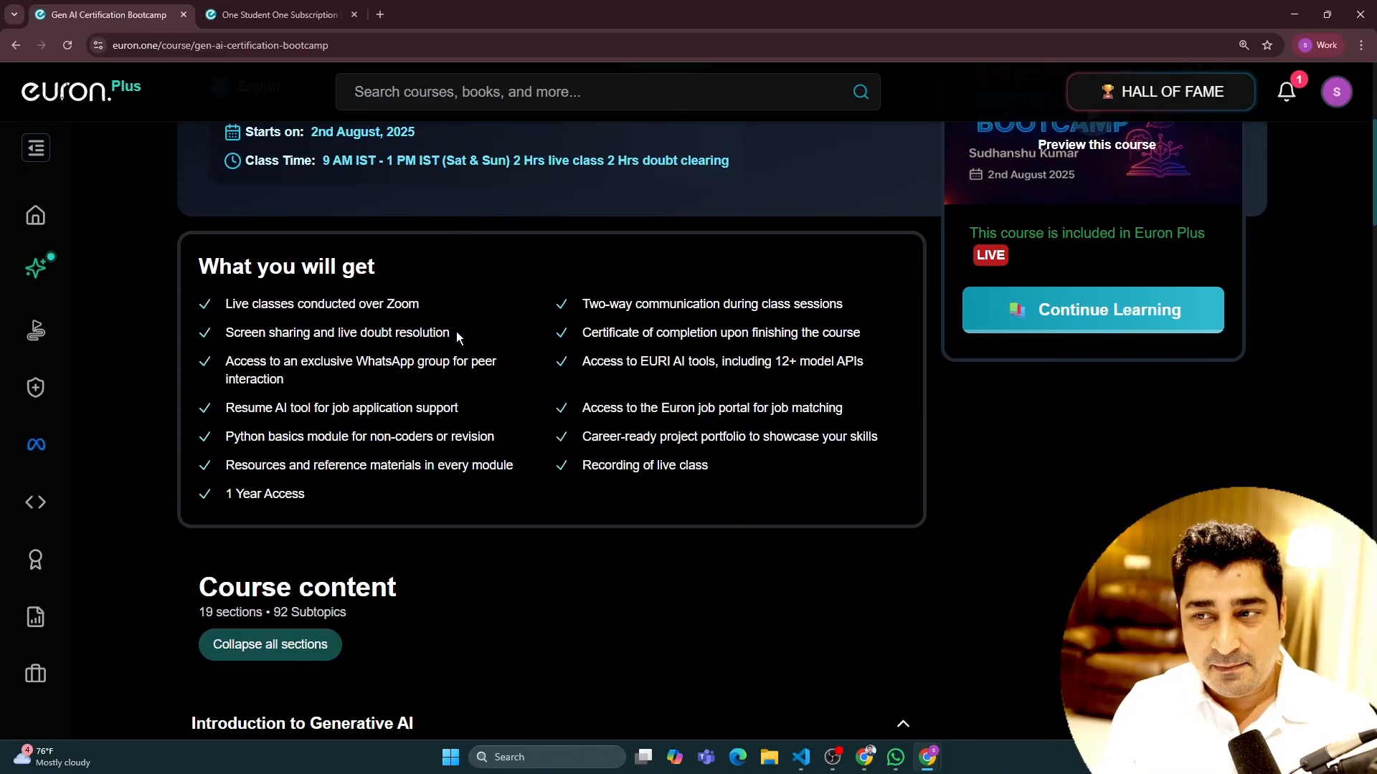
# - Browse the Euri chat model list from GPT-4o-mini to Gemini and return to the bootcamp curriculum
pyautogui.scroll(-3)
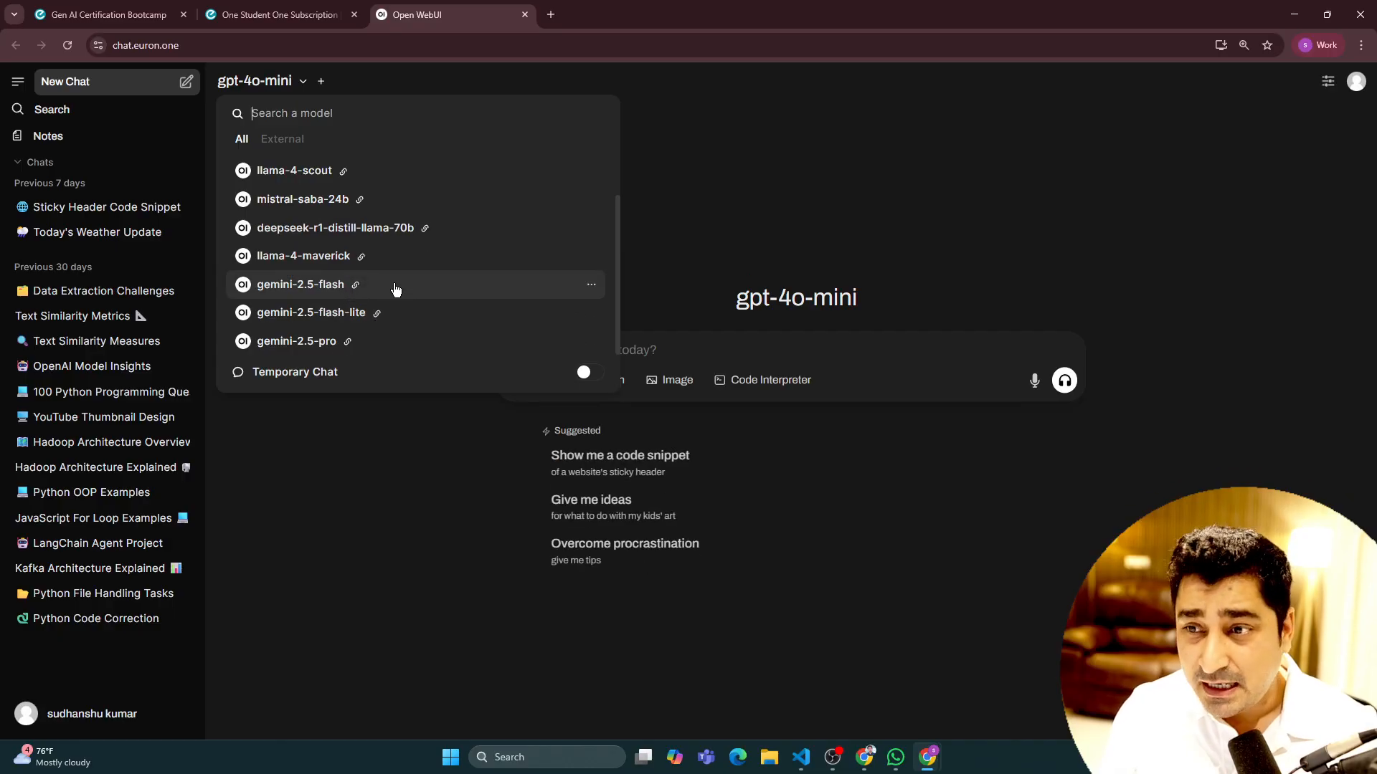
pyautogui.scroll(3)
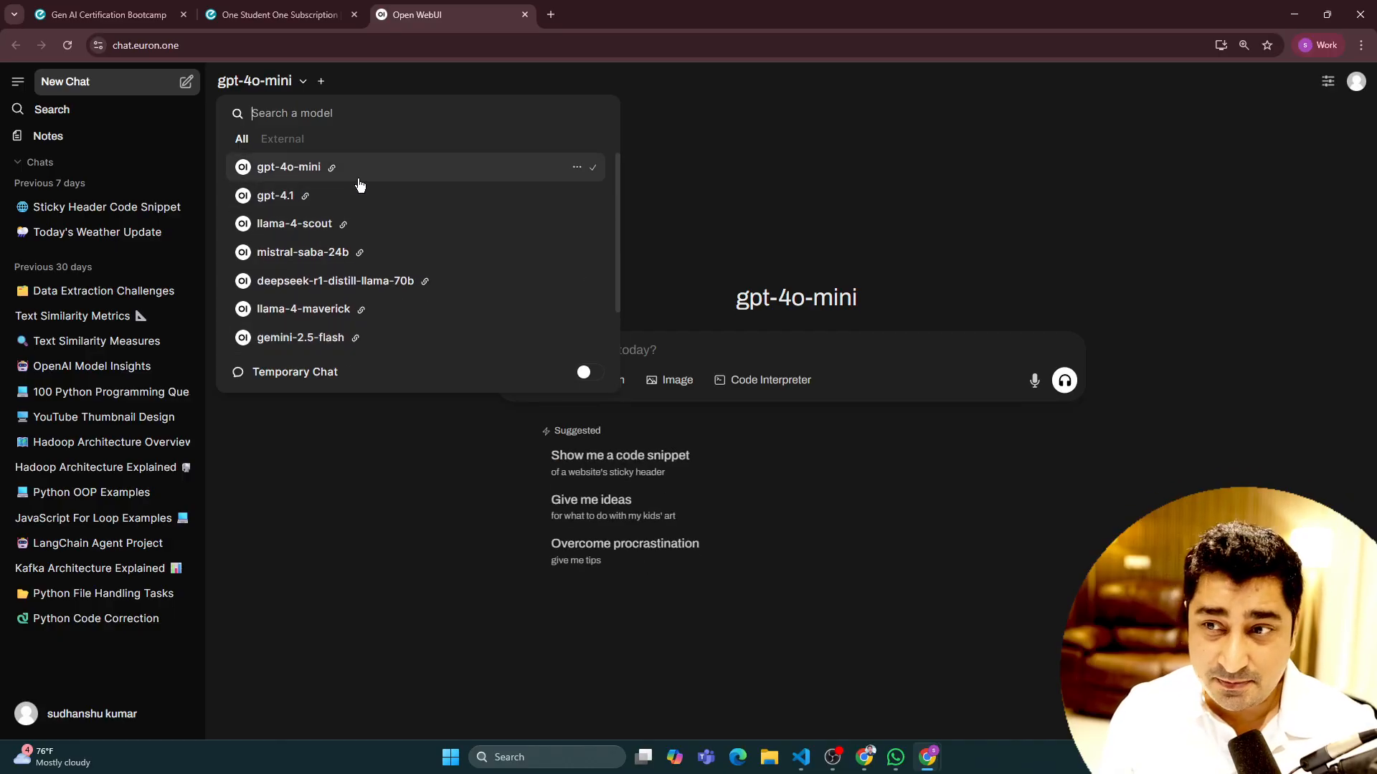
pyautogui.moveTo(363, 196)
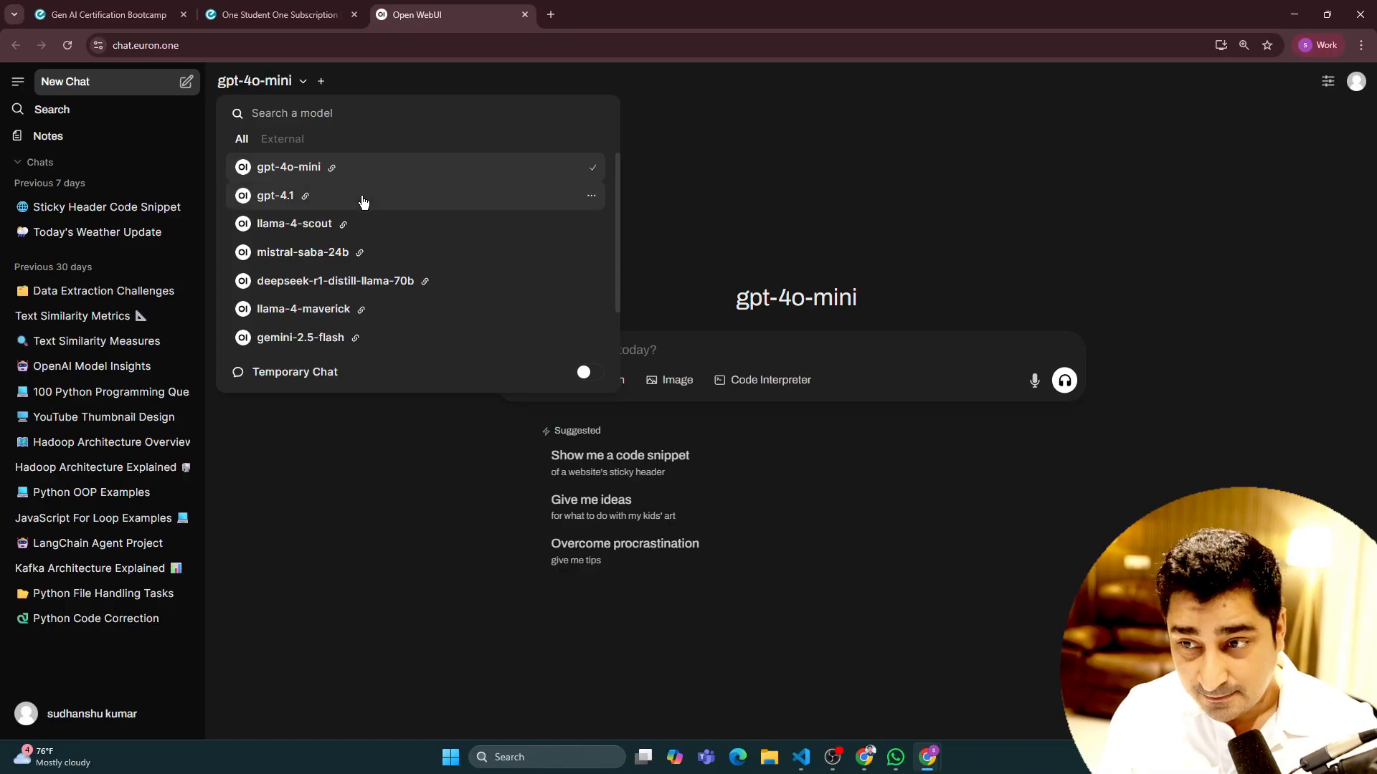
pyautogui.click(105, 14)
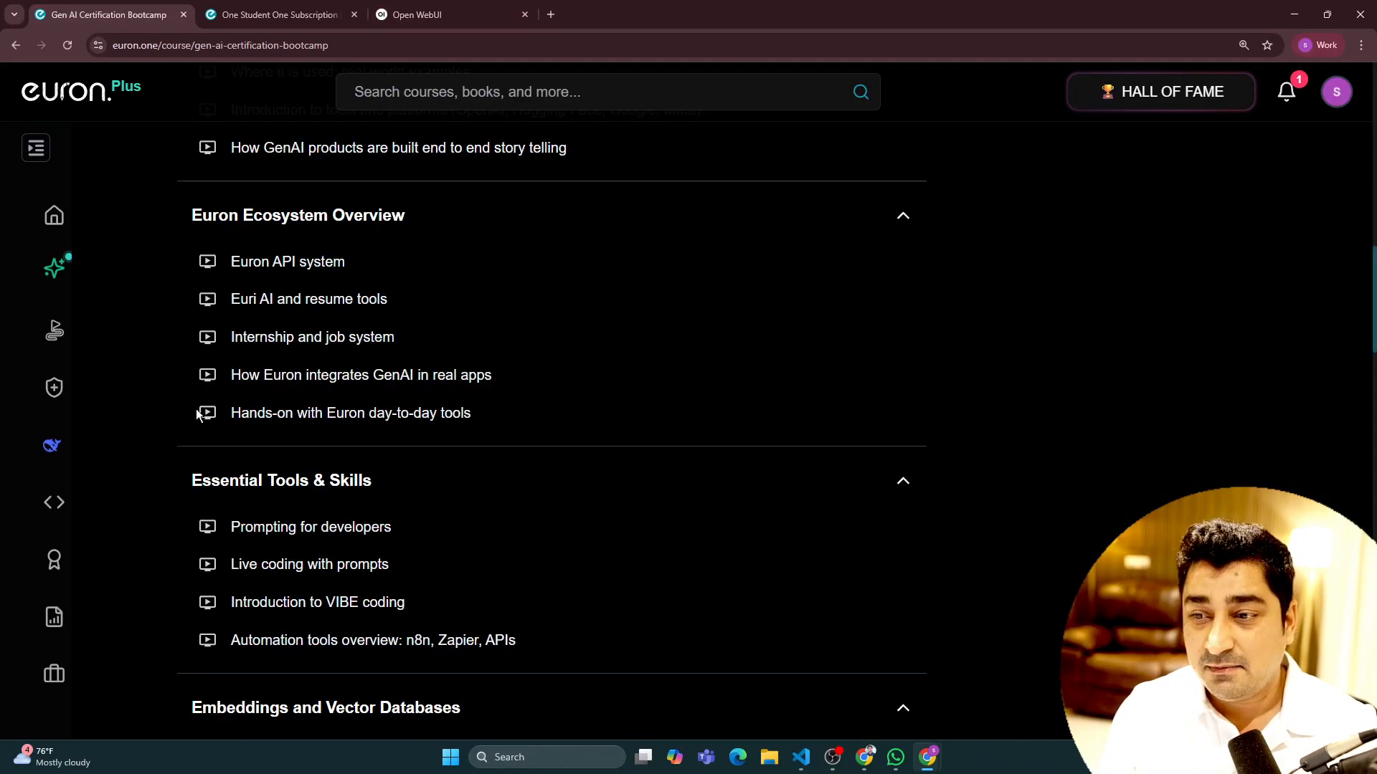
pyautogui.scroll(-3)
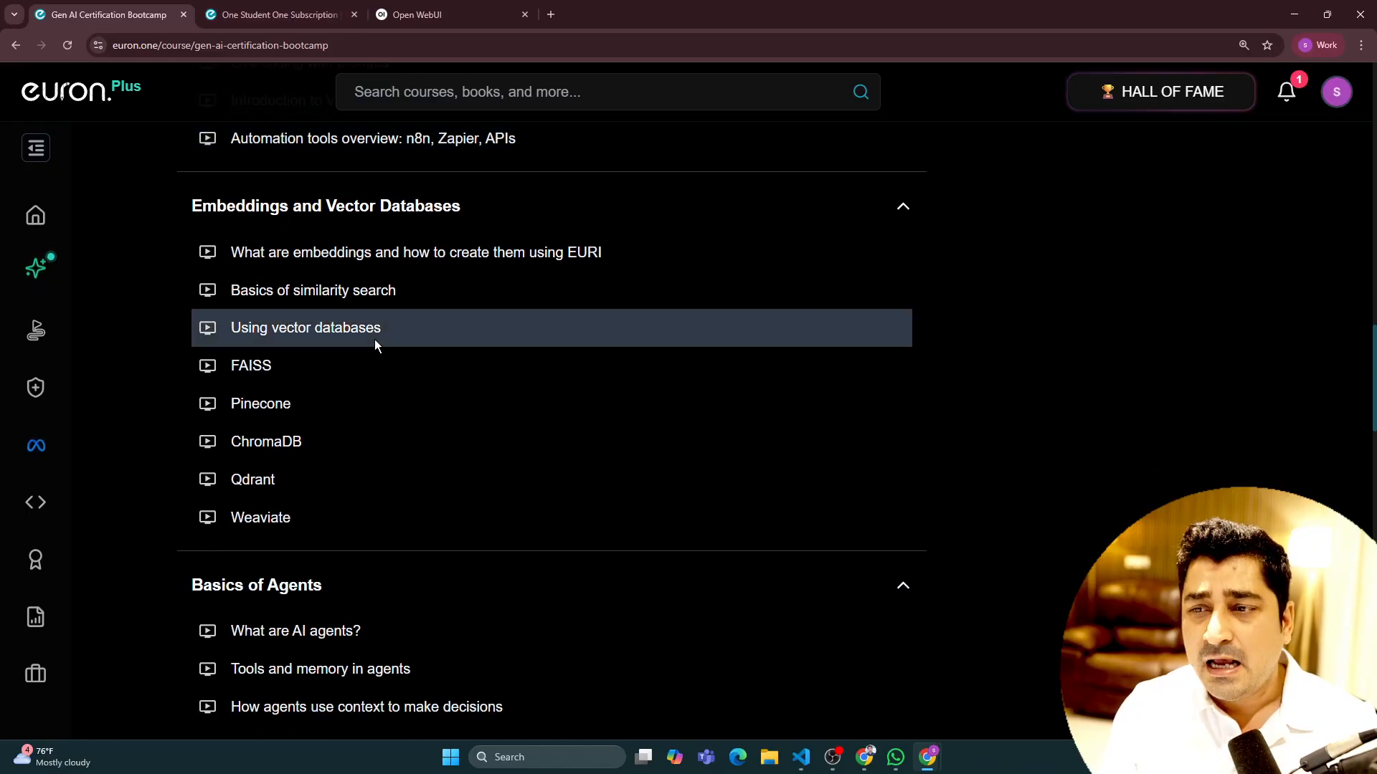
pyautogui.moveTo(464, 320)
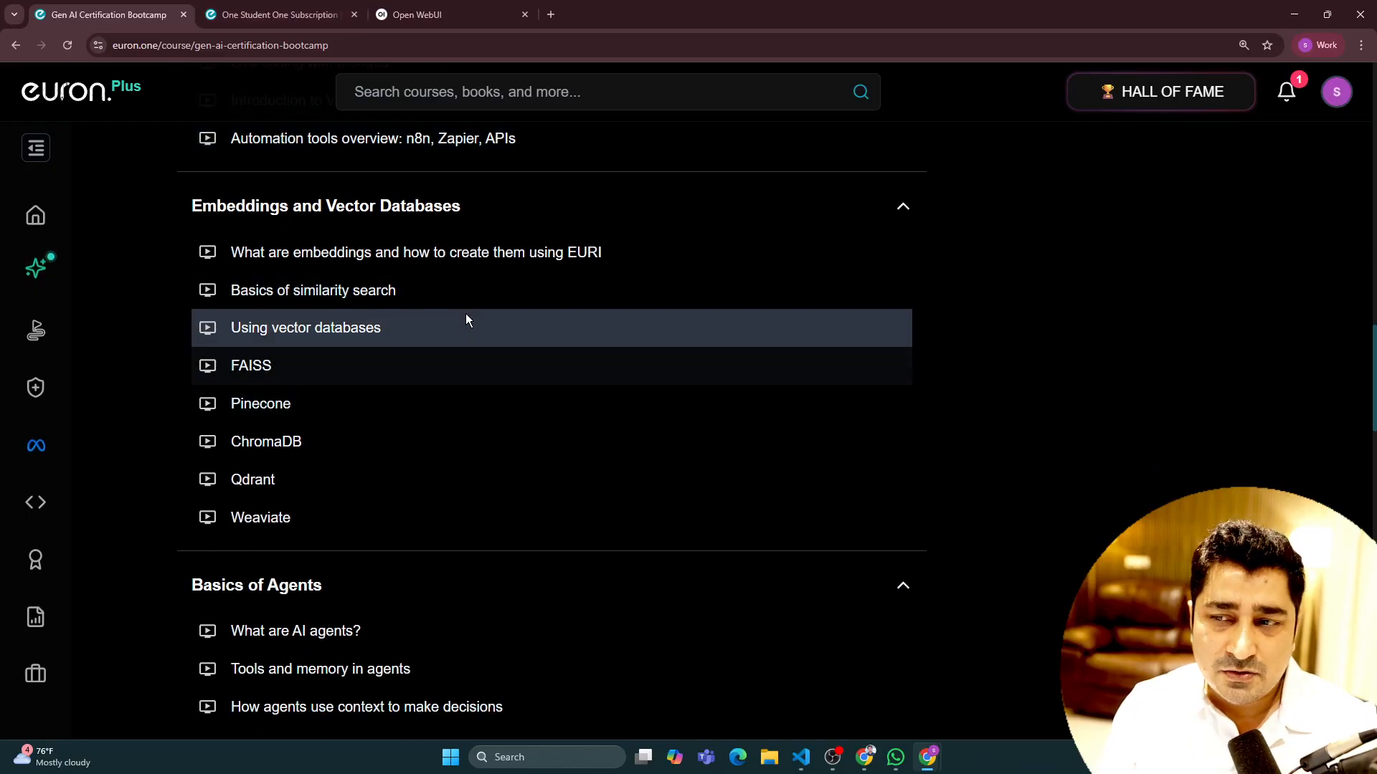
pyautogui.scroll(-3)
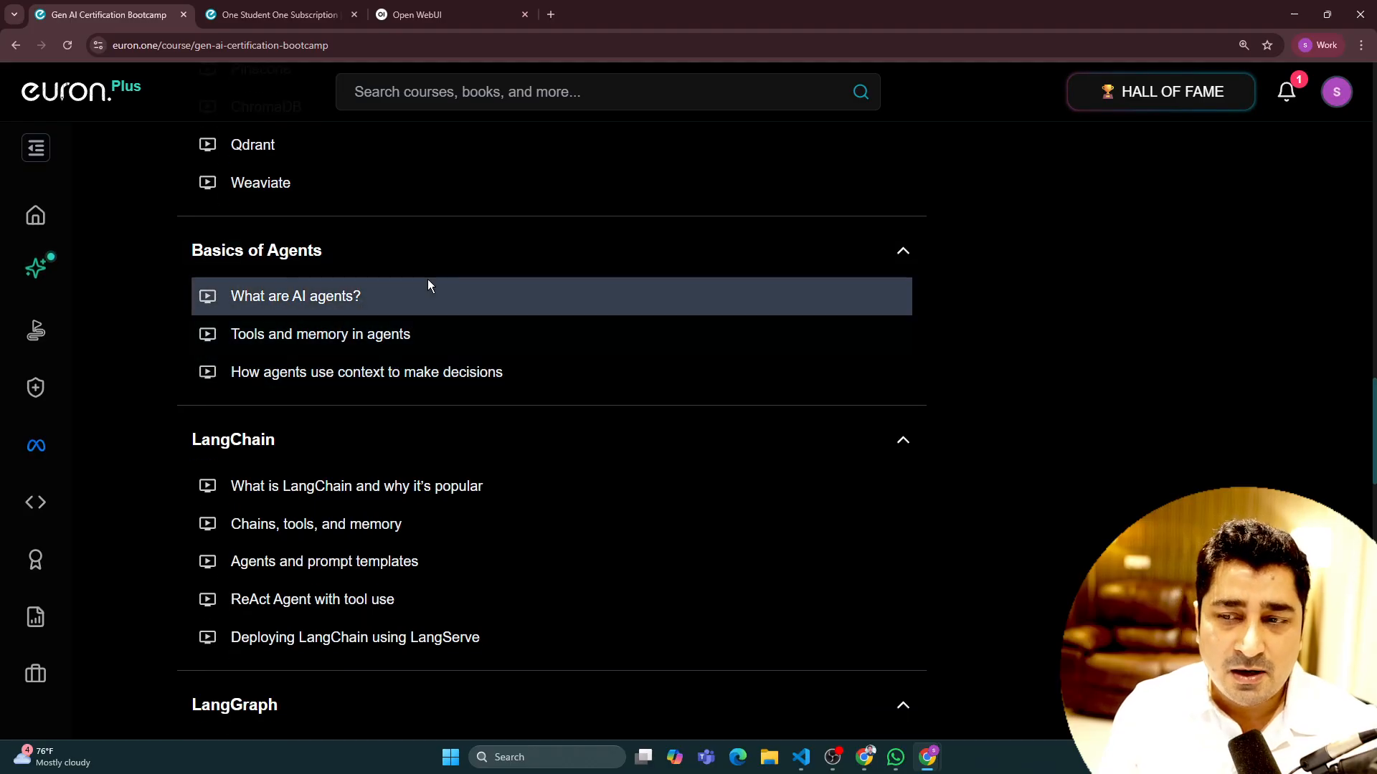
pyautogui.scroll(-3)
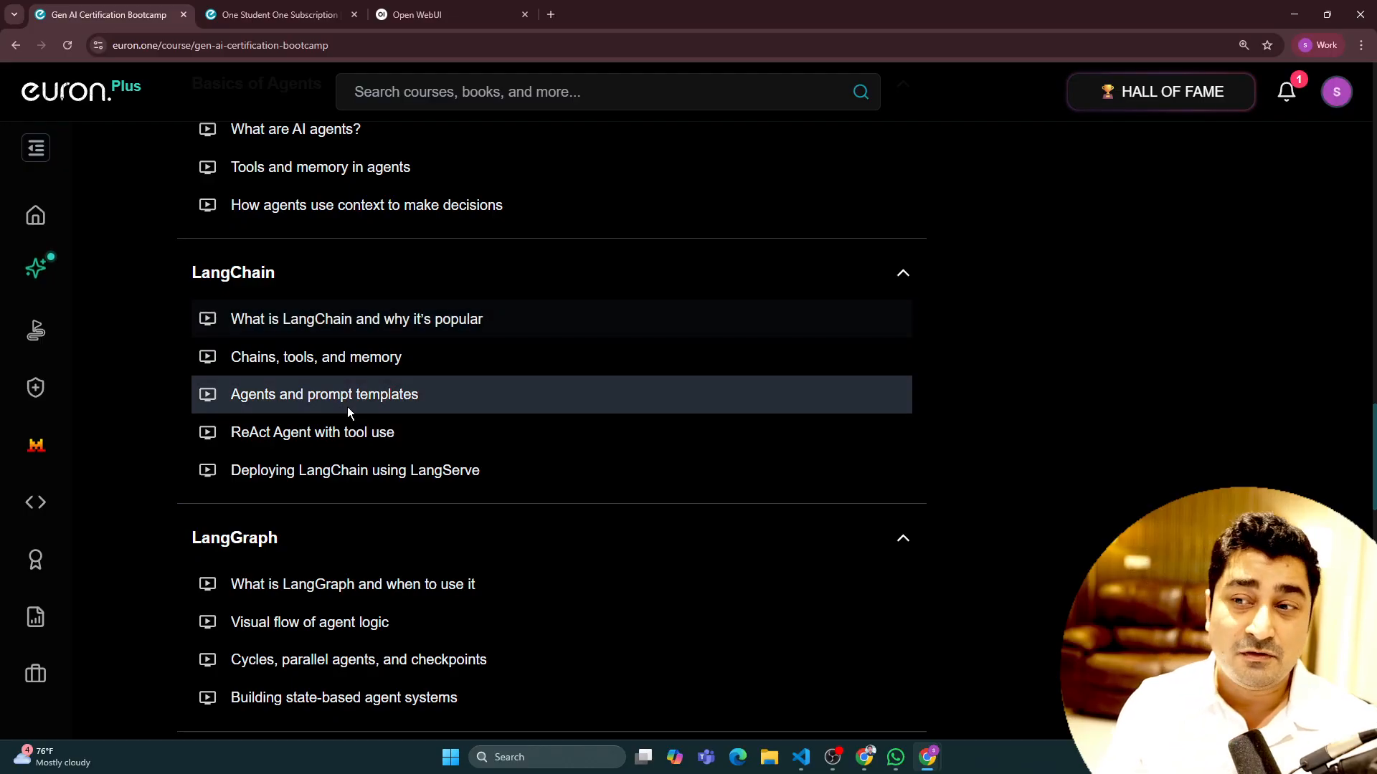
pyautogui.moveTo(390, 357)
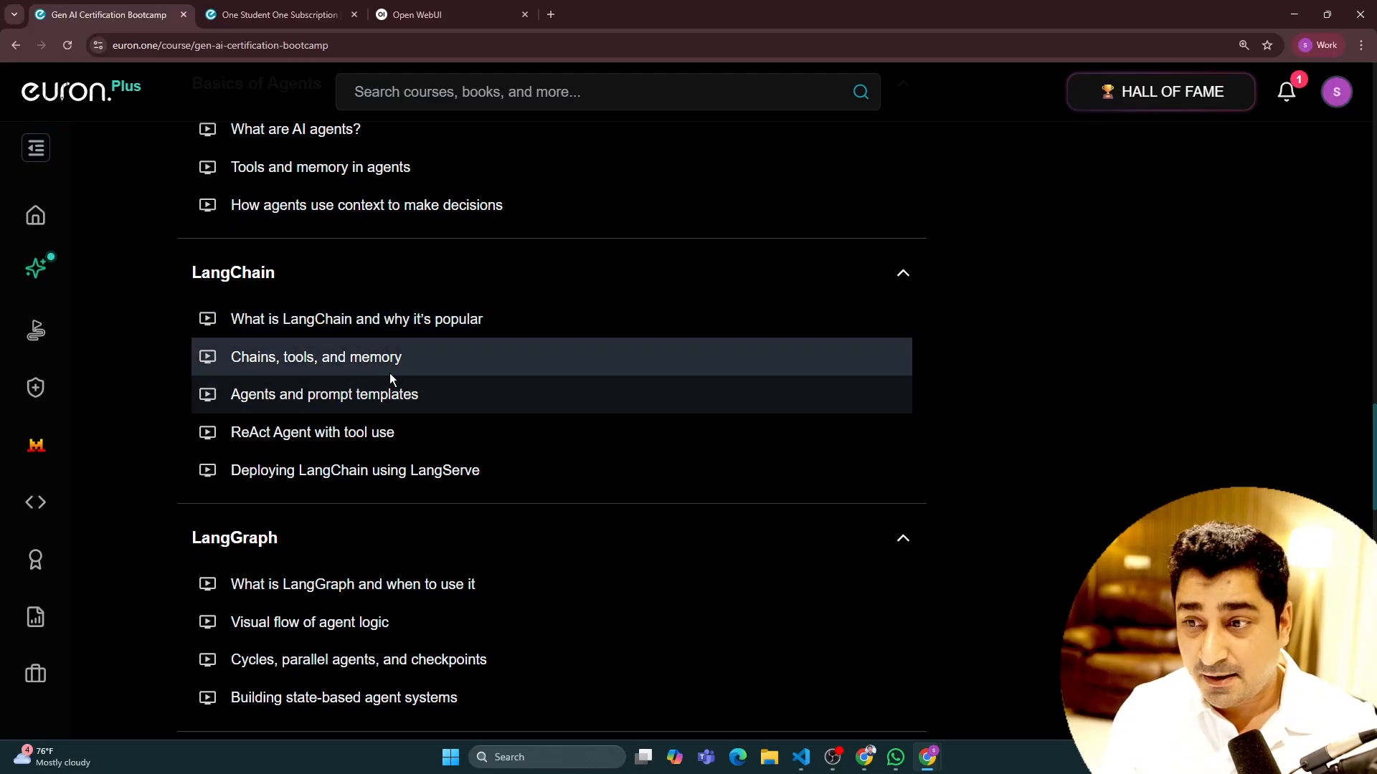
pyautogui.scroll(-3)
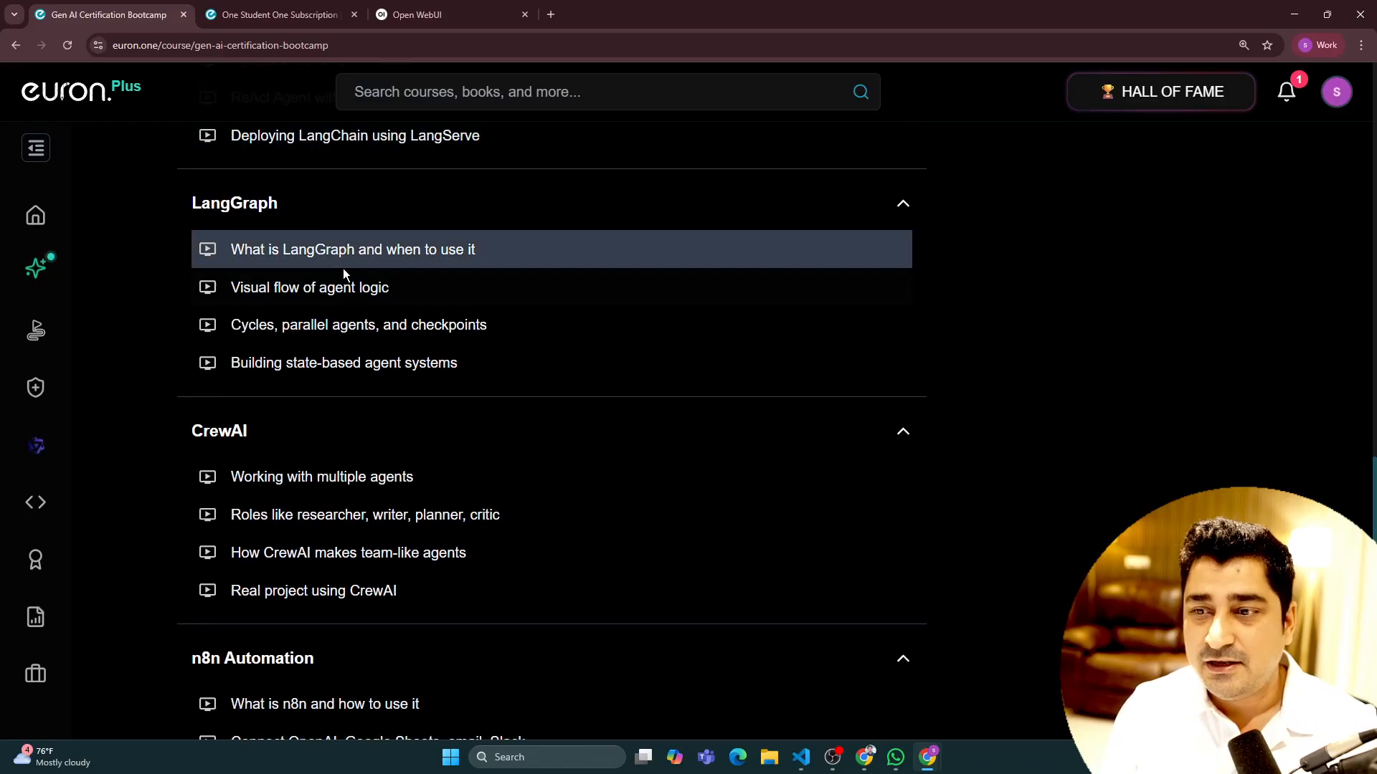
pyautogui.scroll(-3)
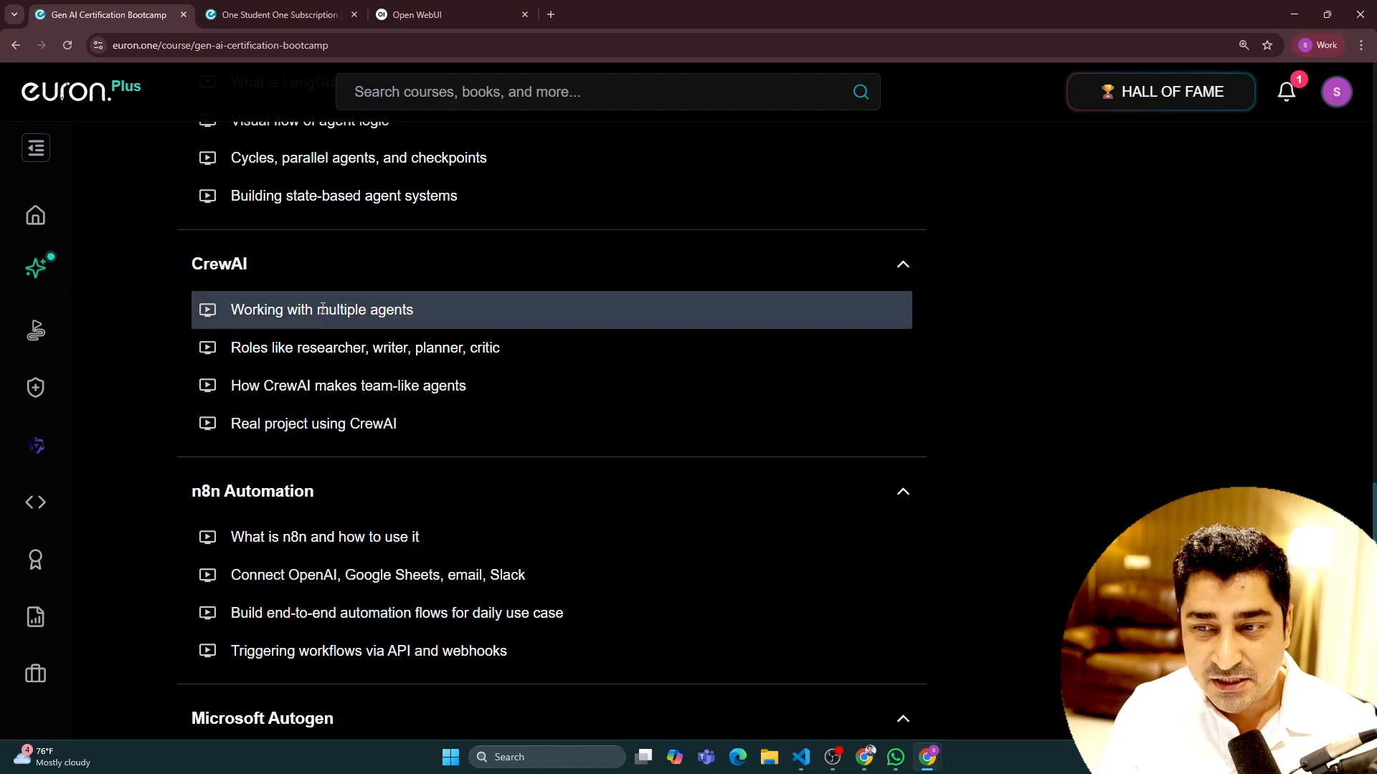
pyautogui.scroll(-3)
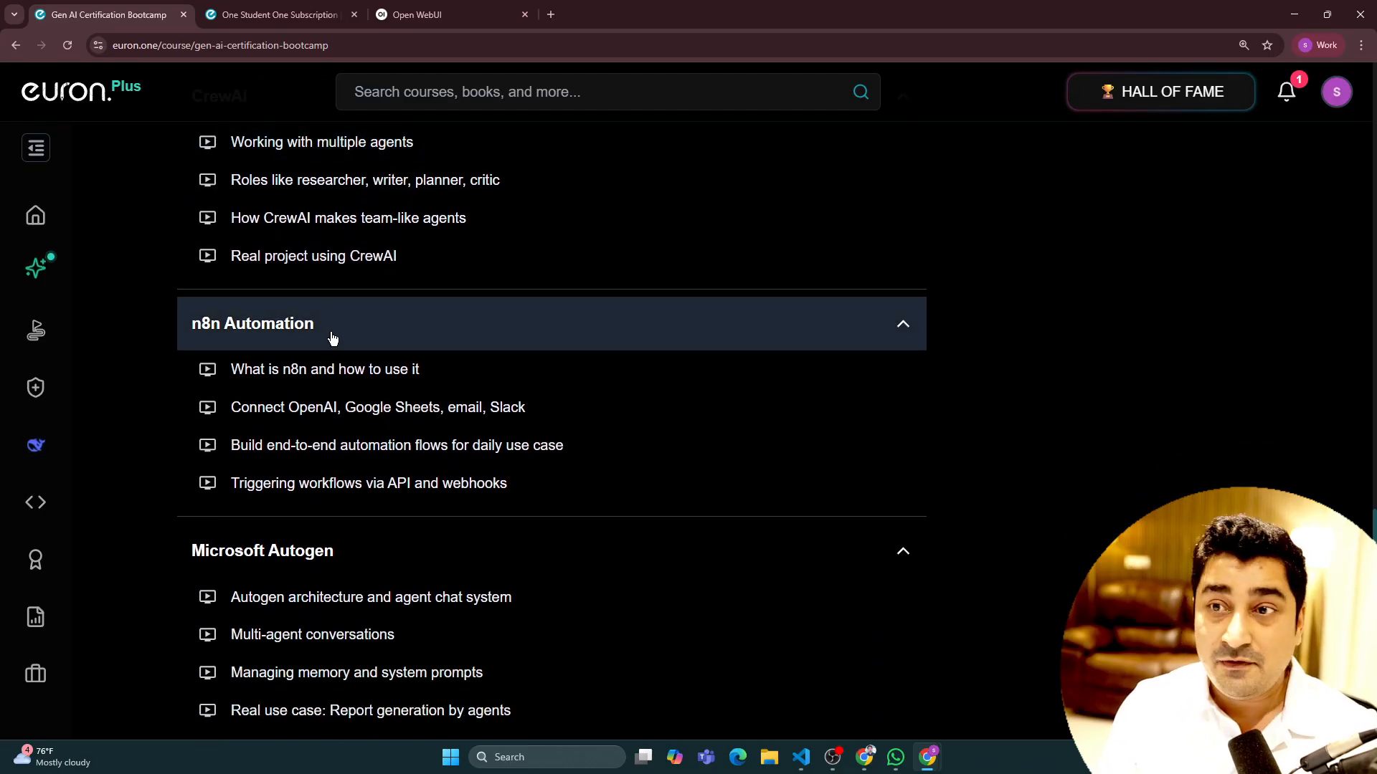
pyautogui.moveTo(366, 330)
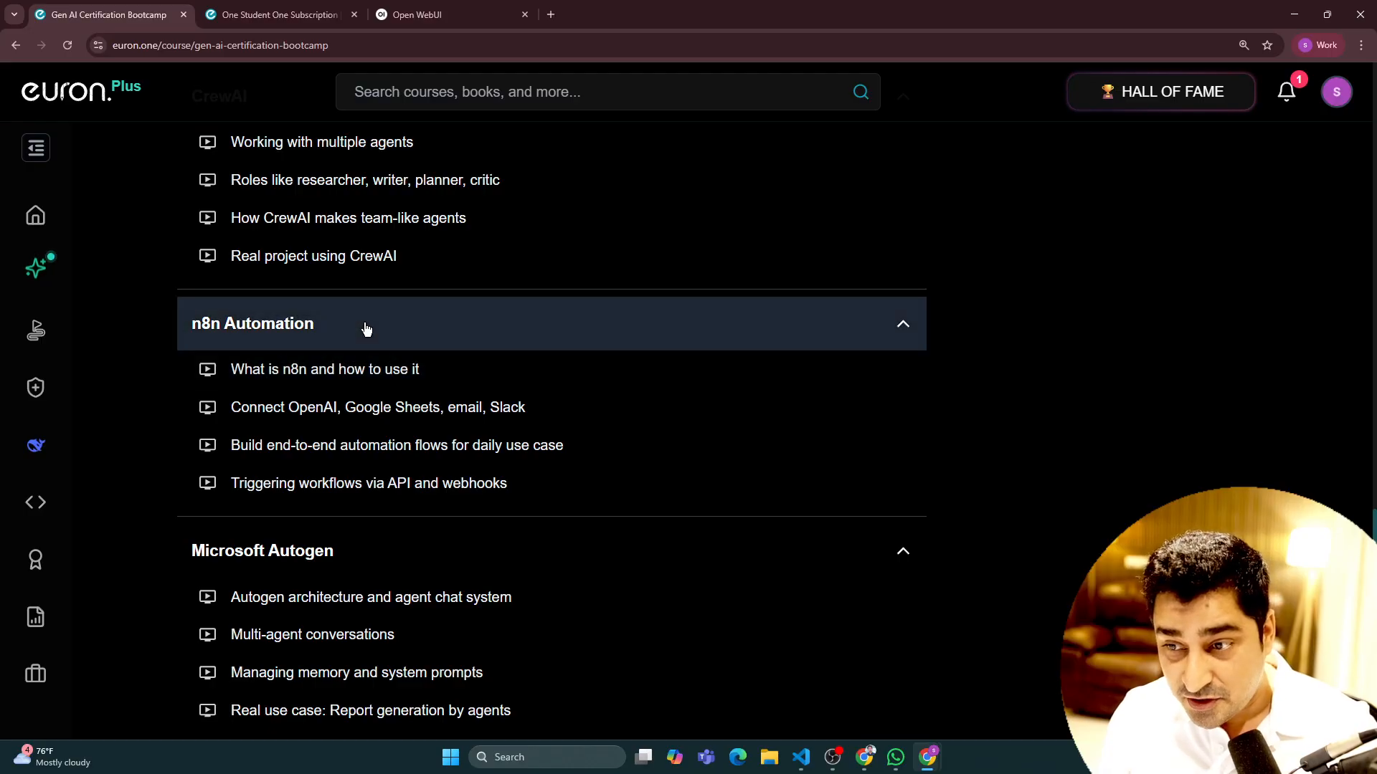
pyautogui.scroll(-3)
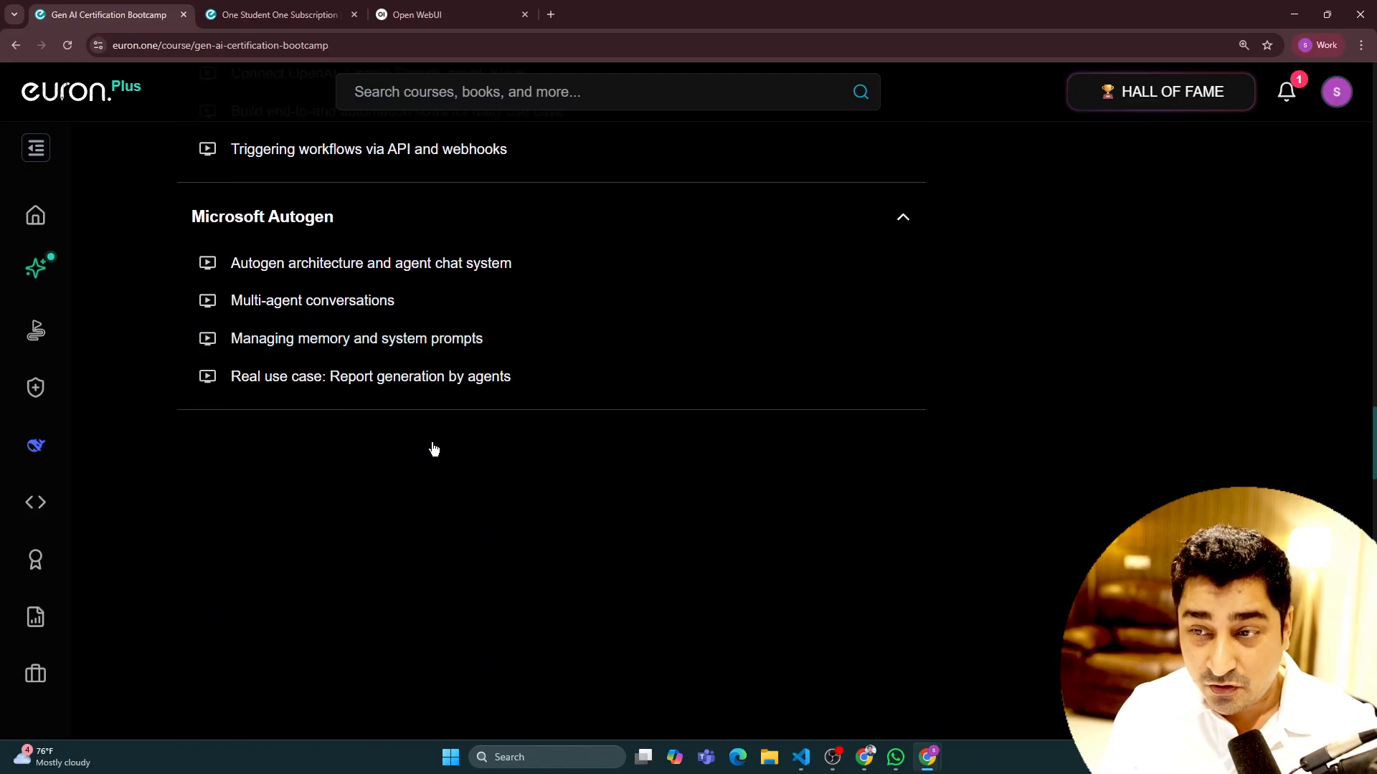
pyautogui.scroll(-3)
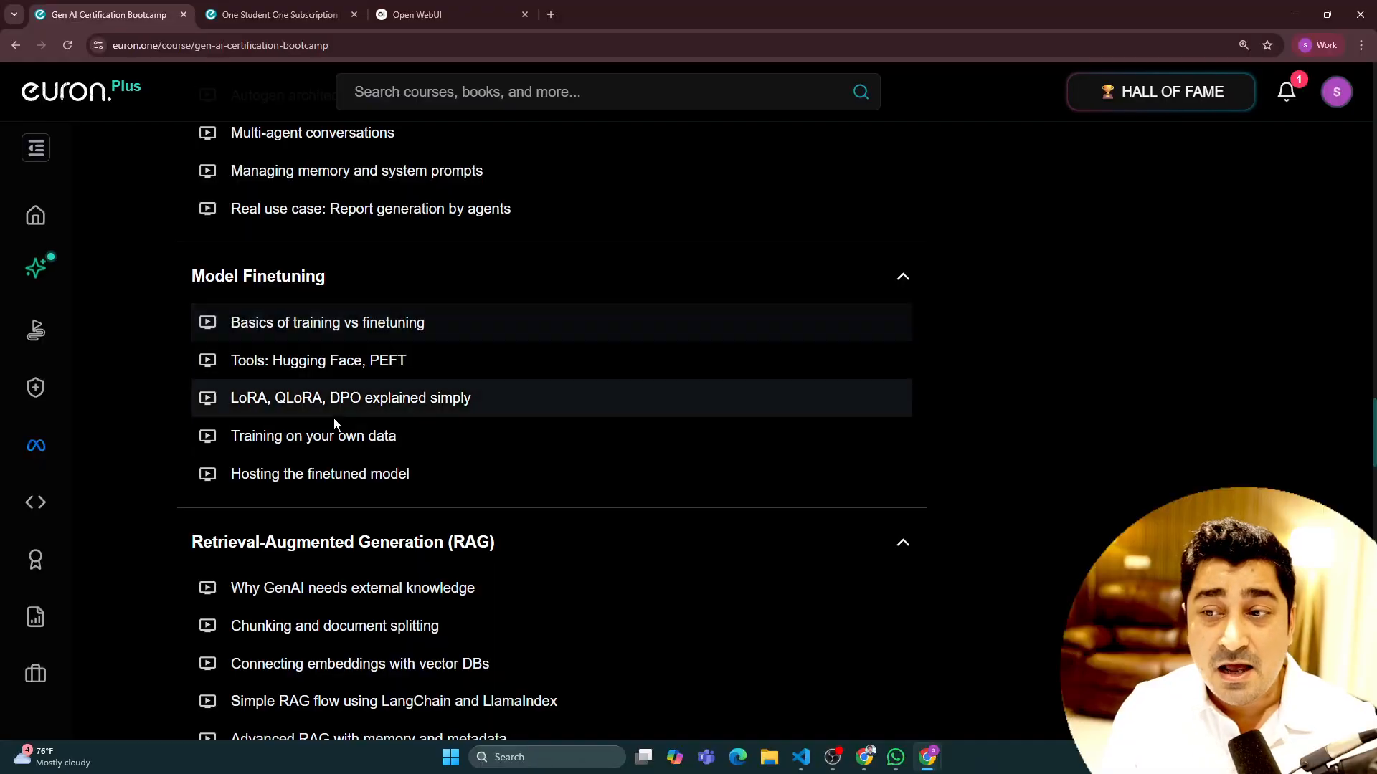
pyautogui.scroll(-3)
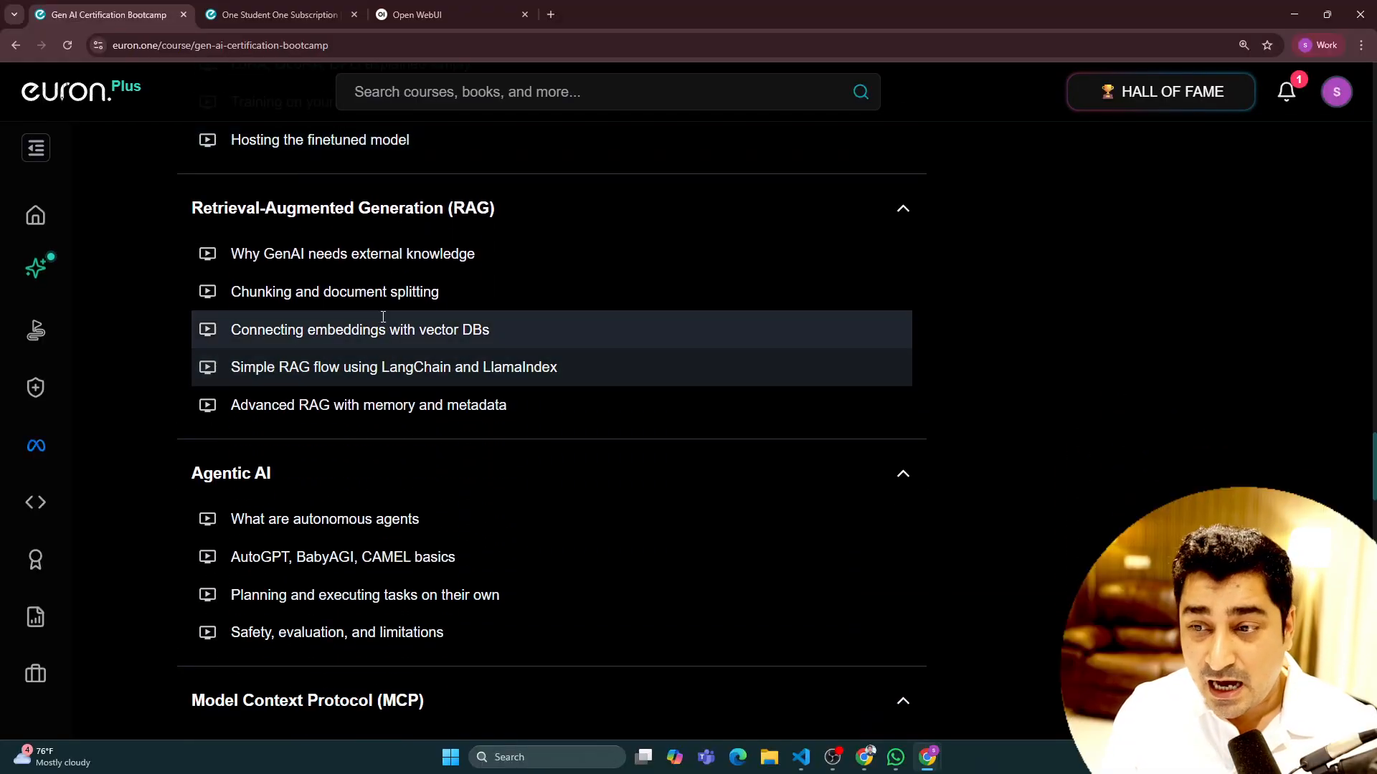
pyautogui.scroll(-3)
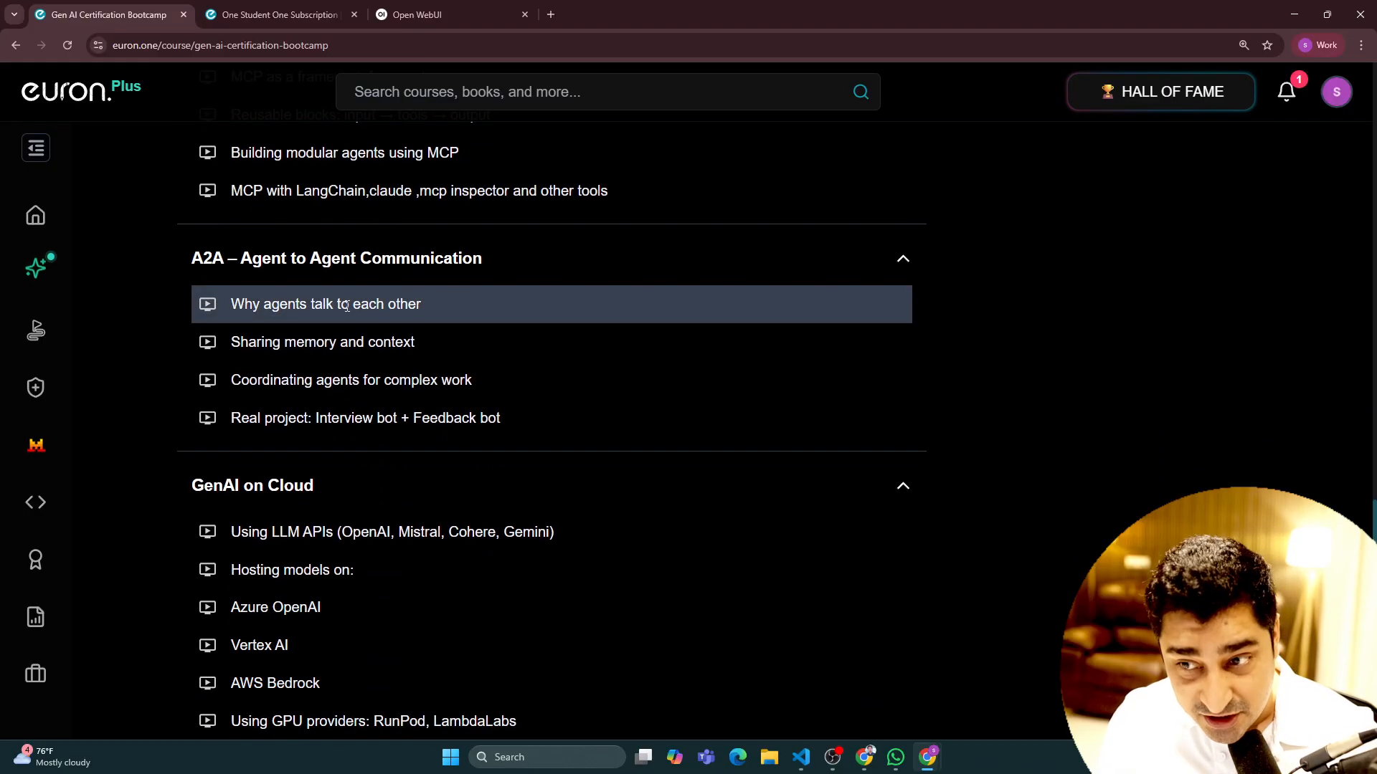
pyautogui.scroll(-3)
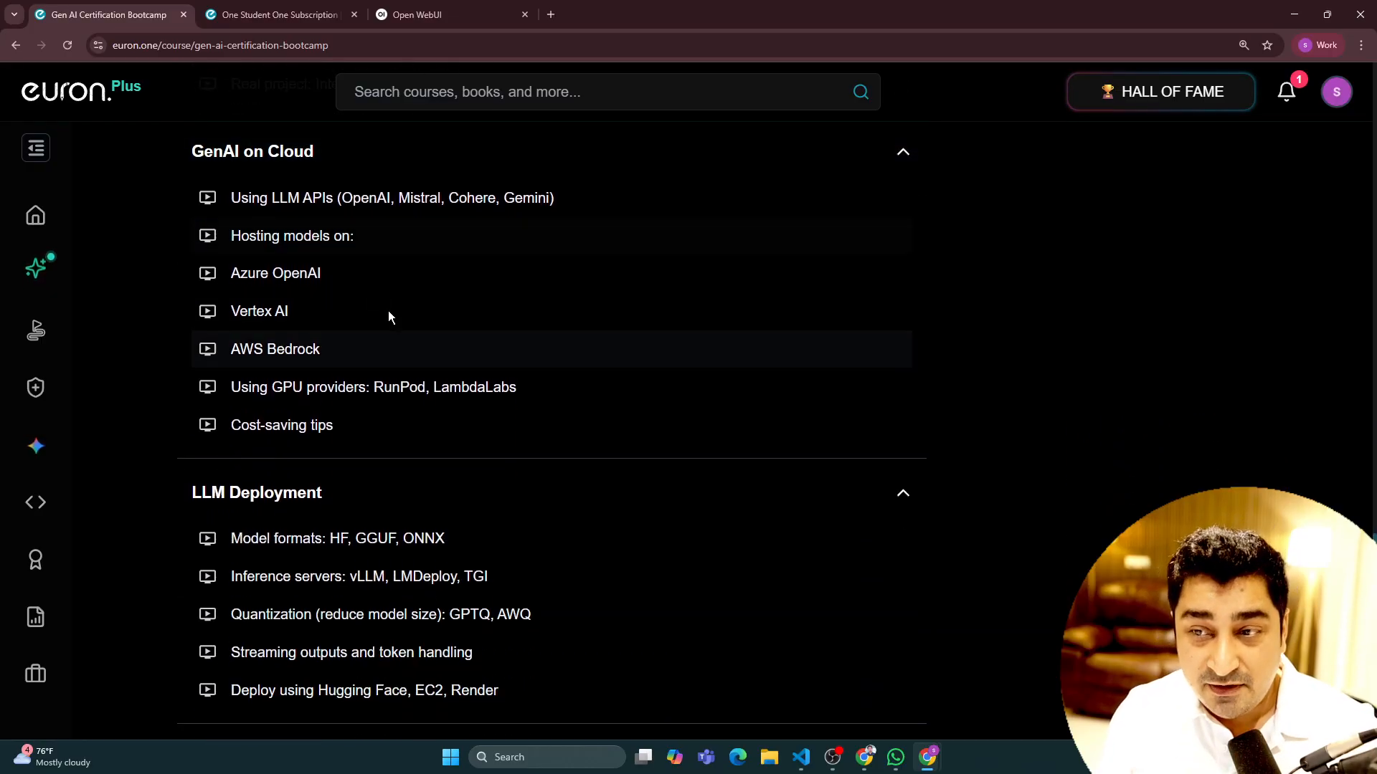
pyautogui.scroll(-3)
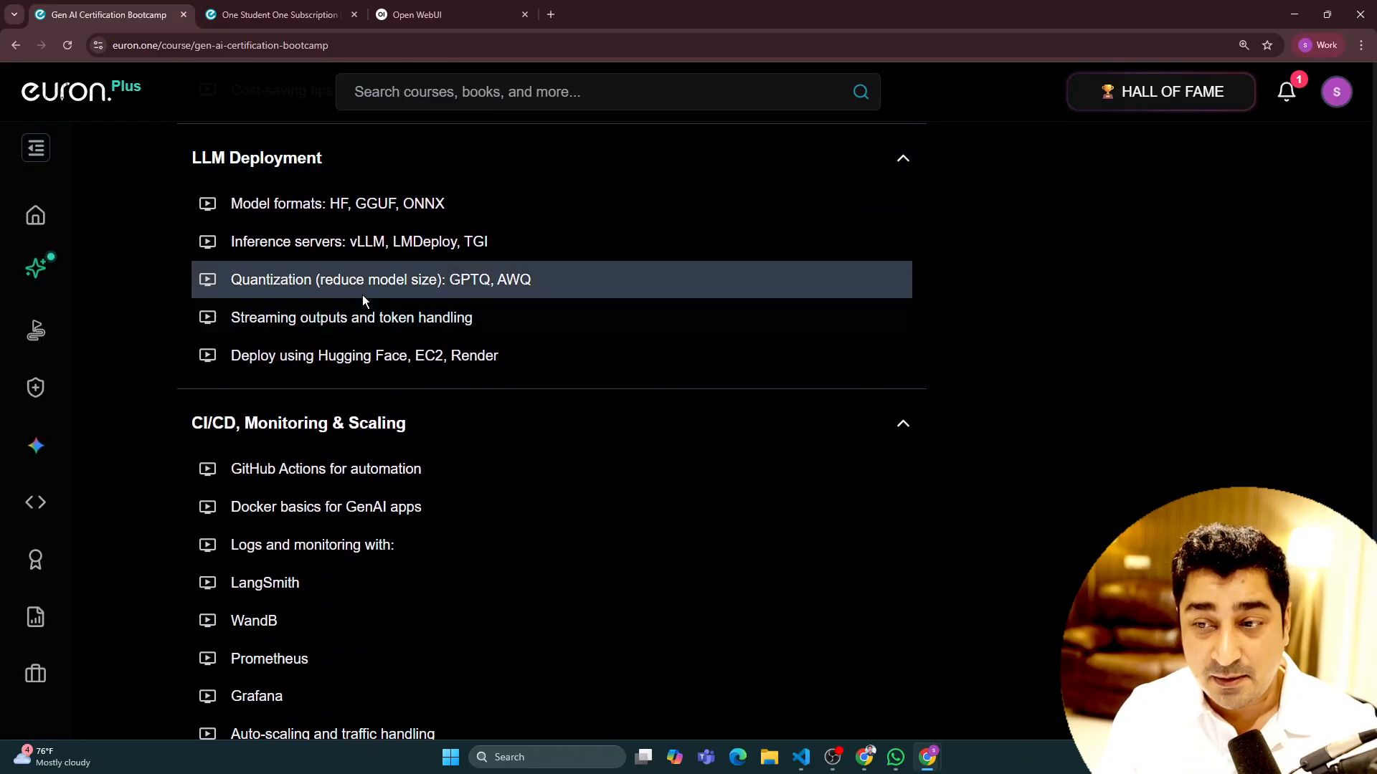
pyautogui.scroll(-3)
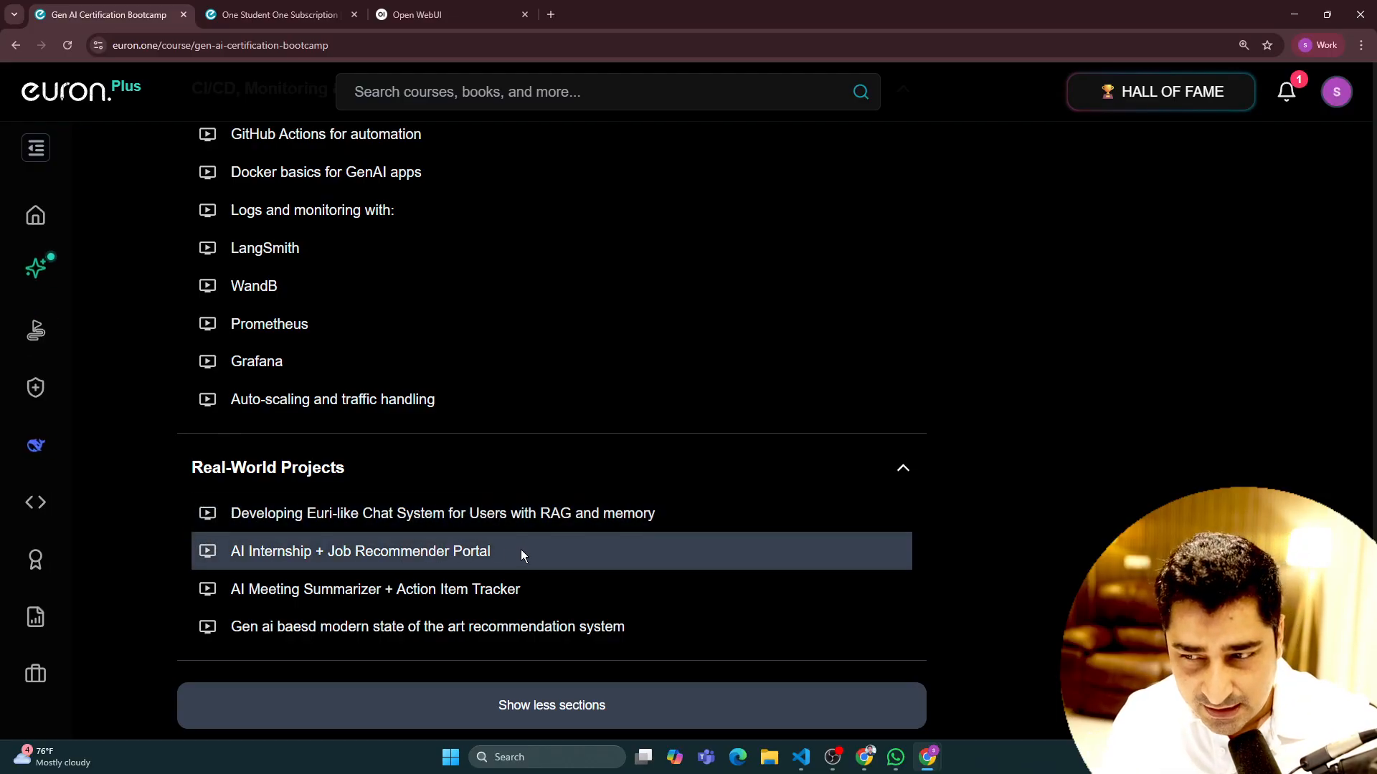
pyautogui.moveTo(166, 515)
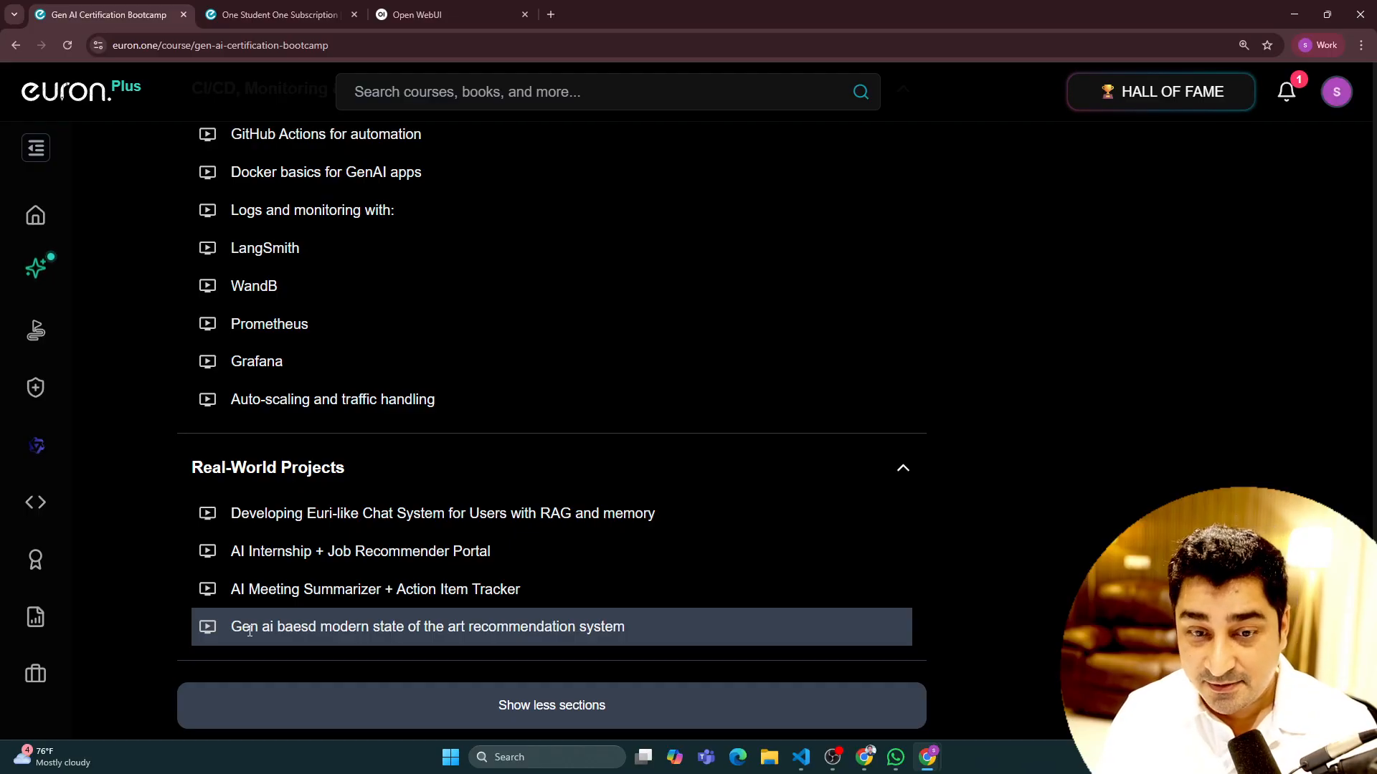
pyautogui.moveTo(764, 506)
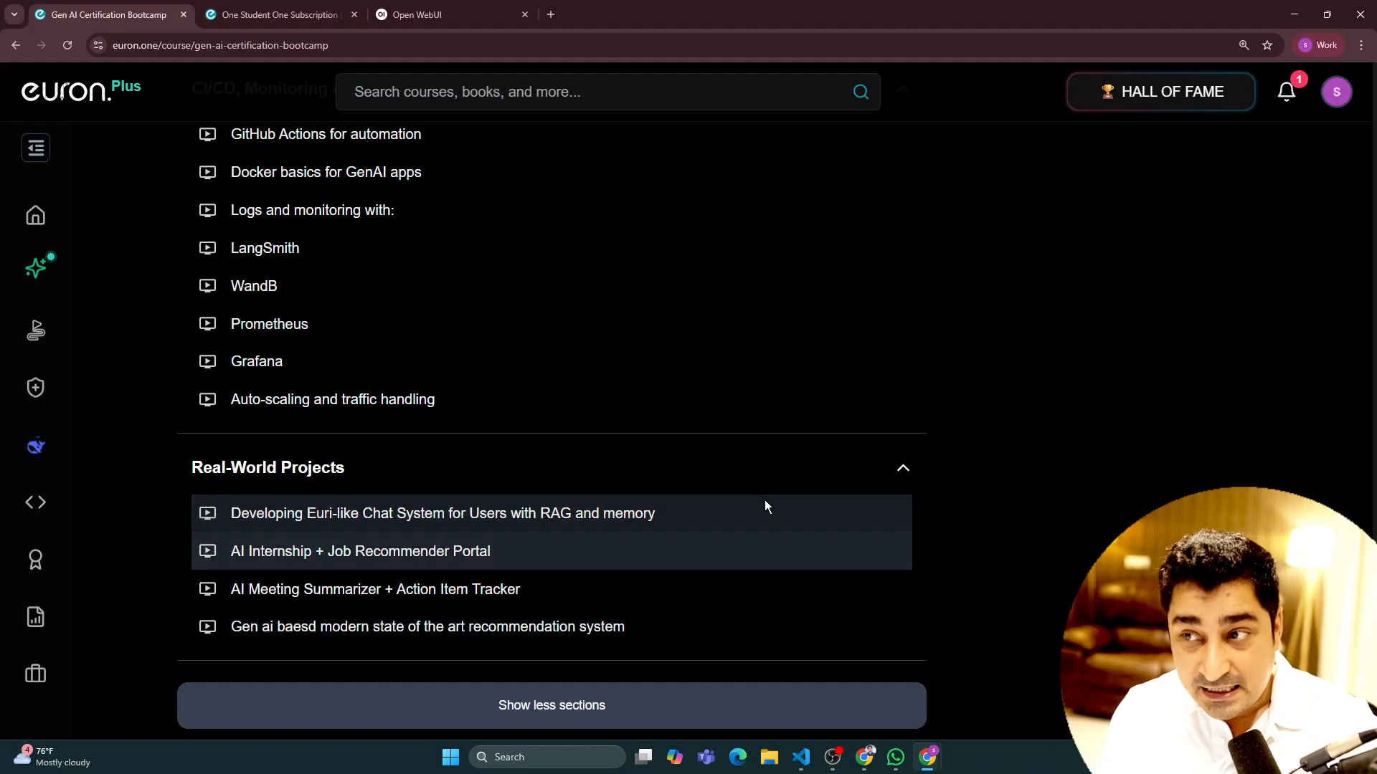
pyautogui.scroll(3)
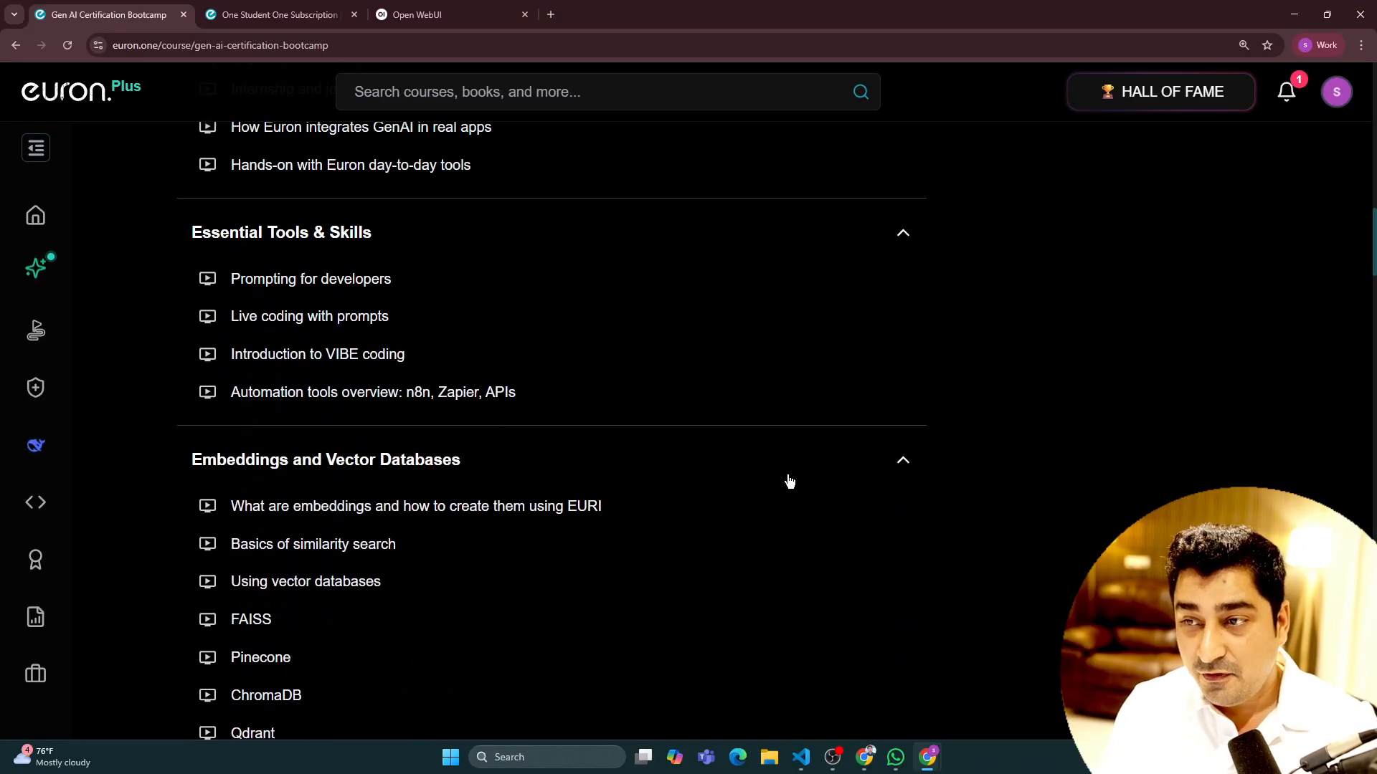
pyautogui.scroll(3)
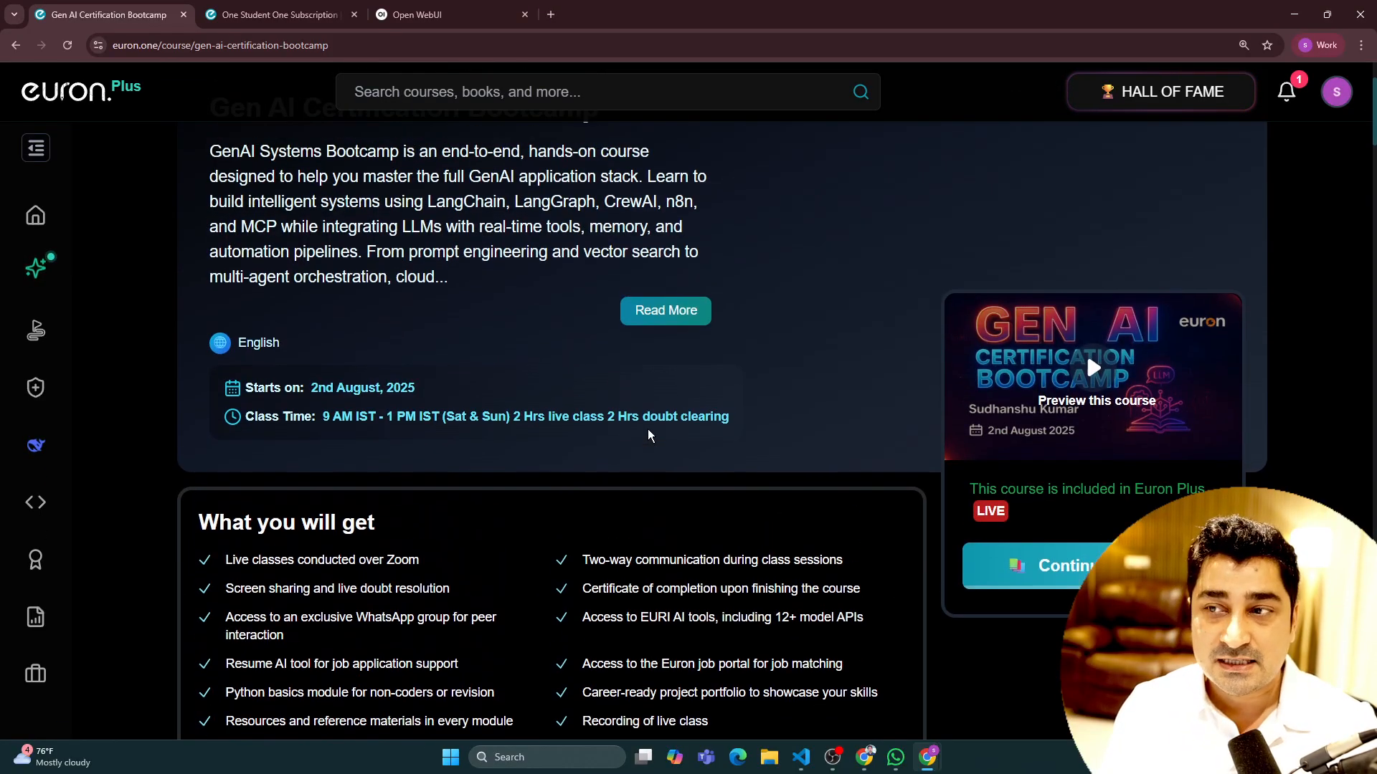
pyautogui.scroll(3)
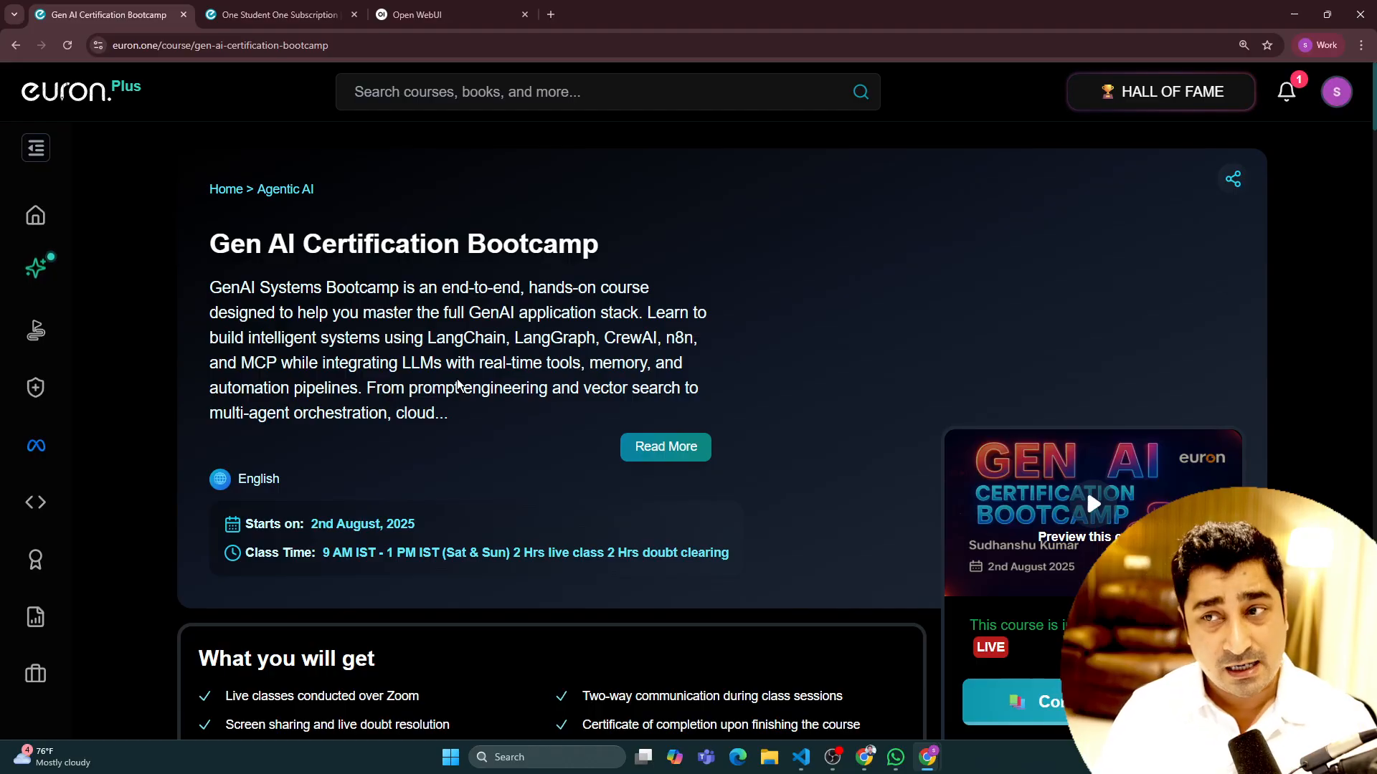
pyautogui.moveTo(666, 452)
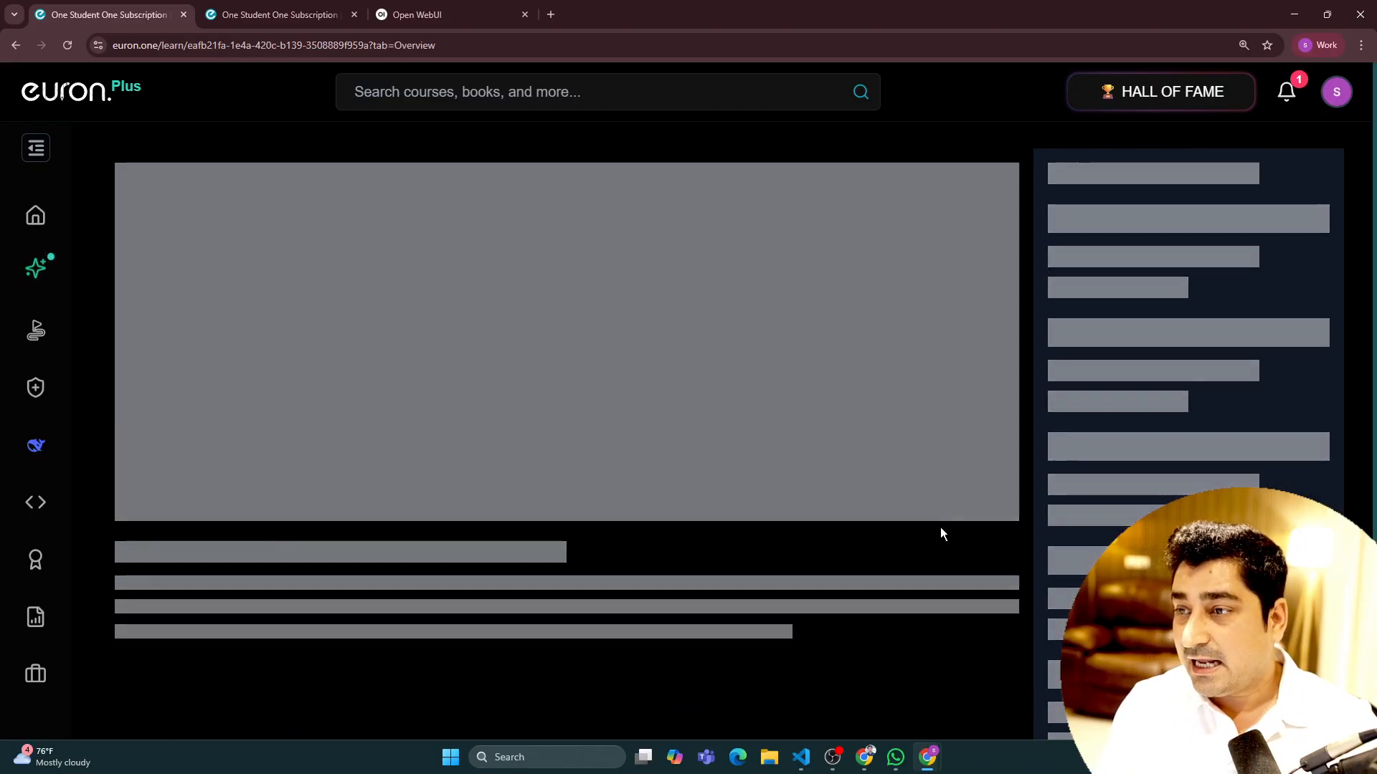
pyautogui.moveTo(1036, 311)
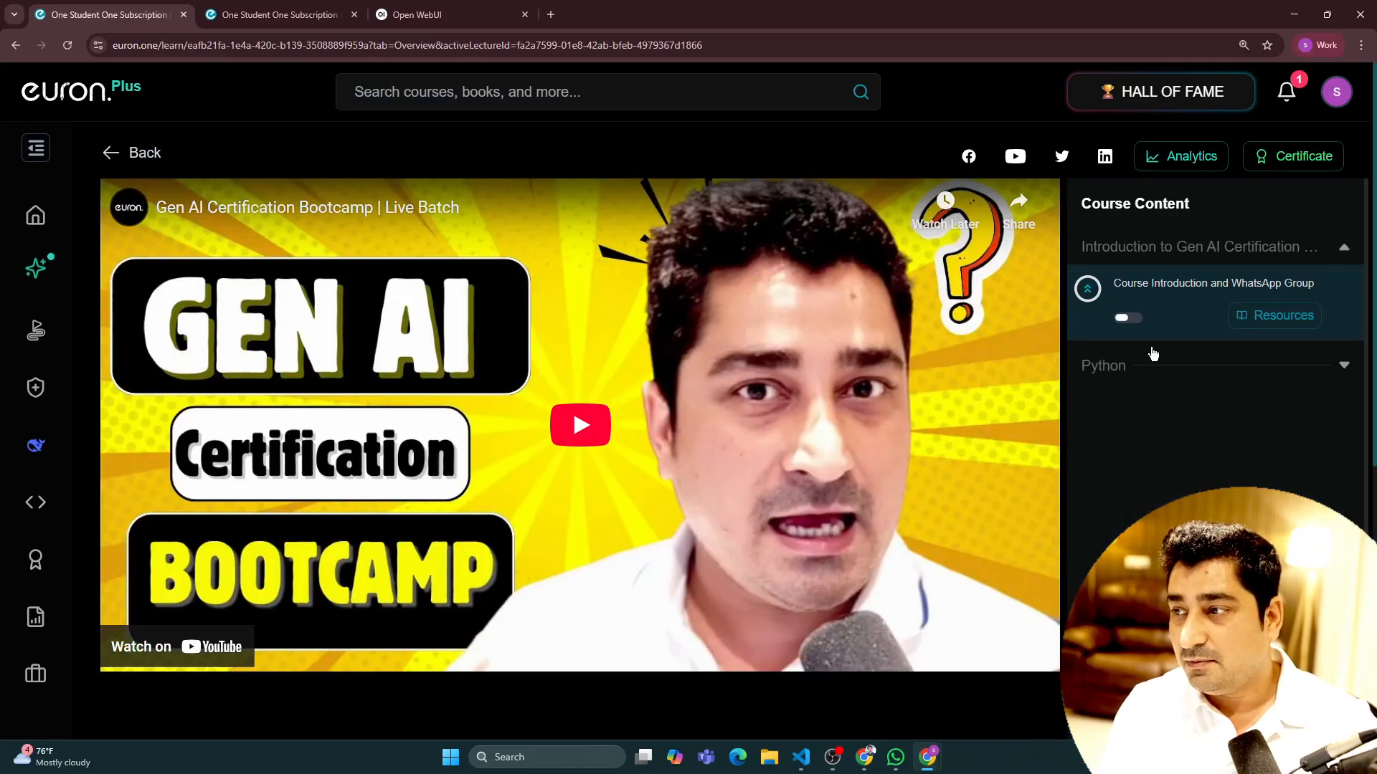
# - Scroll through the Python section's lesson list in the bootcamp course content
pyautogui.scroll(-3)
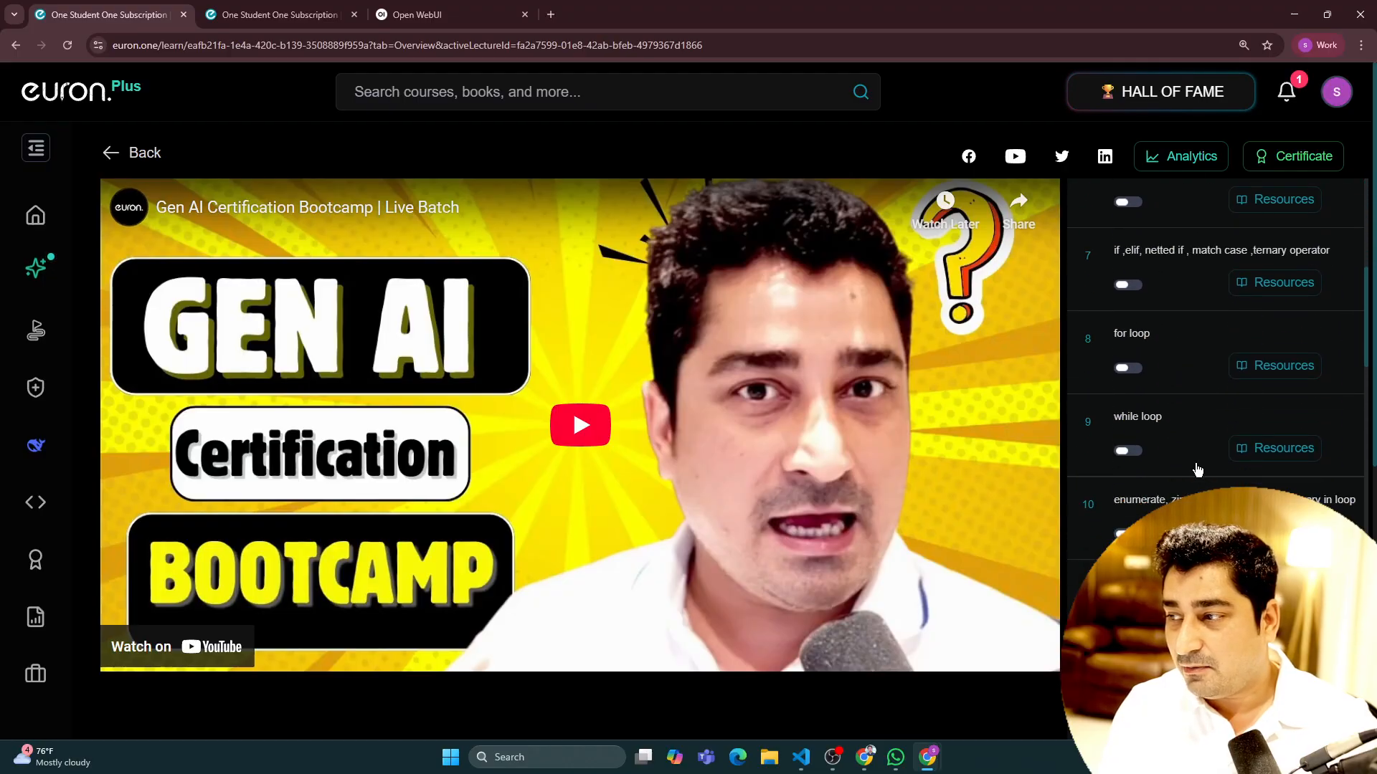
pyautogui.scroll(-3)
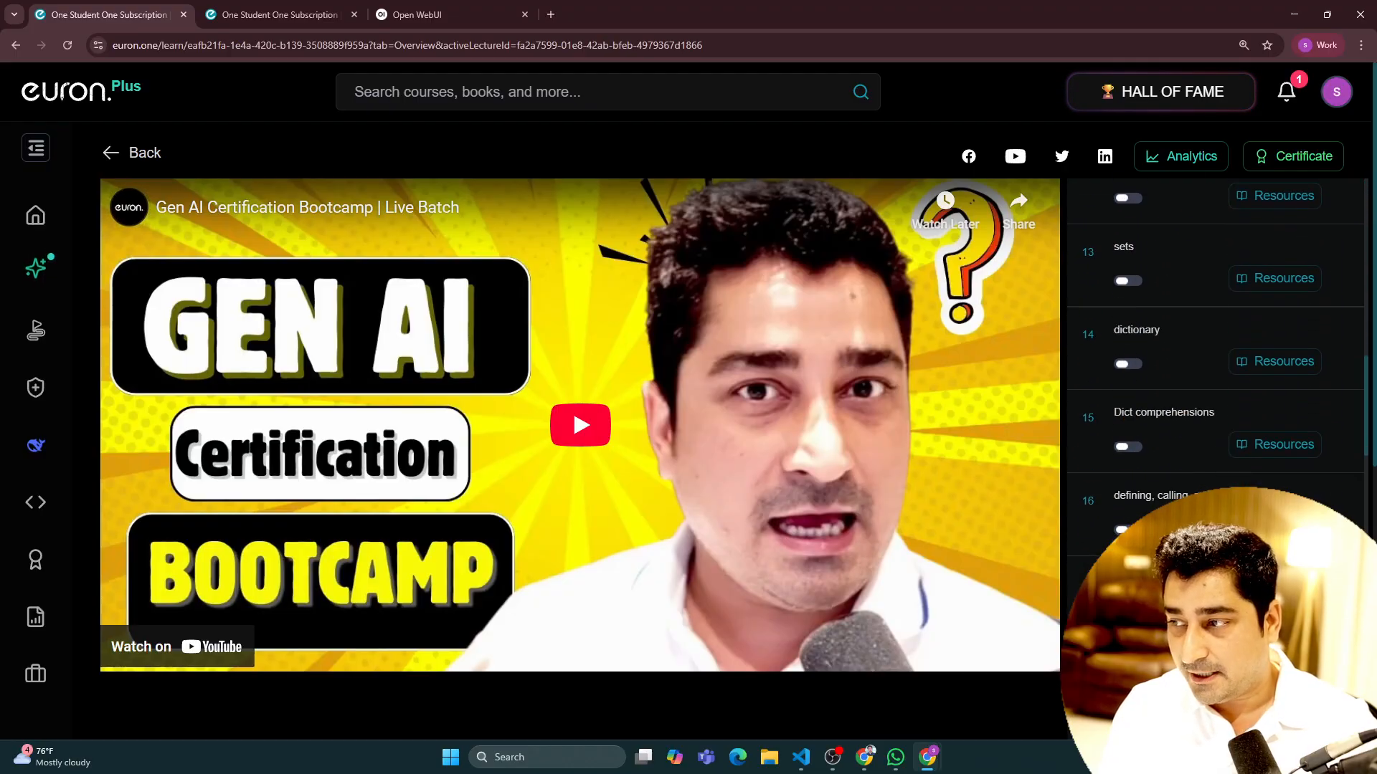
pyautogui.scroll(-3)
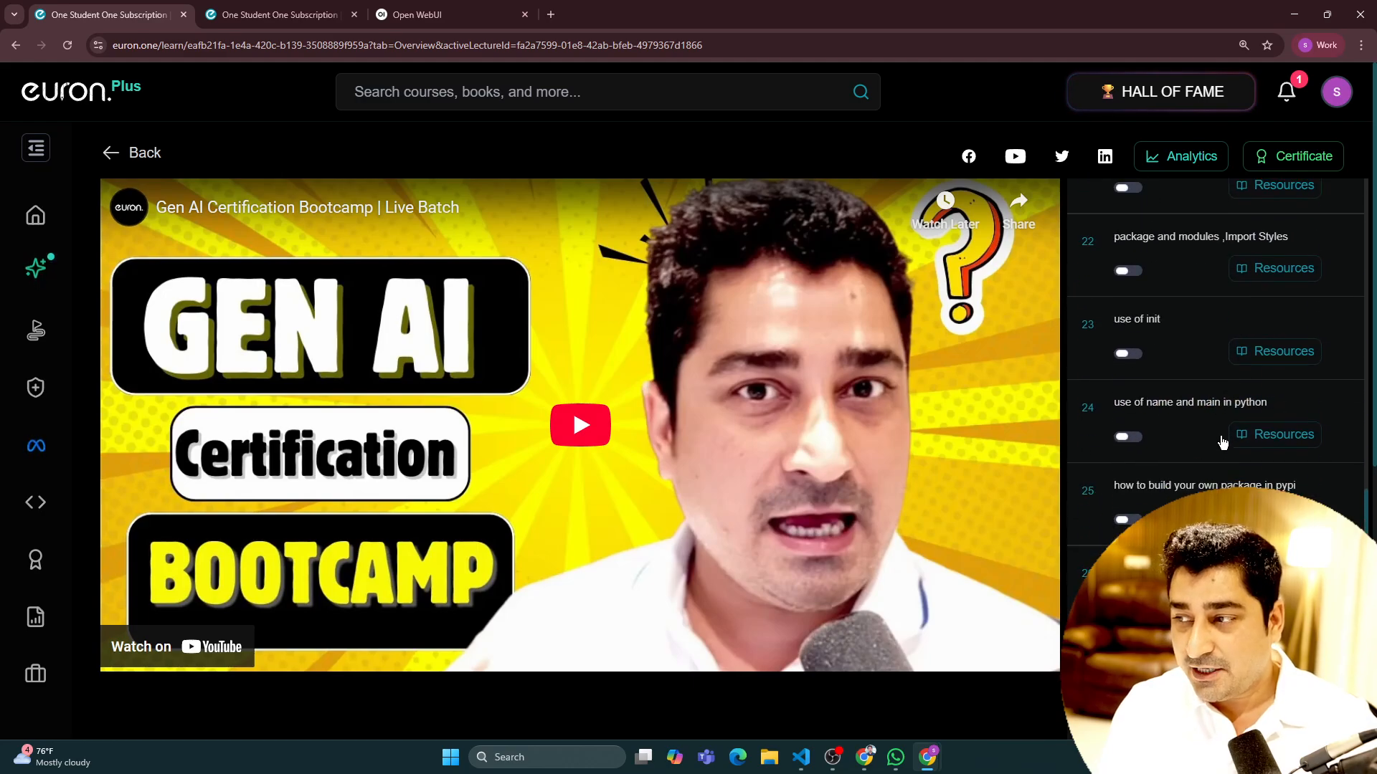
pyautogui.scroll(-3)
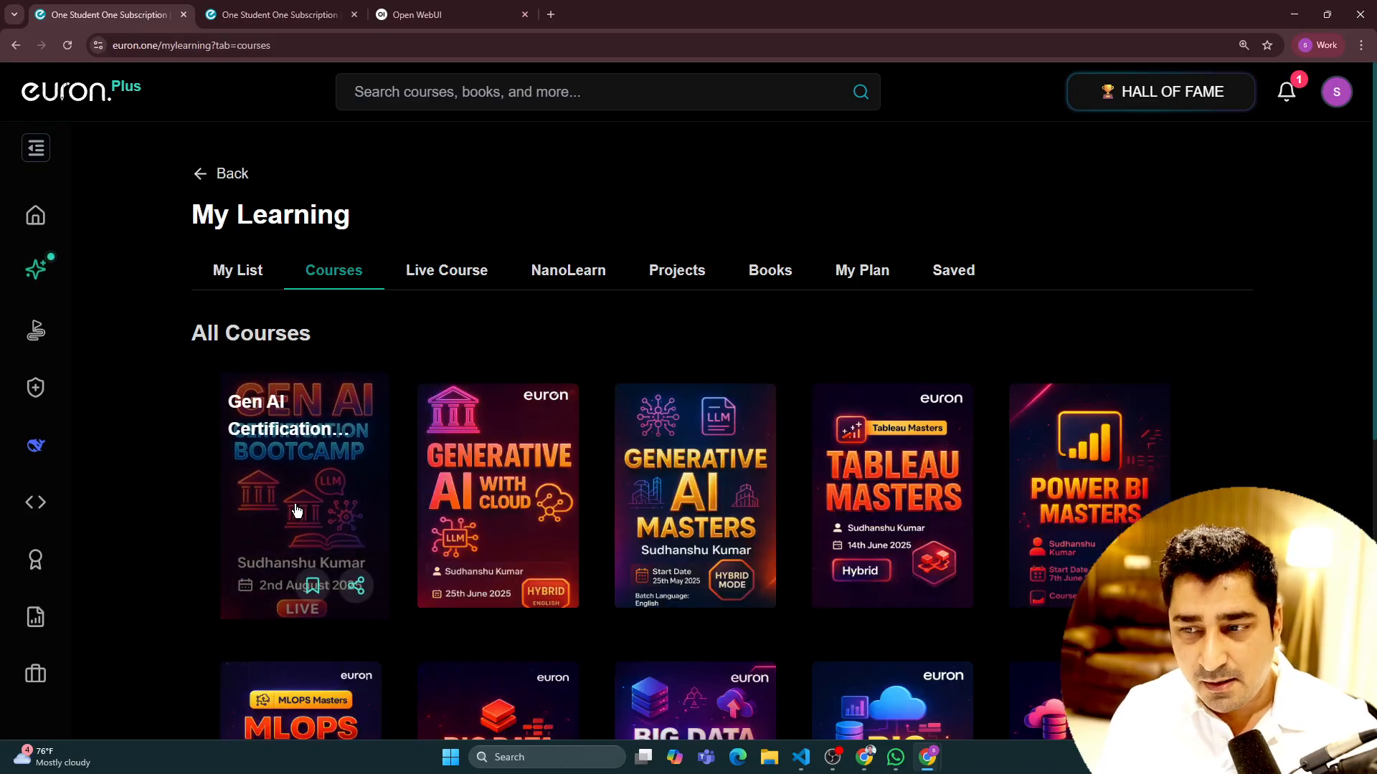
# - Reopen the bootcamp course details via Live Batches and view its benefits and 19-section content
pyautogui.click(303, 495)
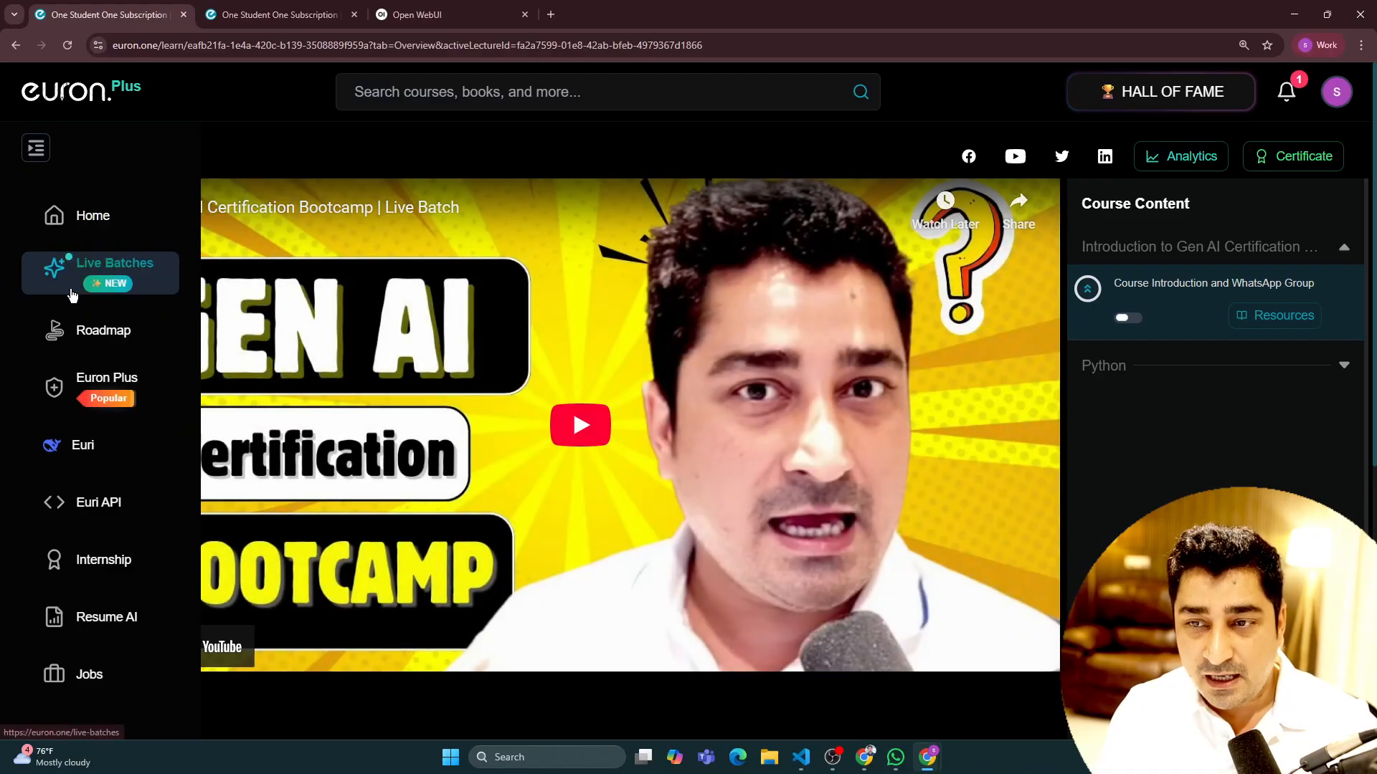
pyautogui.click(115, 262)
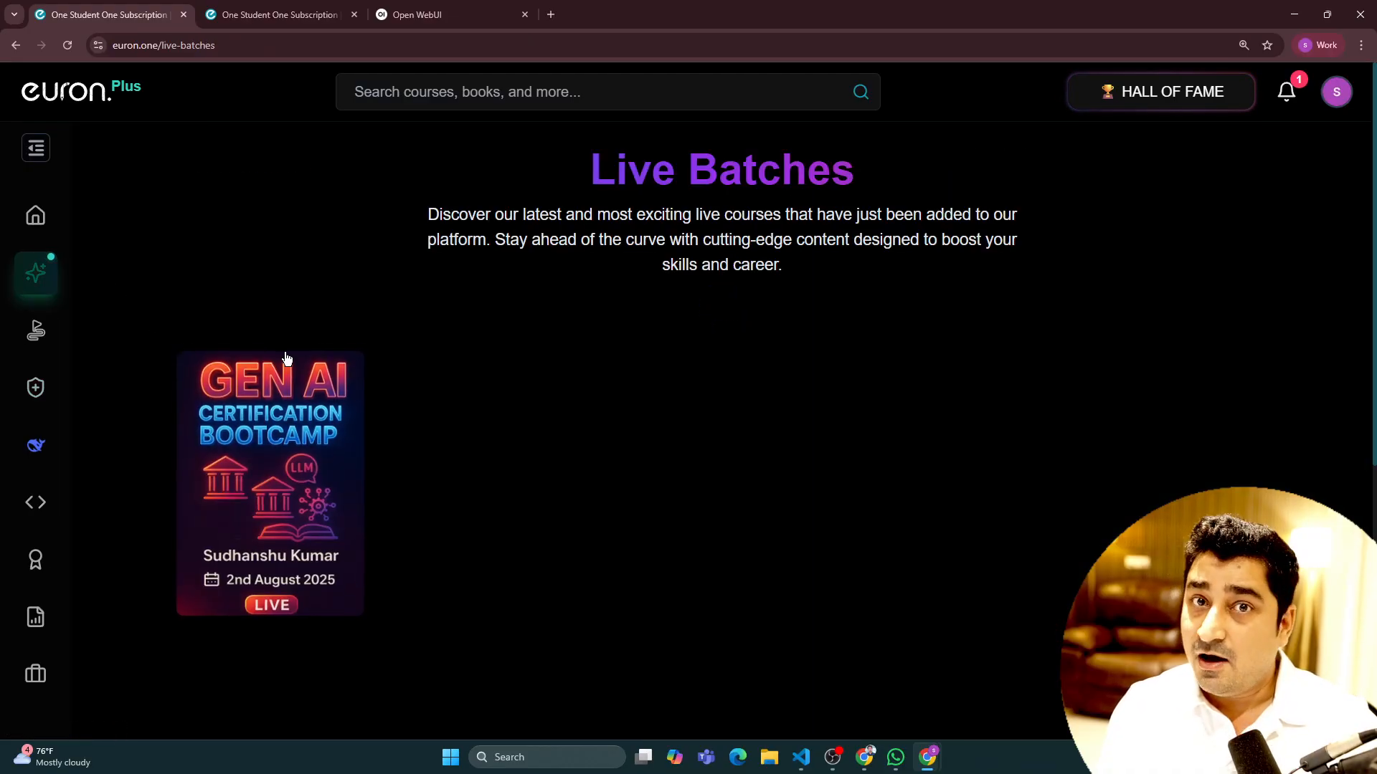
pyautogui.click(269, 483)
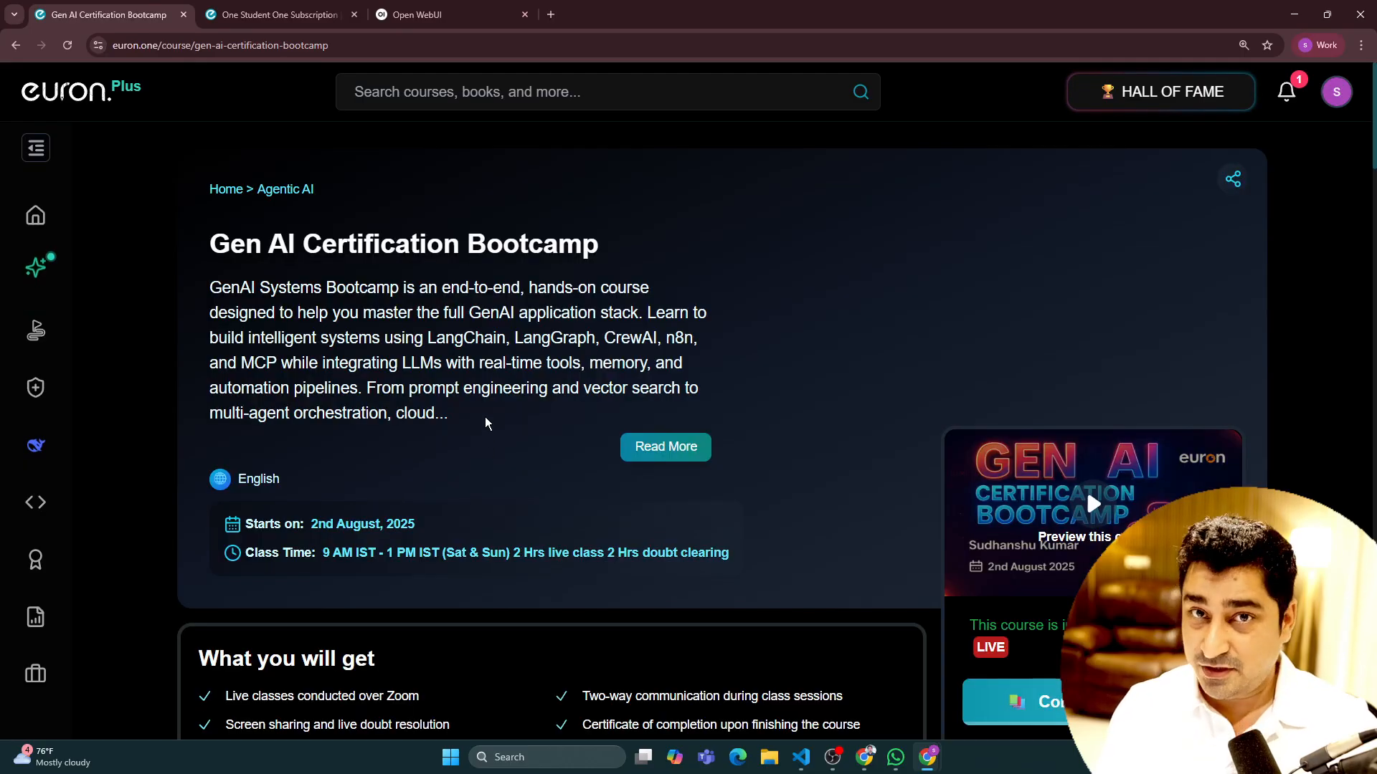
pyautogui.scroll(-3)
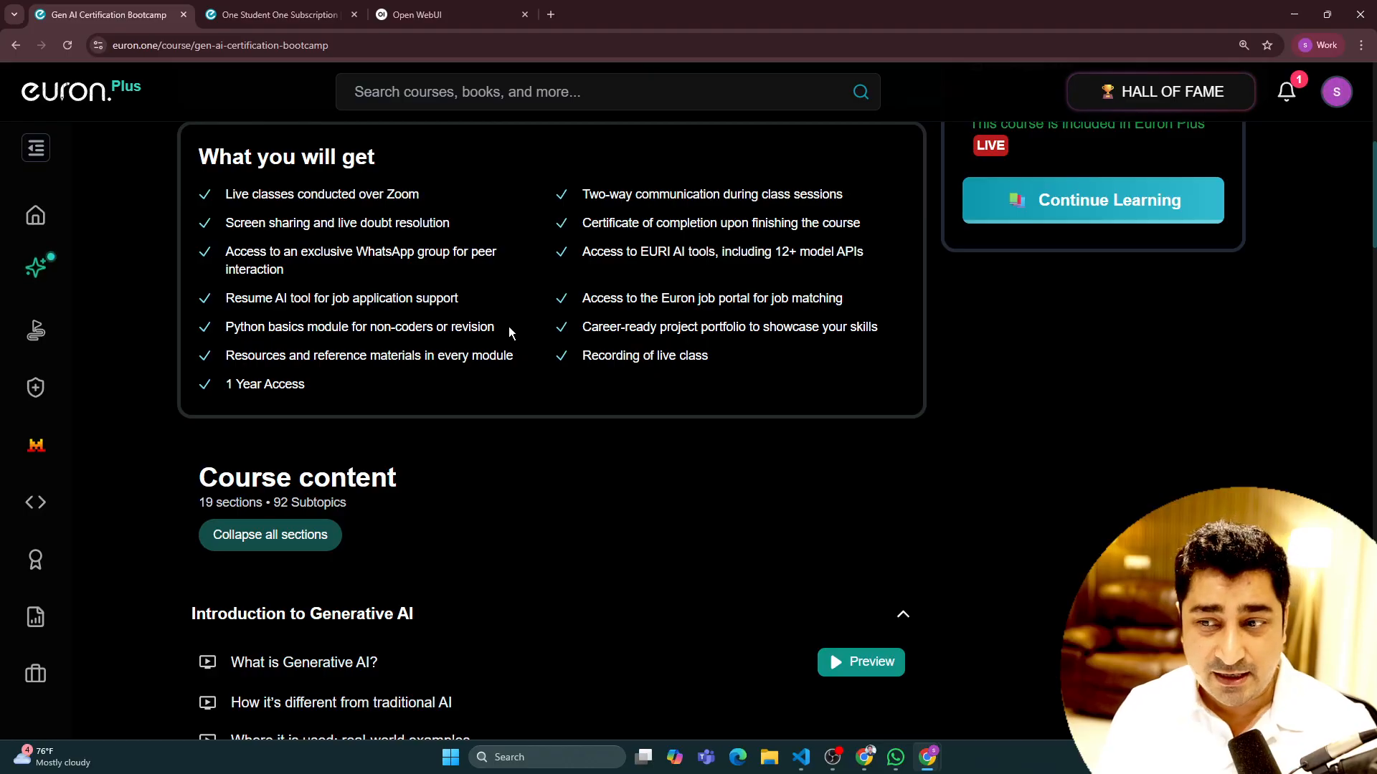
pyautogui.moveTo(651, 373)
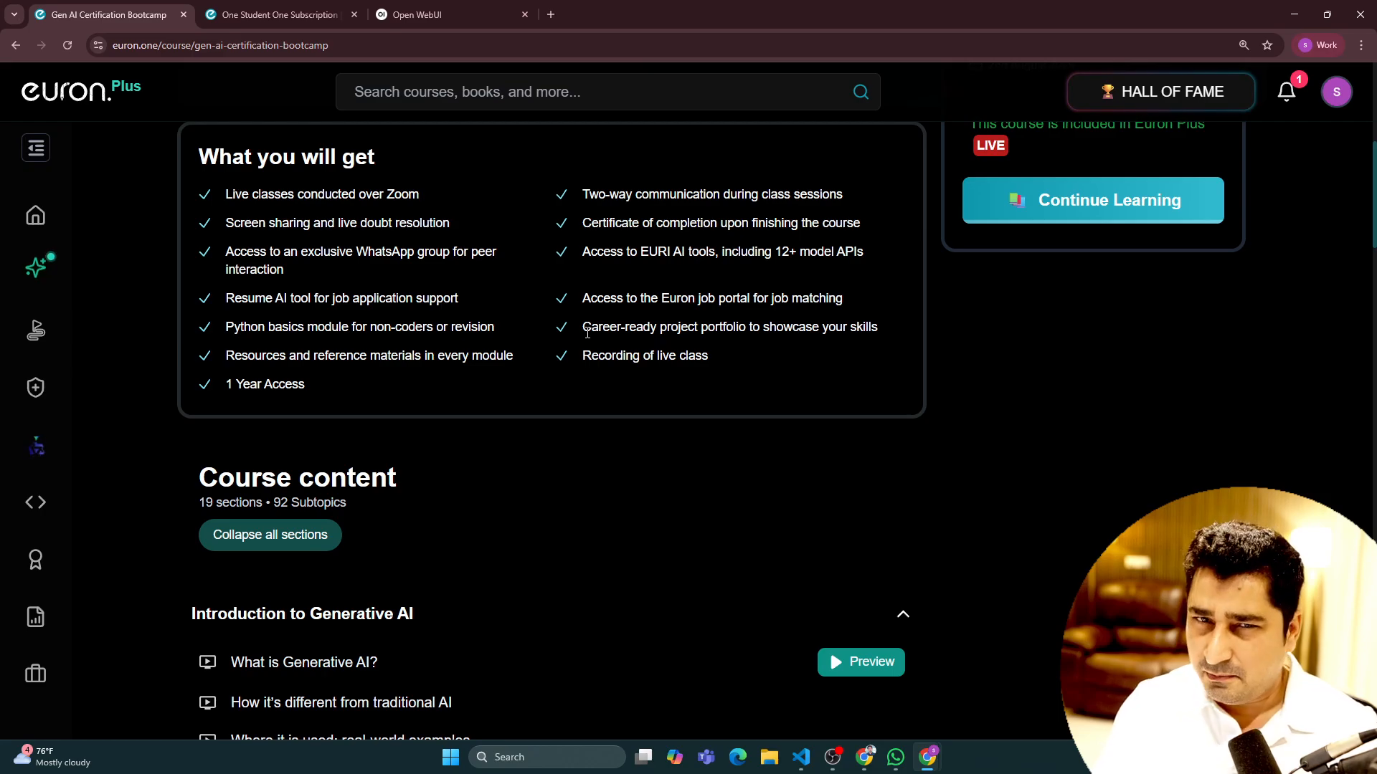
pyautogui.moveTo(715, 388)
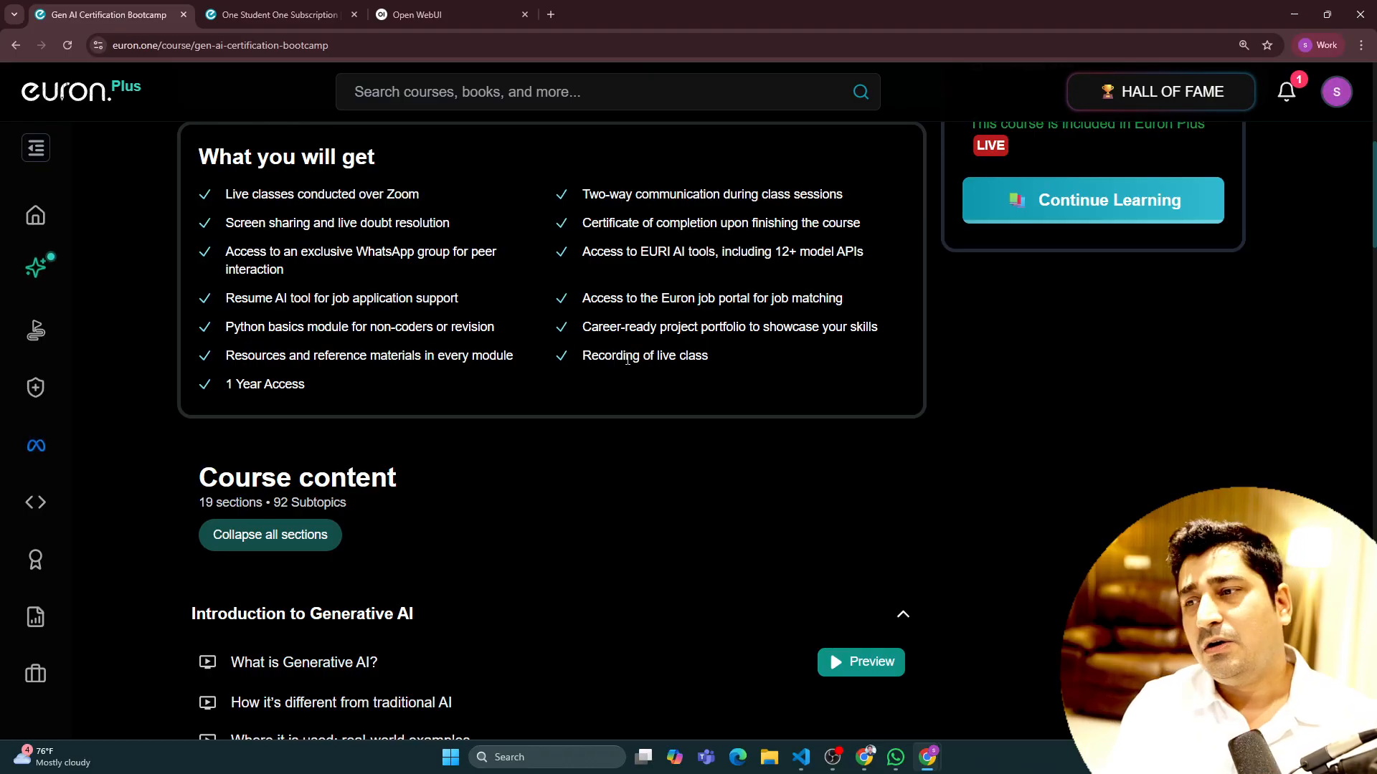
# - Highlight a line in the bootcamp's 'What you will get' benefits list
pyautogui.doubleClick(644, 356)
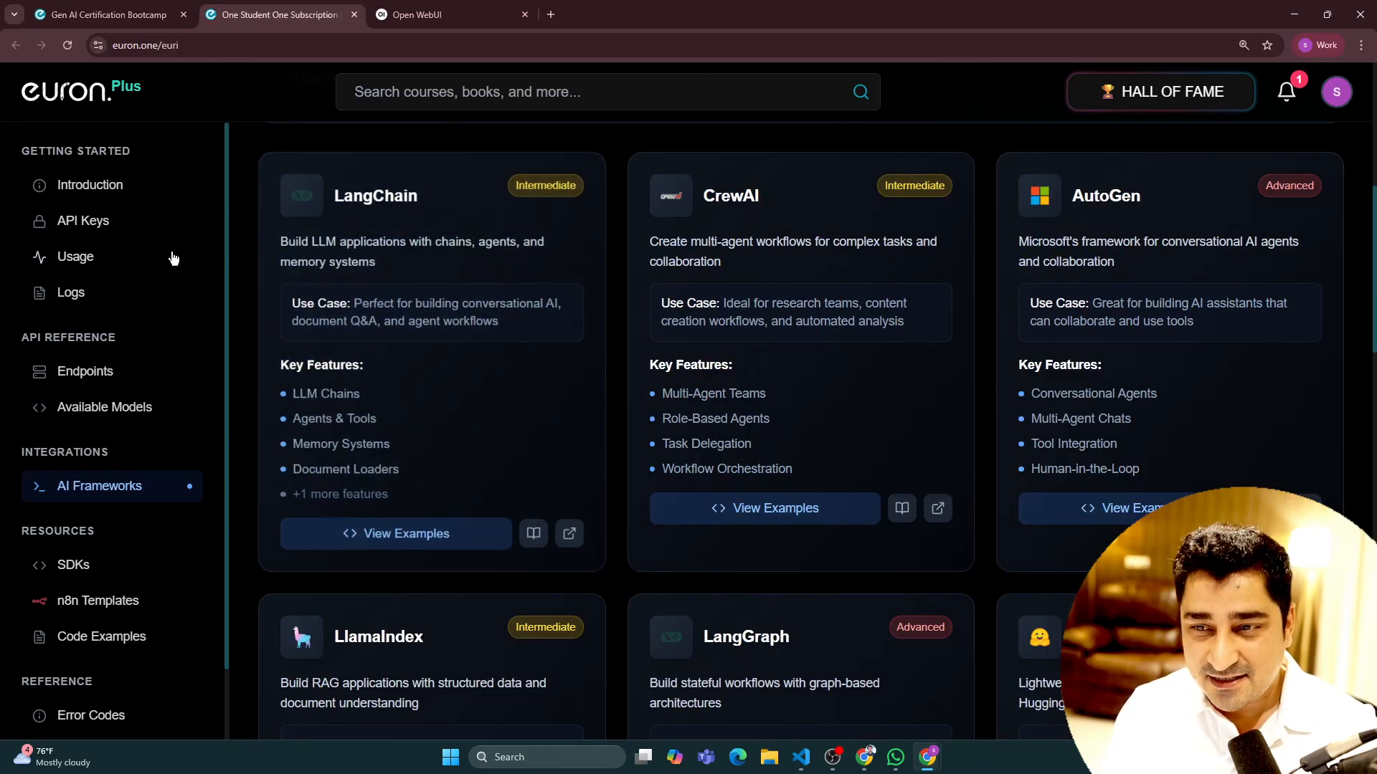
# - Show the Euri API Keys page with the active embedding key and example chat completions request
pyautogui.scroll(3)
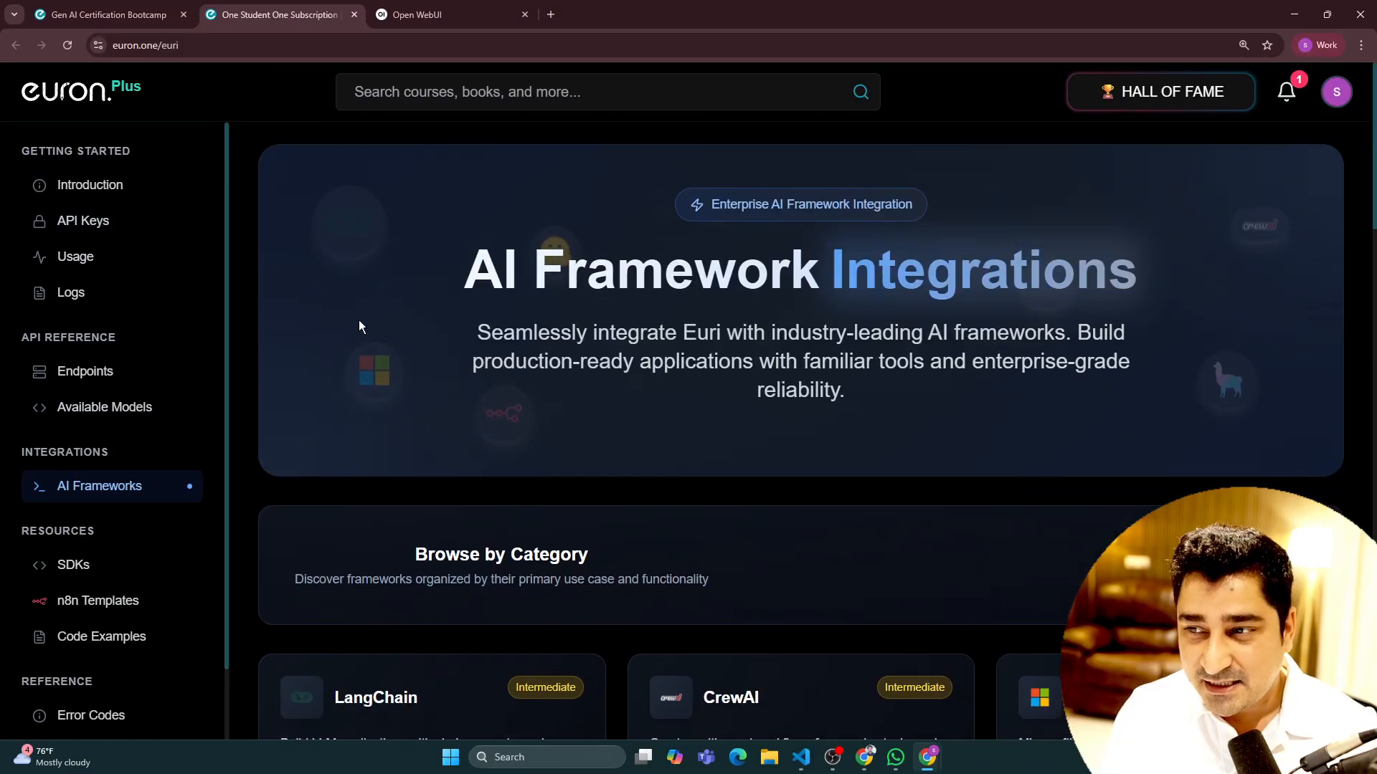
pyautogui.click(81, 221)
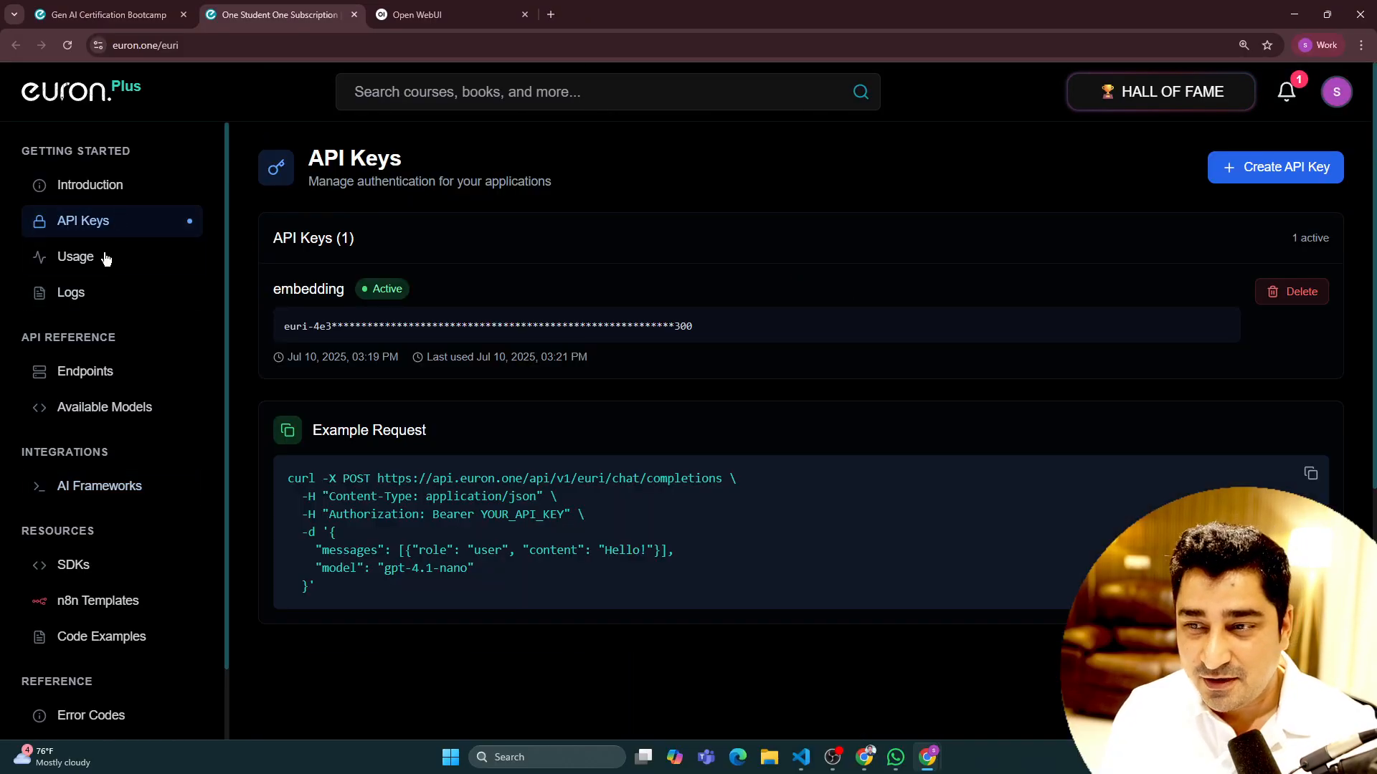
pyautogui.moveTo(988, 173)
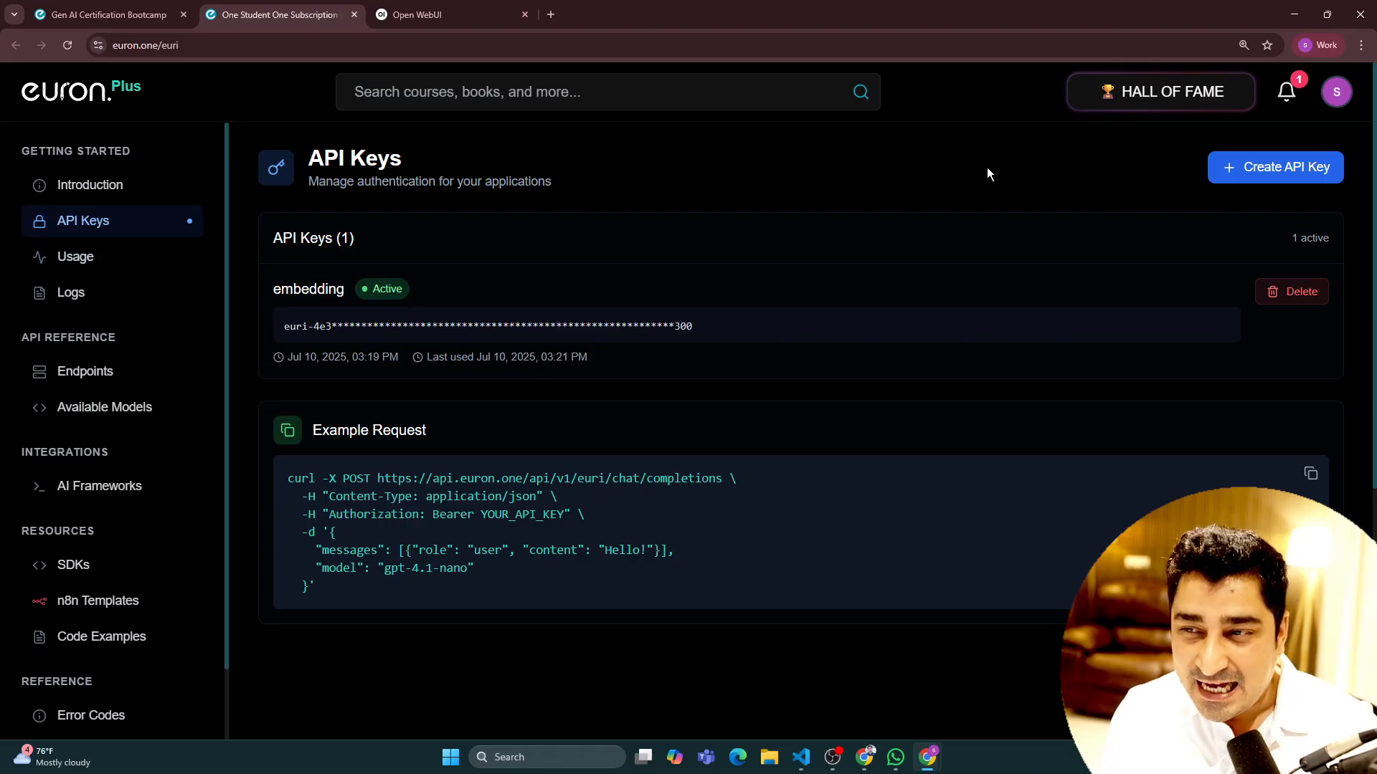
pyautogui.moveTo(1315, 177)
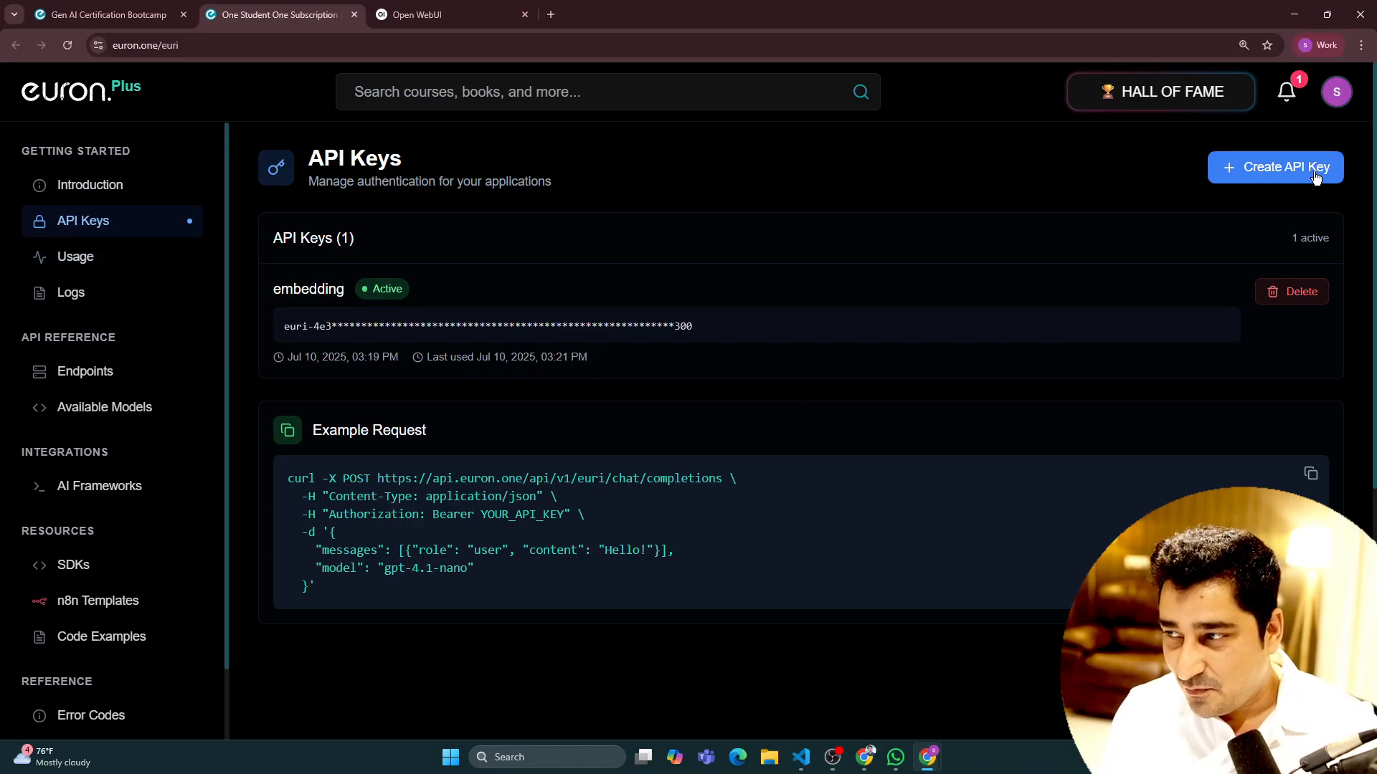
pyautogui.moveTo(786, 206)
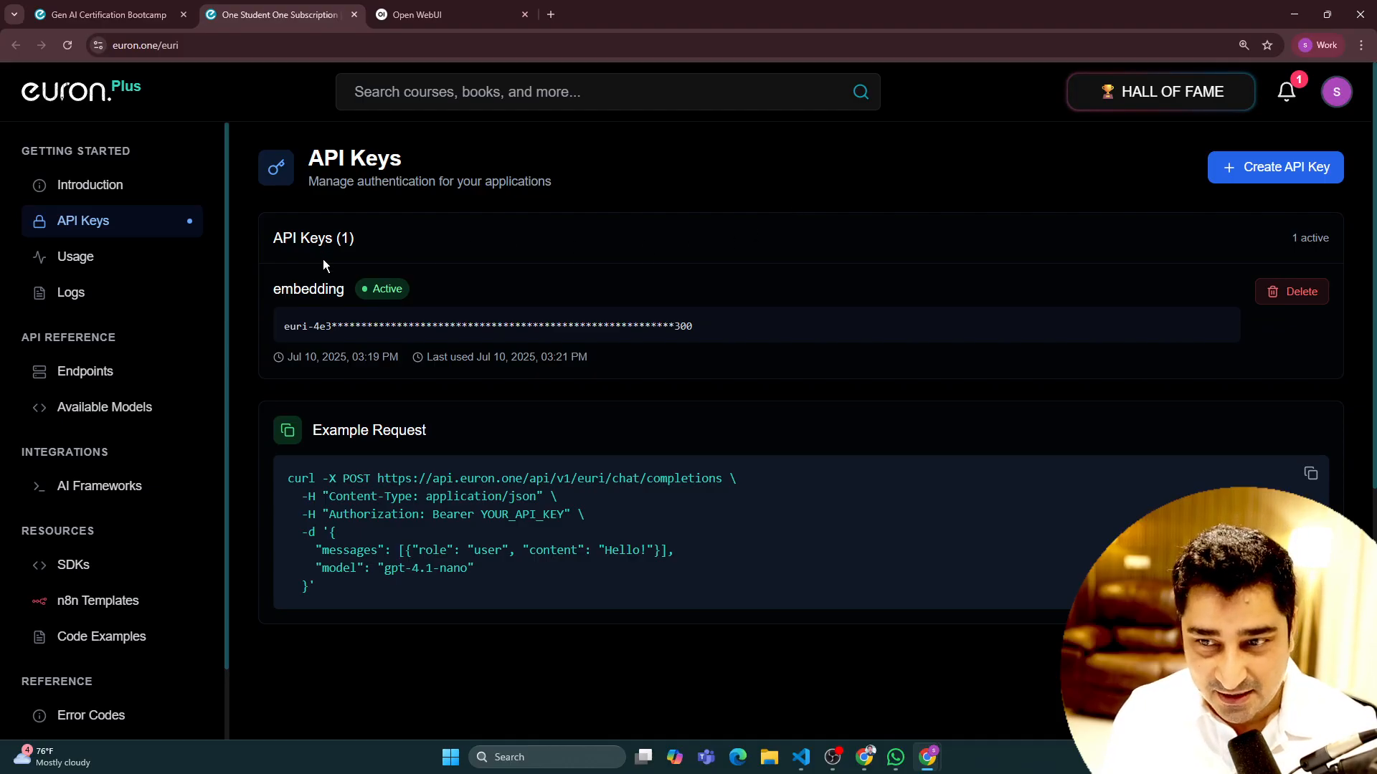
# - Check the Token Usage Dashboard's 100,000 daily tokens, then return to the top of the bootcamp page
pyautogui.click(75, 256)
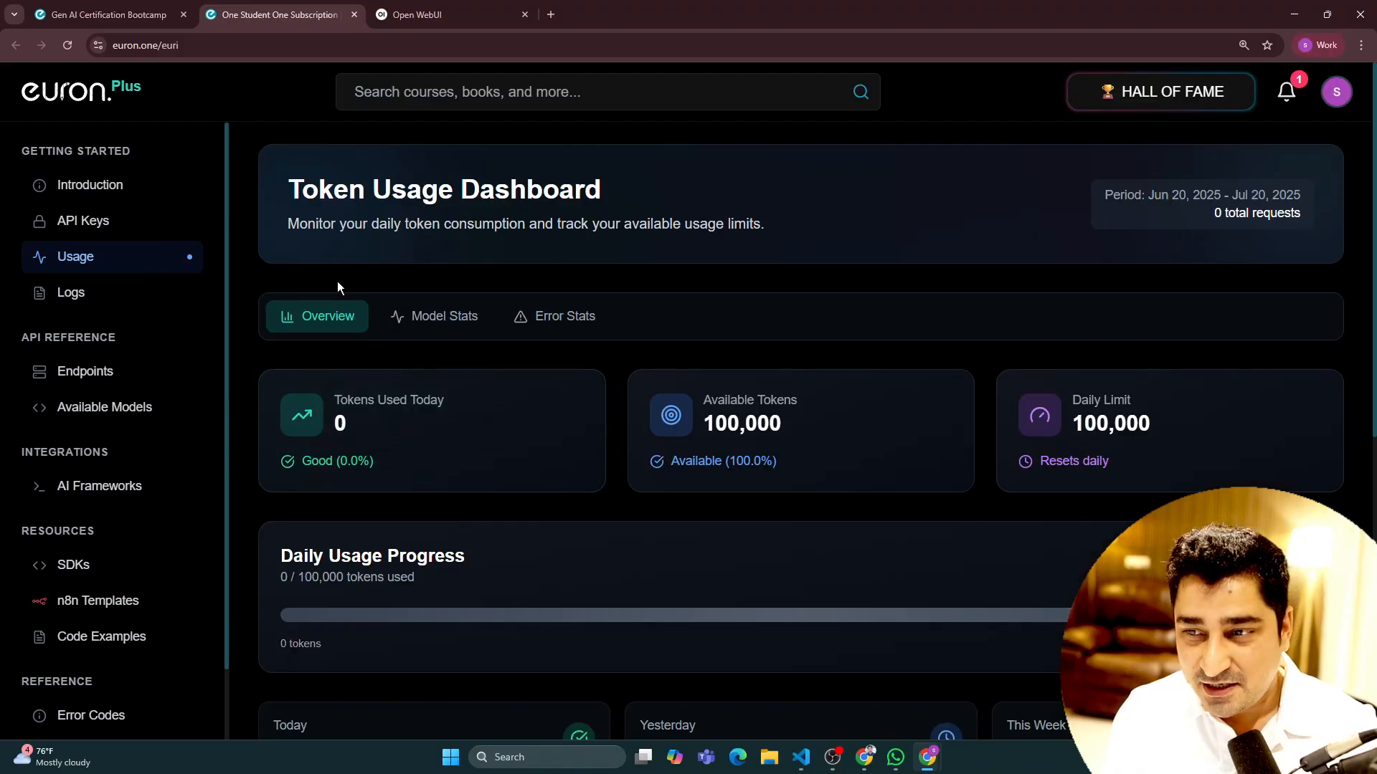
pyautogui.moveTo(716, 447)
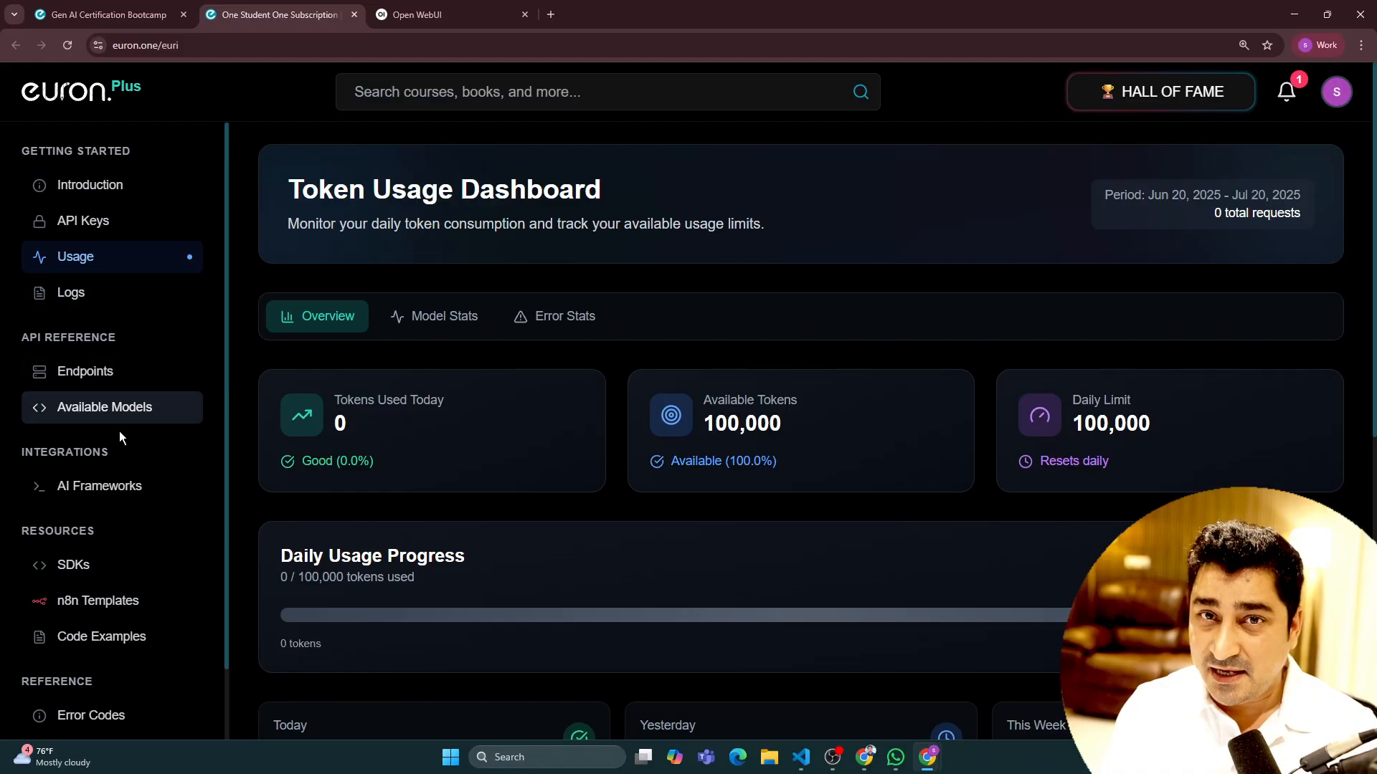
pyautogui.moveTo(405, 345)
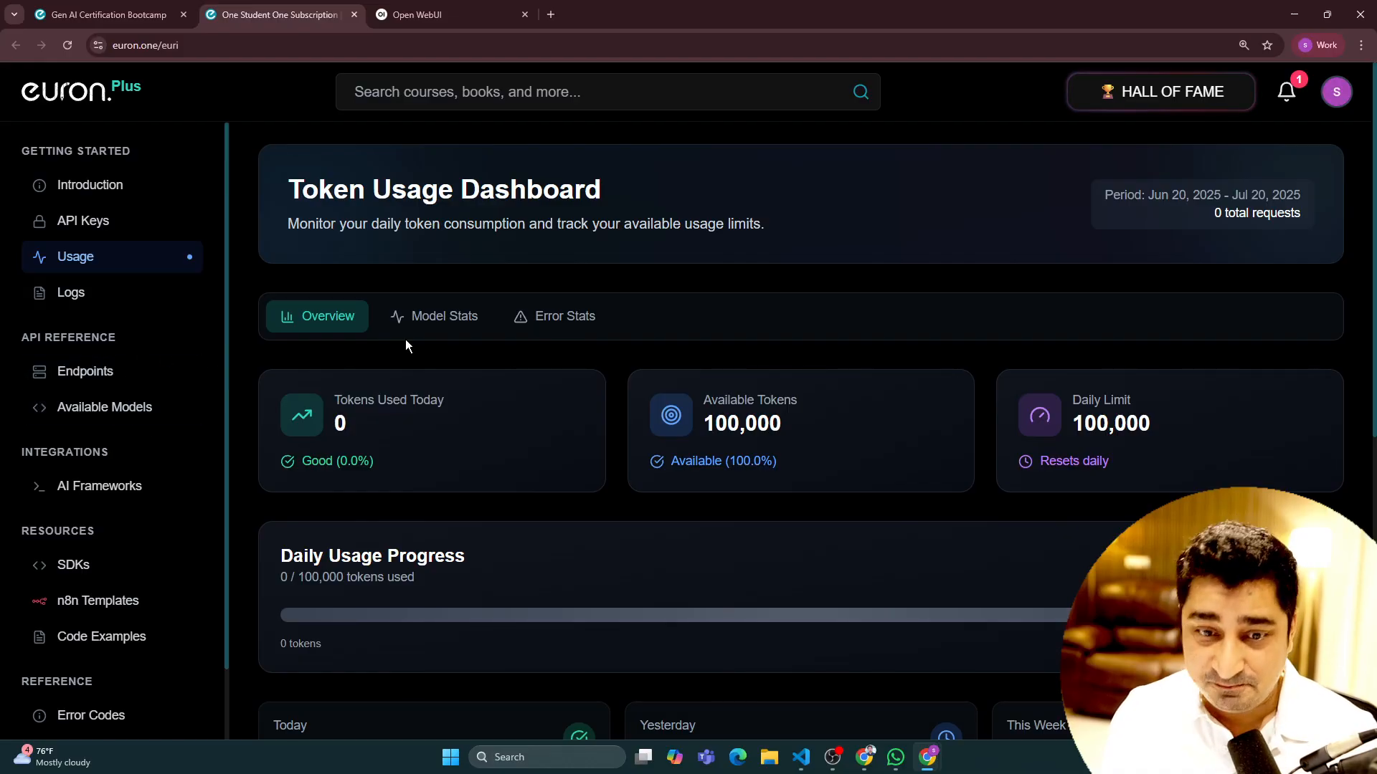
pyautogui.click(105, 14)
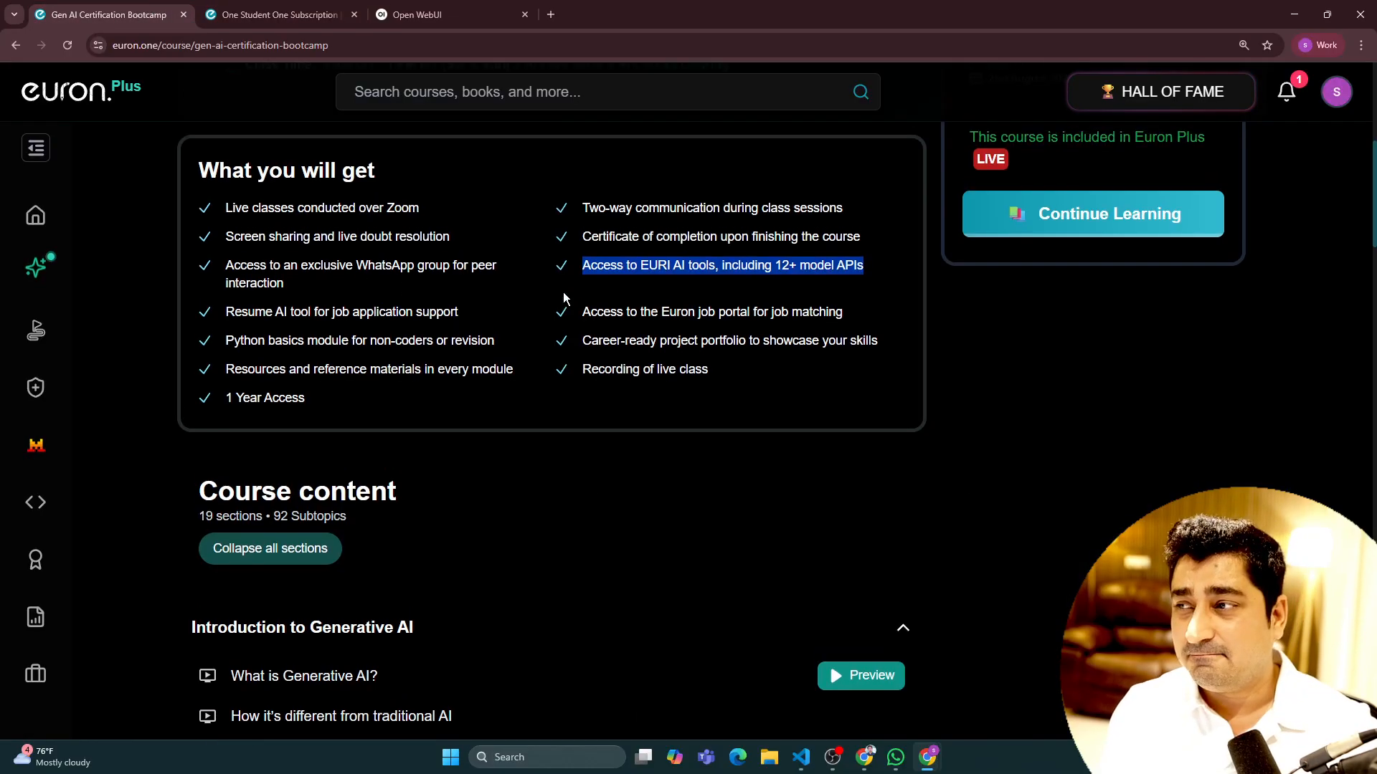
pyautogui.scroll(3)
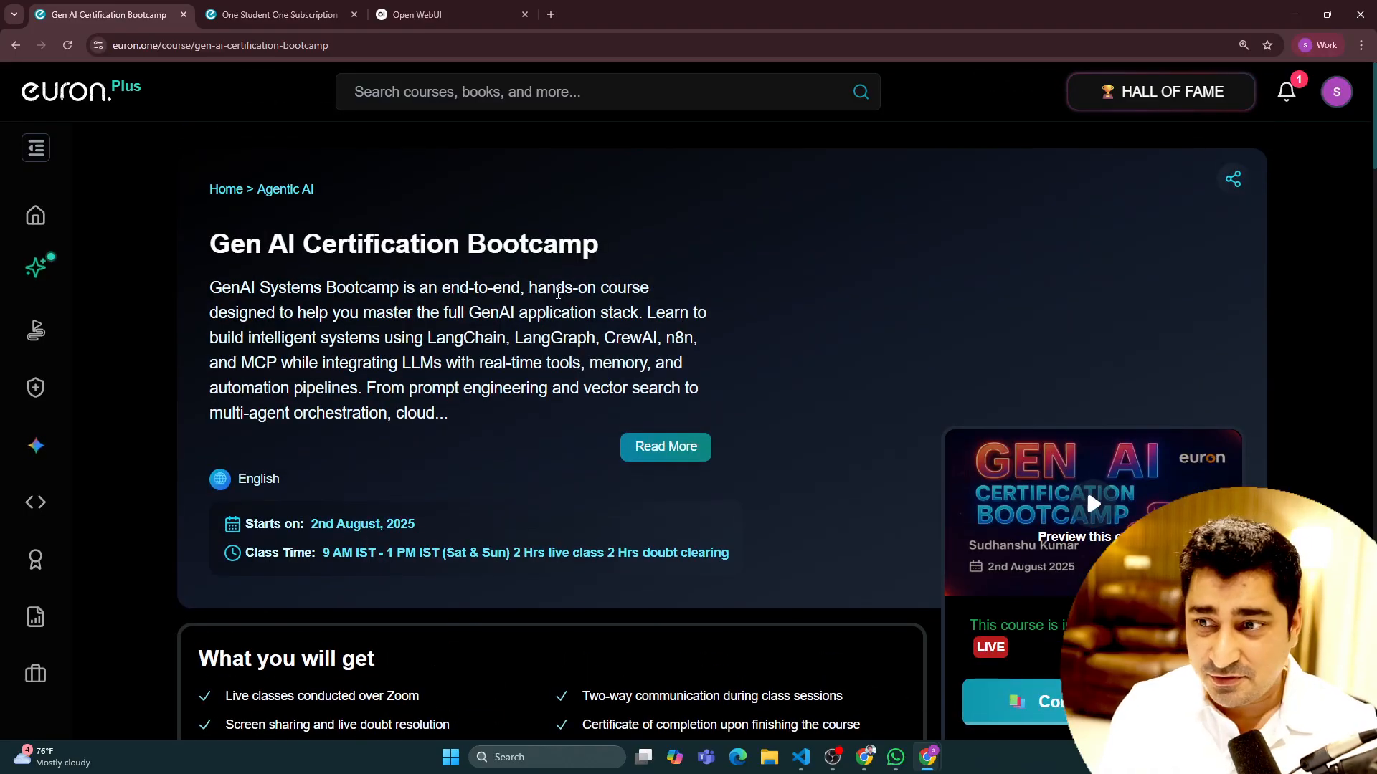